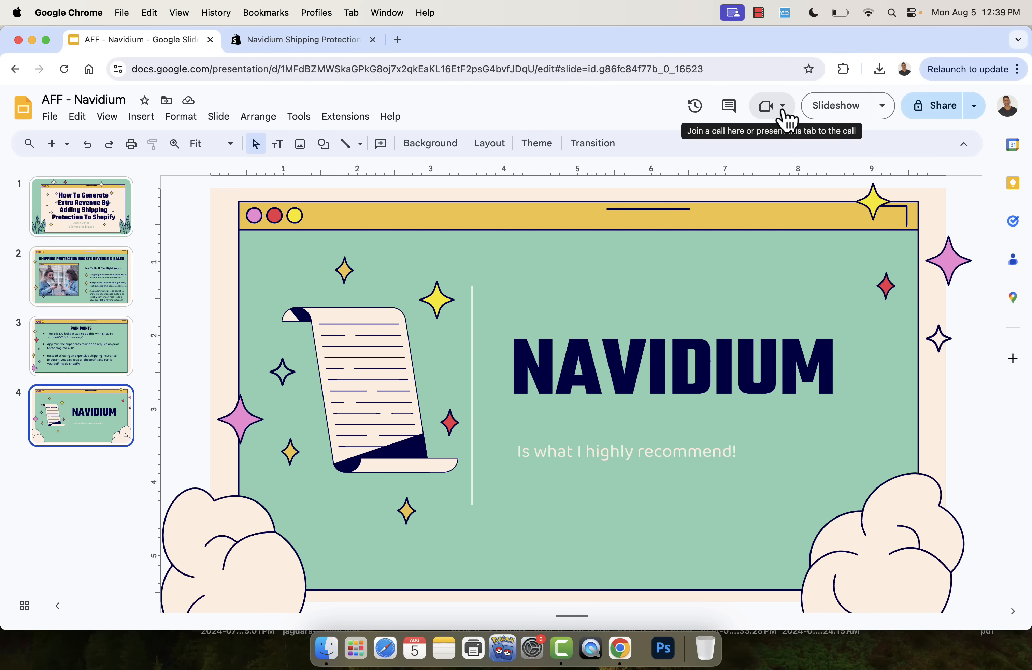
Switch from the Slides deck to the Navidium Shipping Protection app listing.
{"action": "left_click", "coordinate": [300, 39]}
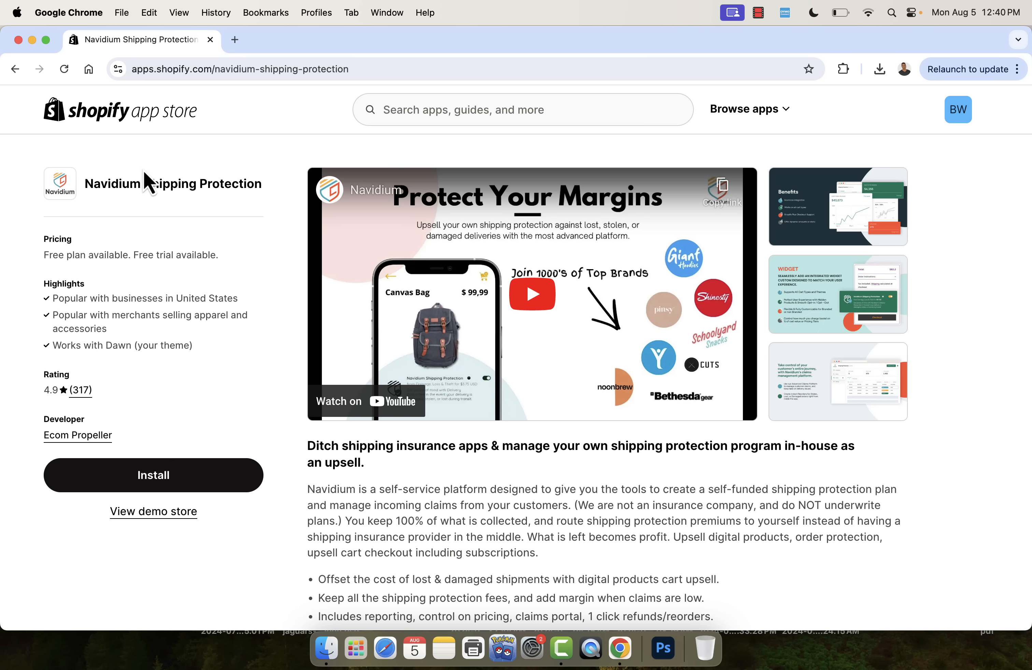
{"action": "mouse_move", "coordinate": [36, 417]}
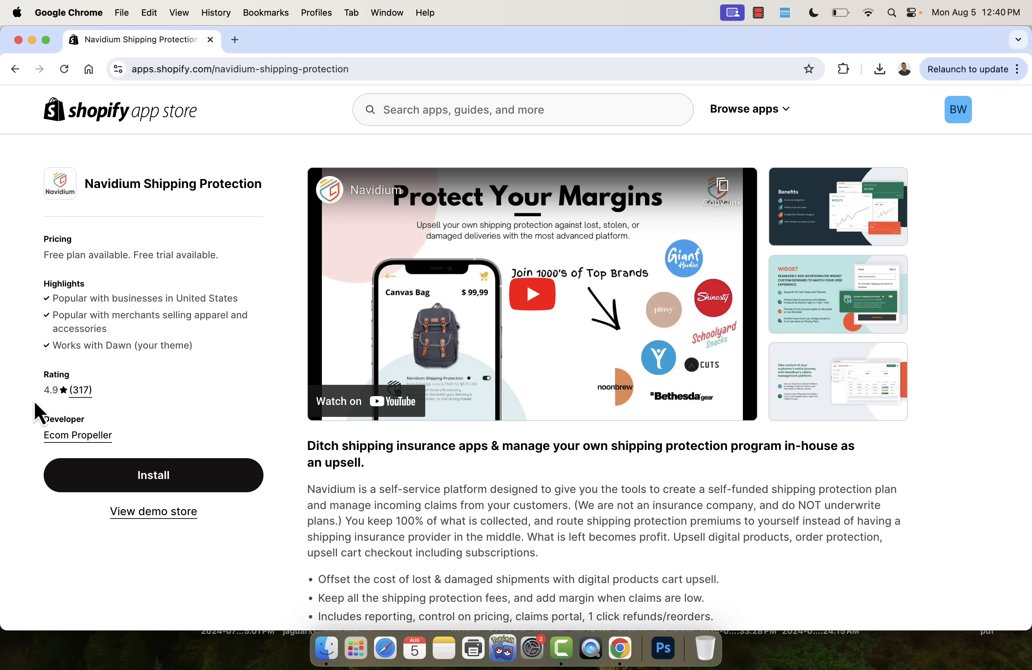
{"action": "mouse_move", "coordinate": [46, 406]}
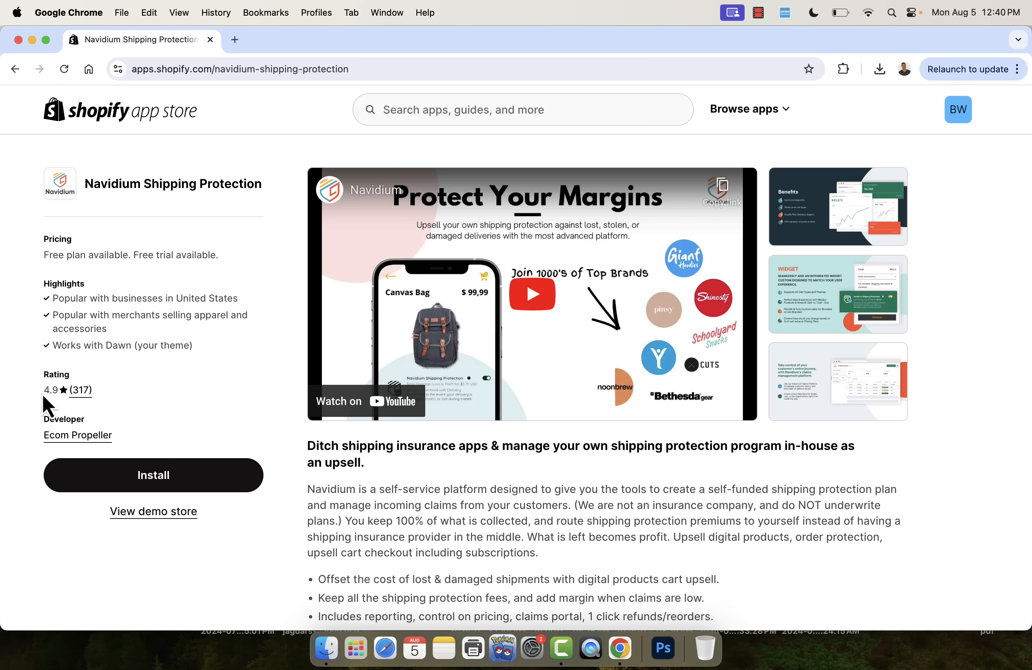
{"action": "mouse_move", "coordinate": [828, 204]}
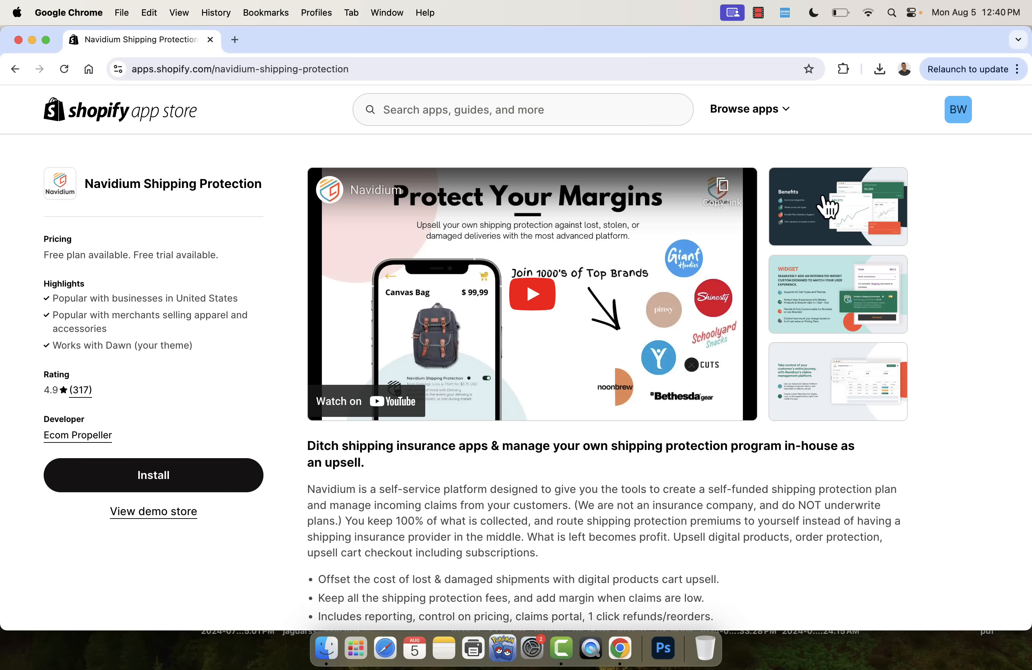
{"action": "left_click", "coordinate": [838, 207]}
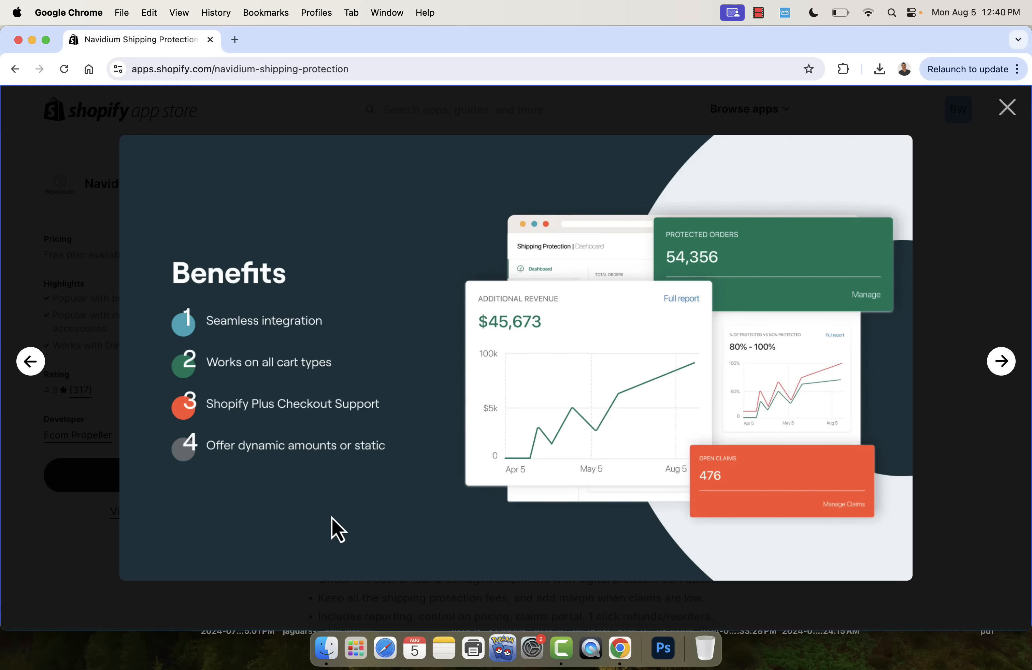
{"action": "left_click", "coordinate": [1001, 361]}
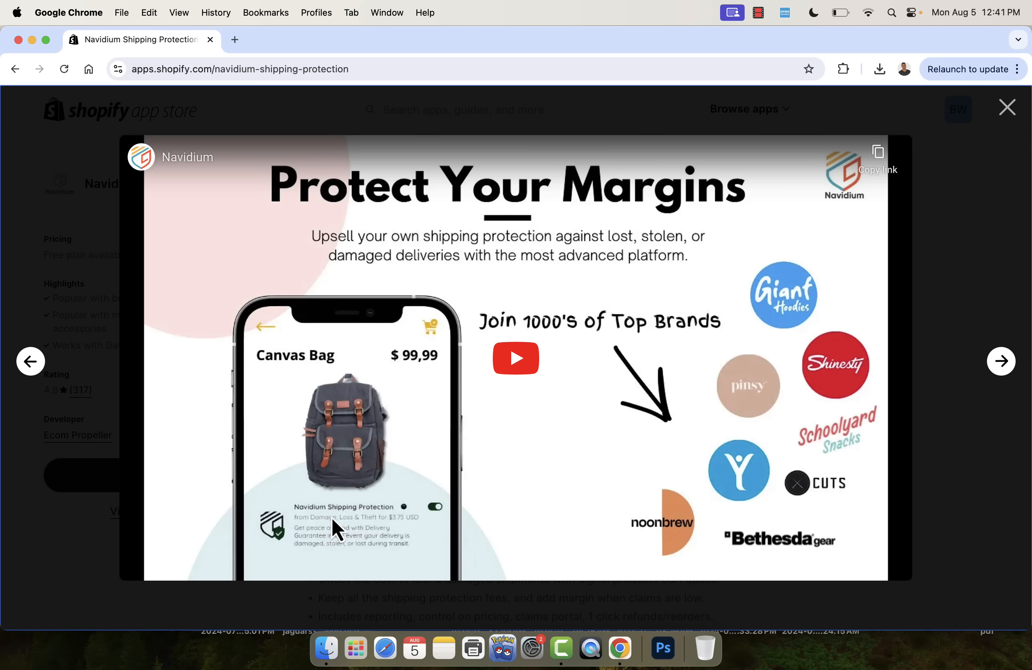
{"action": "left_click", "coordinate": [1007, 107]}
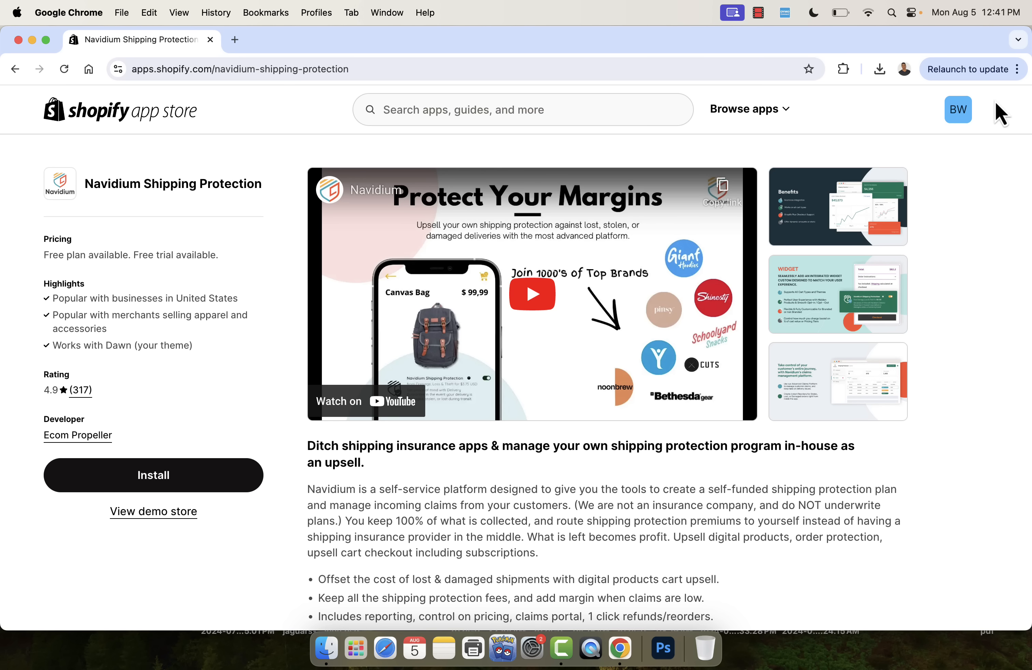
{"action": "mouse_move", "coordinate": [756, 326]}
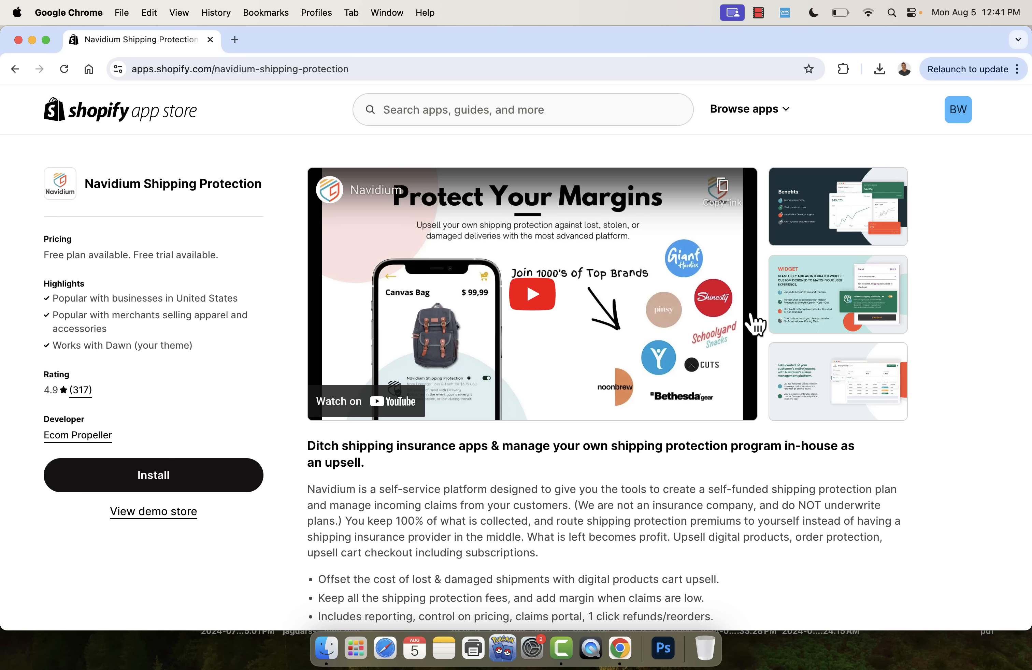
{"action": "mouse_move", "coordinate": [387, 576]}
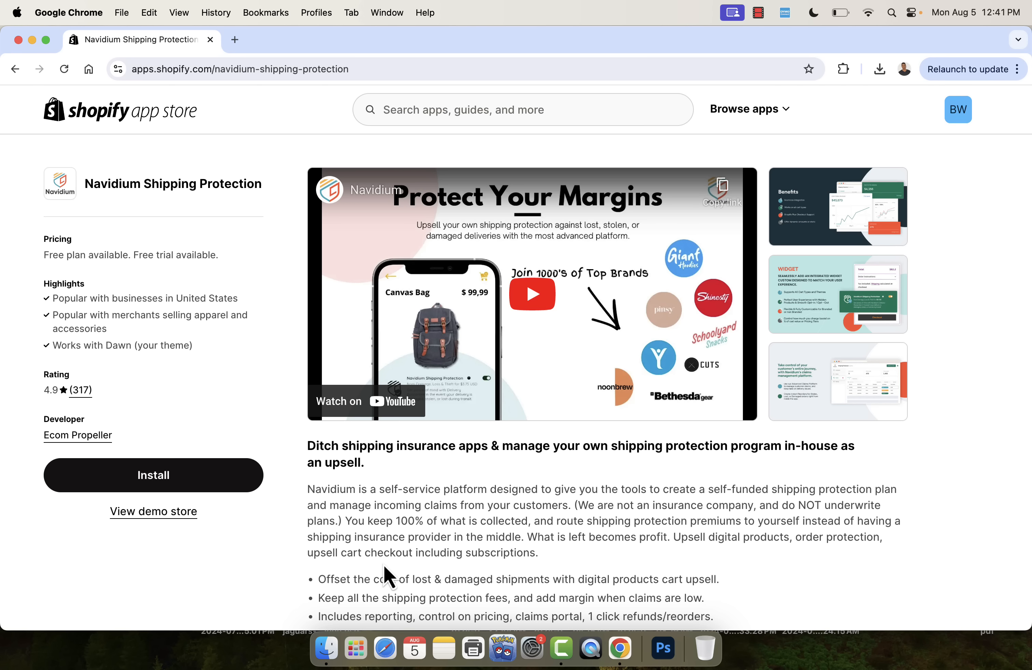
Install Navidium Shipping Protection on the Birds In The Air store.
{"action": "scroll", "scroll_direction": "down", "scroll_amount": 3}
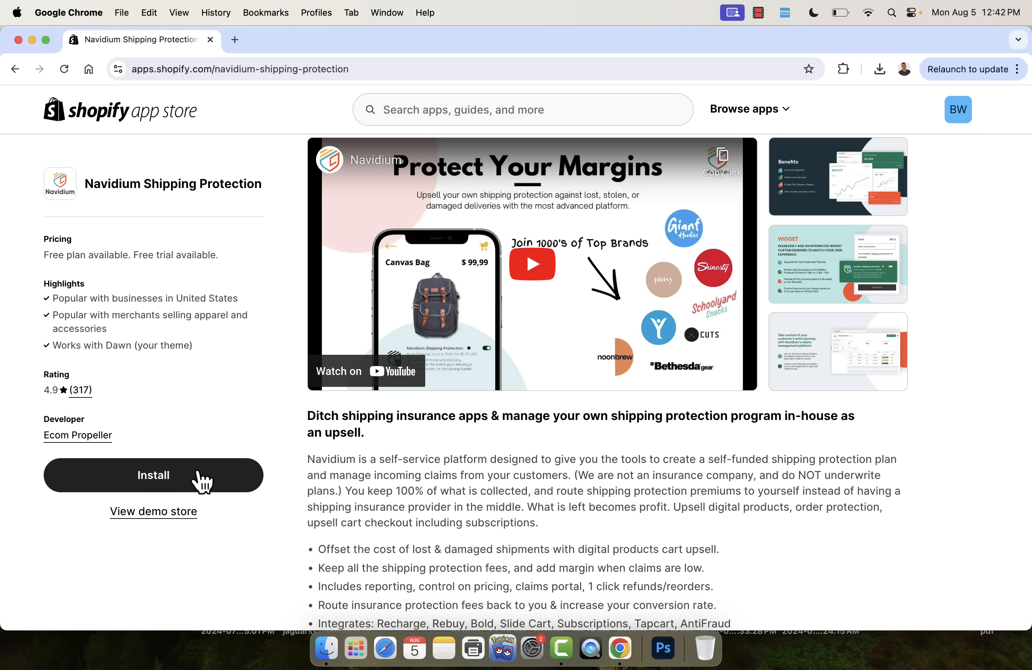
{"action": "mouse_move", "coordinate": [153, 516]}
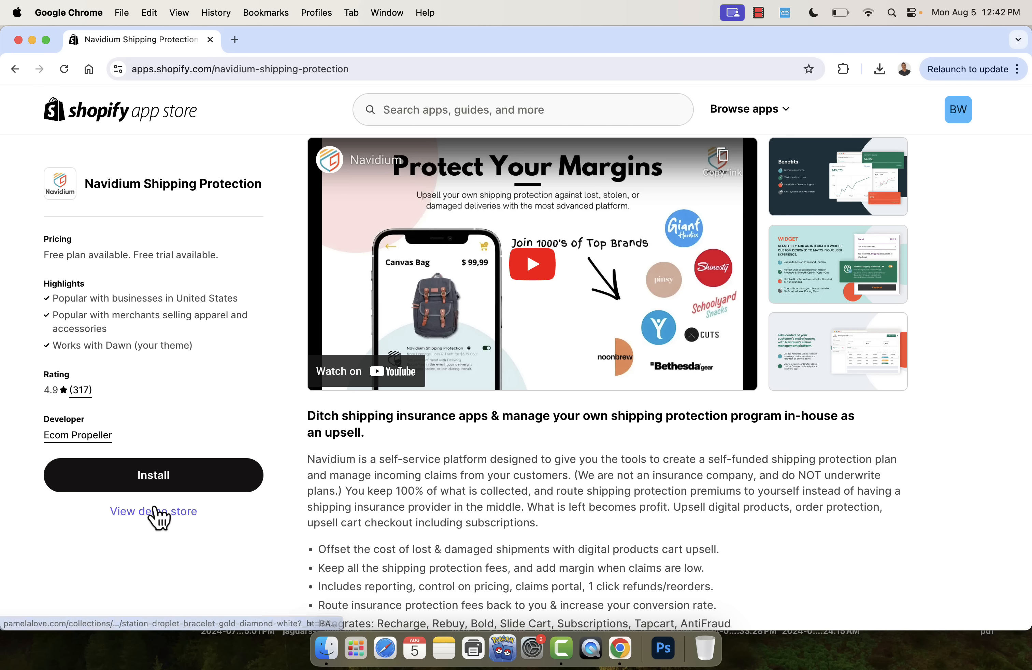
{"action": "left_click", "coordinate": [153, 475]}
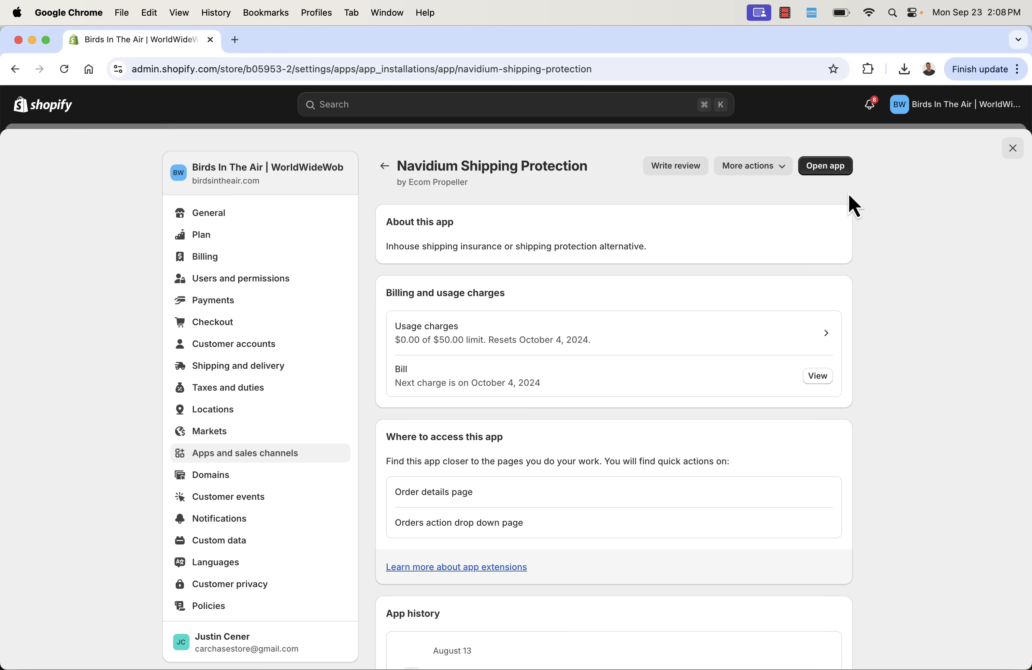
Launch the Navidium app and sign in with the prefilled account.
{"action": "left_click", "coordinate": [825, 166]}
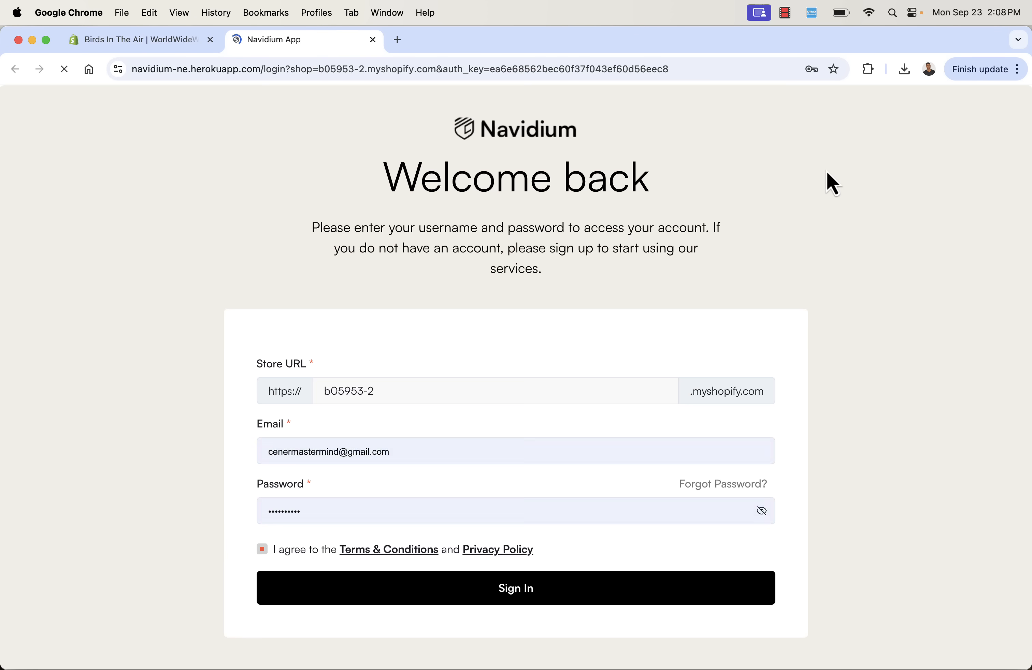
{"action": "left_click", "coordinate": [516, 588]}
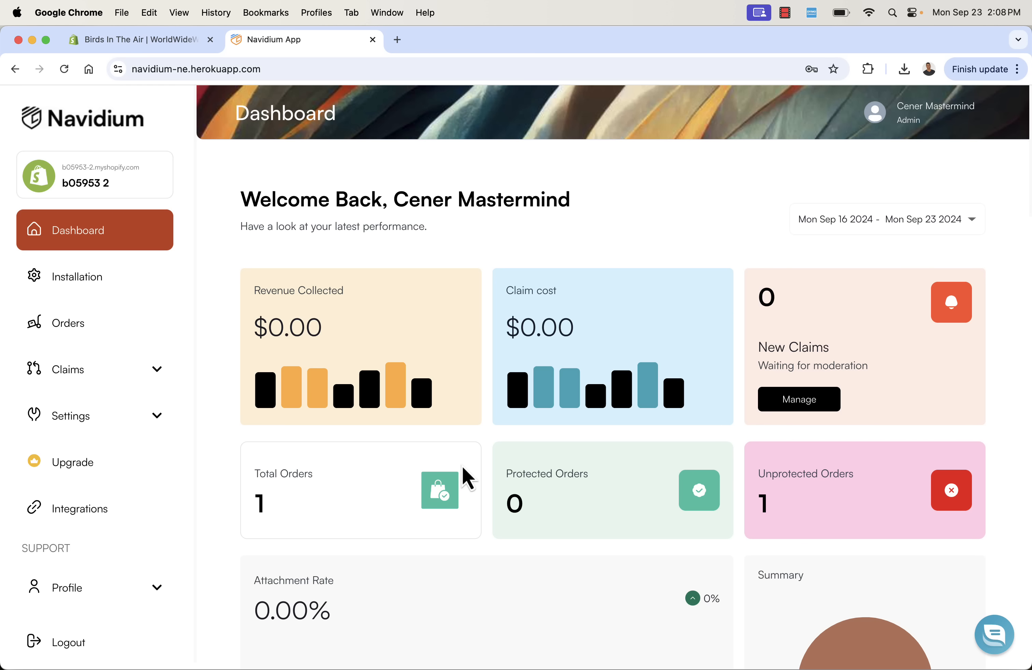
{"action": "mouse_move", "coordinate": [605, 330]}
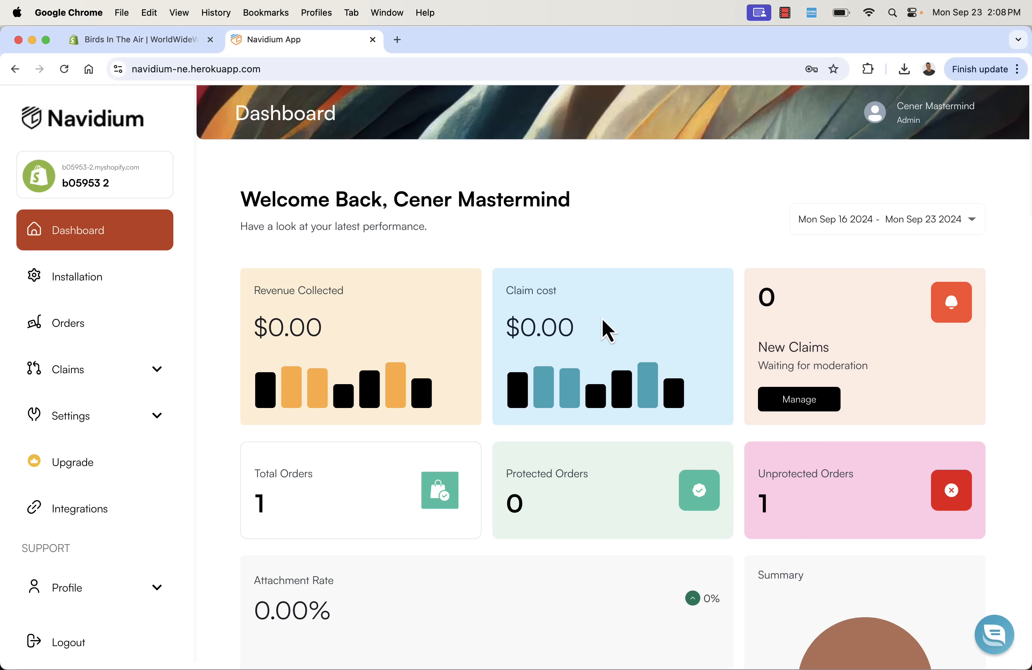
Review the dashboard figures, including the Unprotected Orders count.
{"action": "scroll", "scroll_direction": "down", "scroll_amount": 3}
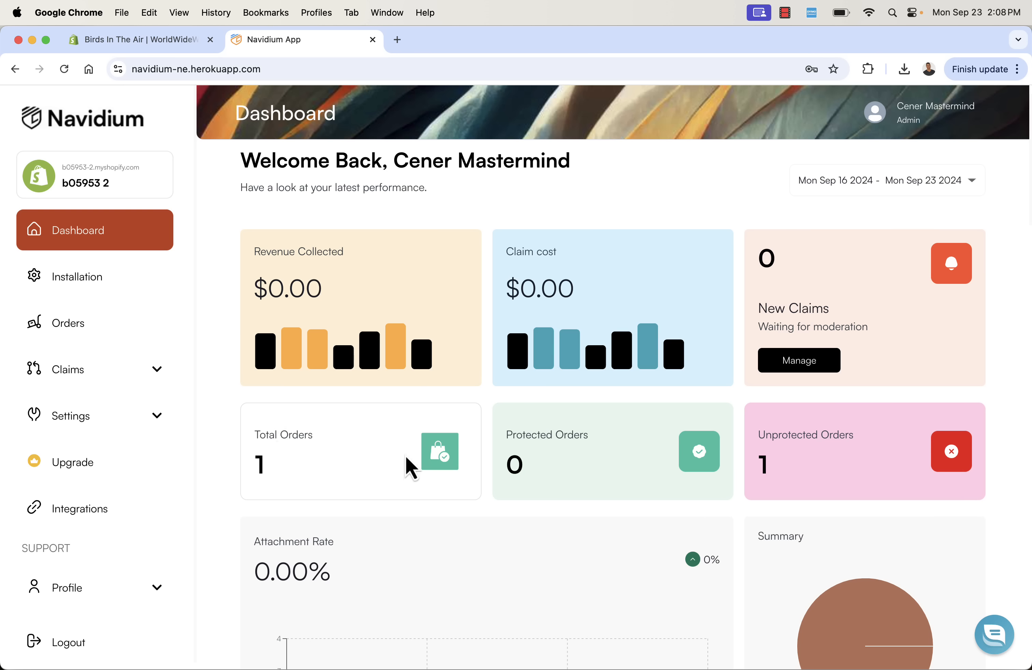
{"action": "mouse_move", "coordinate": [565, 428]}
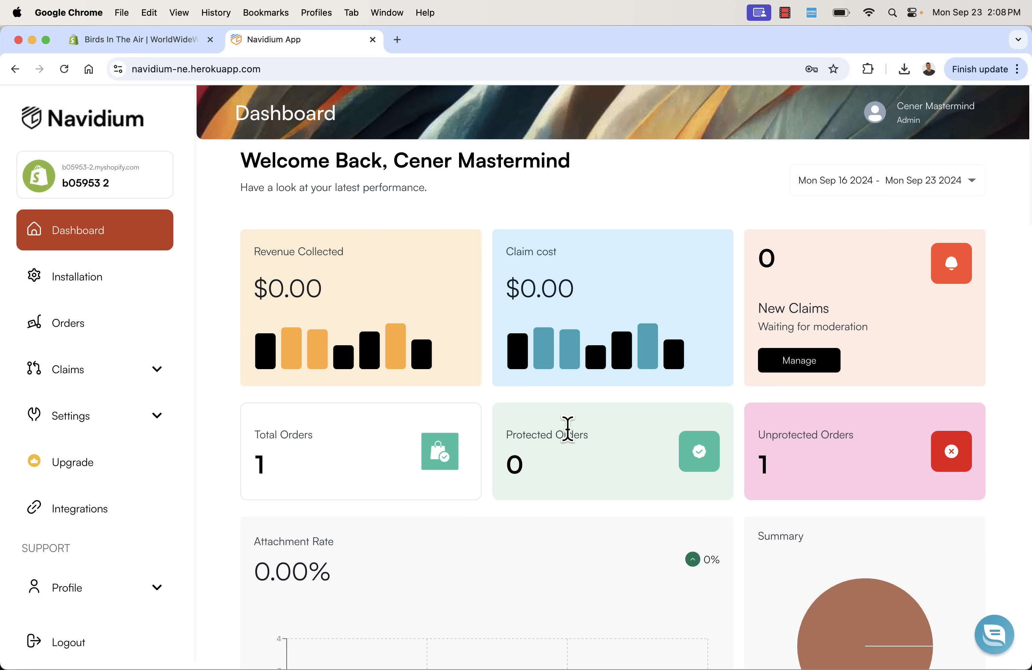
{"action": "mouse_move", "coordinate": [338, 460]}
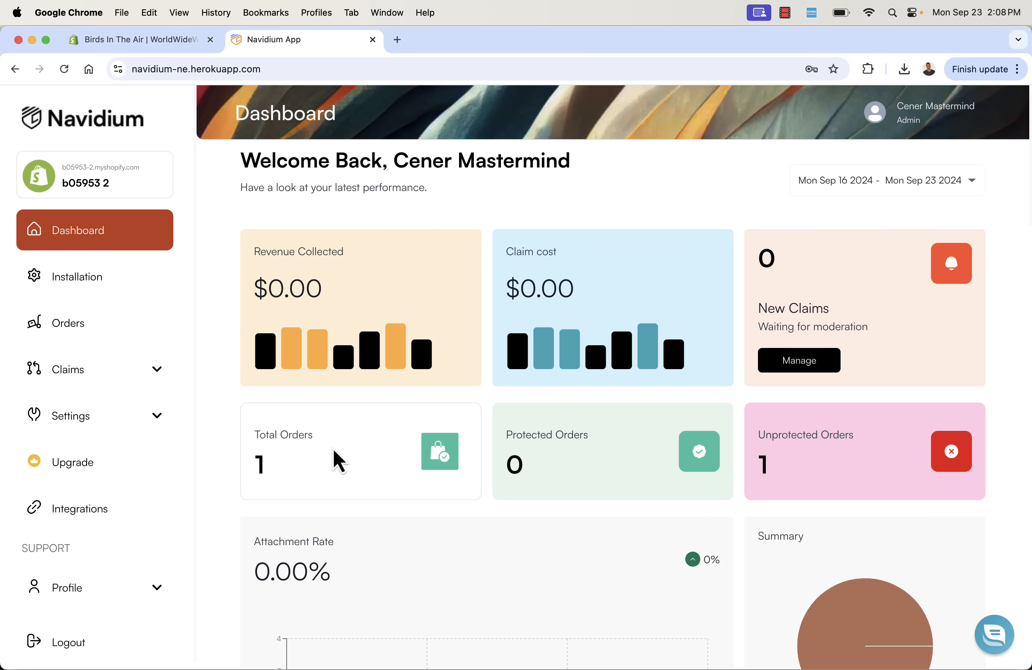
{"action": "double_click", "coordinate": [547, 435]}
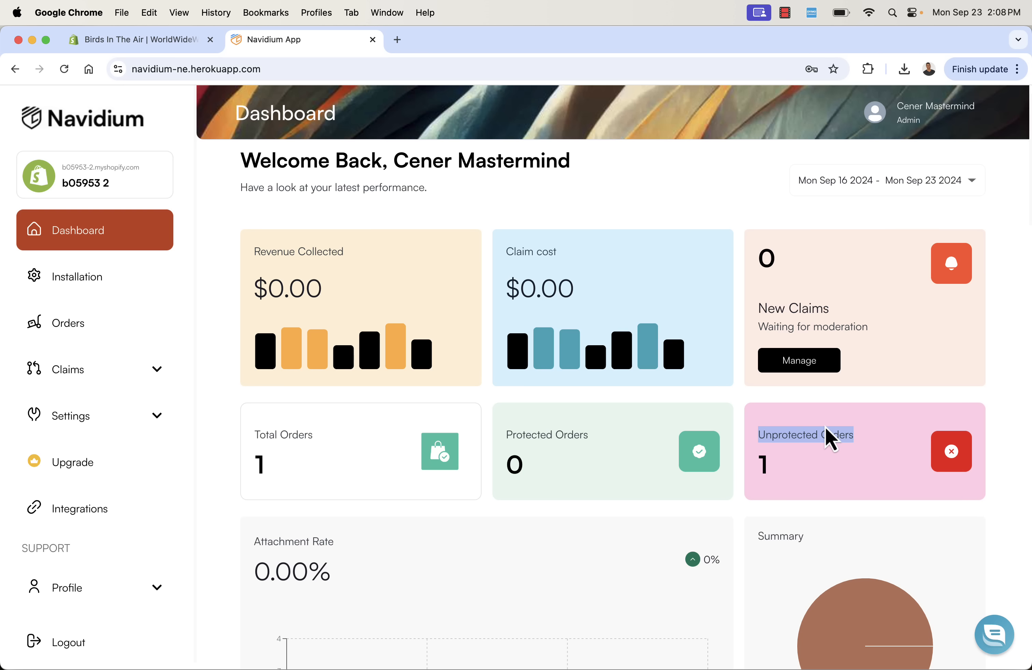
{"action": "scroll", "scroll_direction": "down", "scroll_amount": 3}
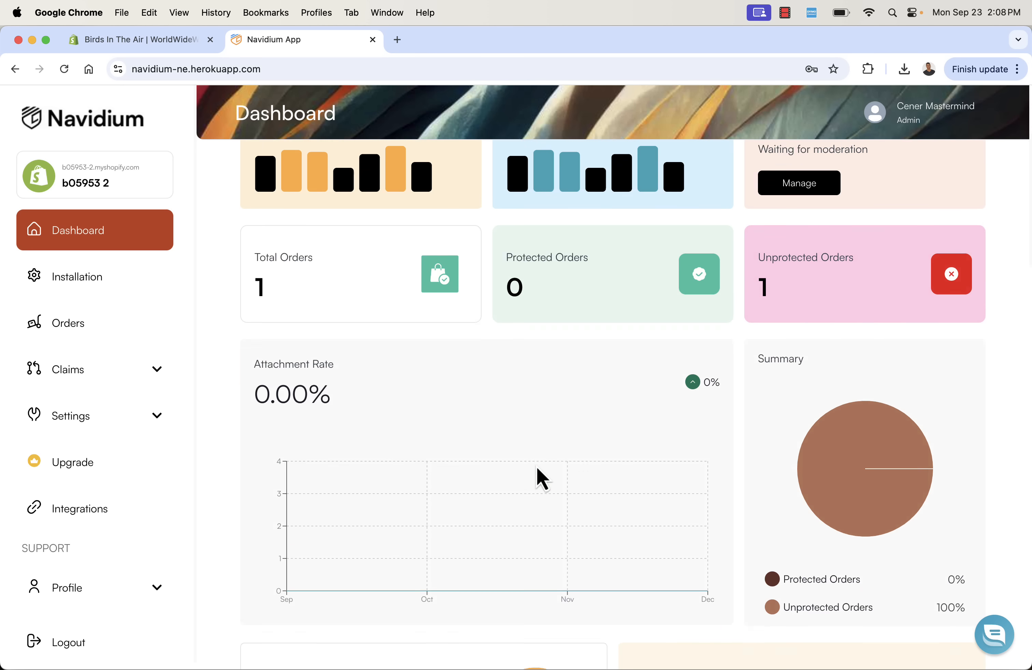
{"action": "scroll", "scroll_direction": "down", "scroll_amount": 3}
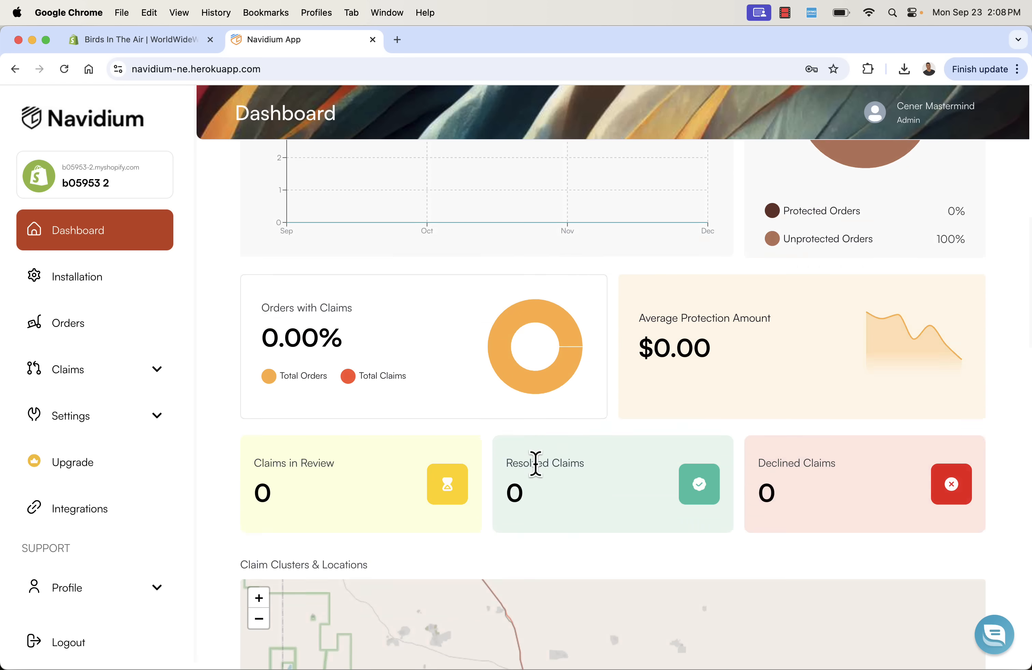
{"action": "scroll", "scroll_direction": "up", "scroll_amount": 3}
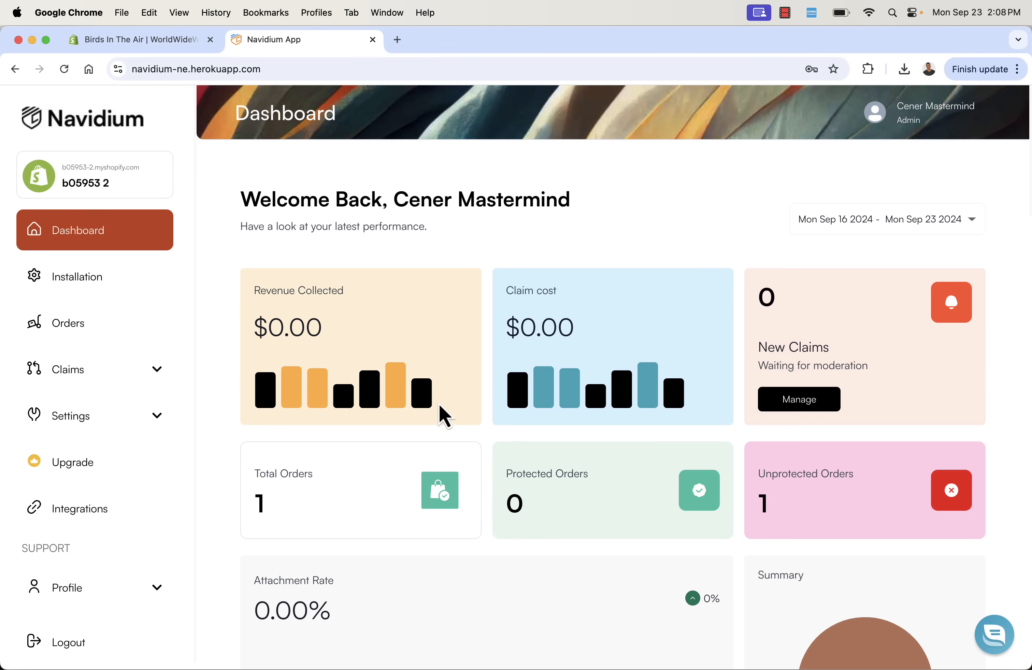
Run Auto Installation from the Installation page, then return to the store's Shopify admin.
{"action": "left_click", "coordinate": [77, 276]}
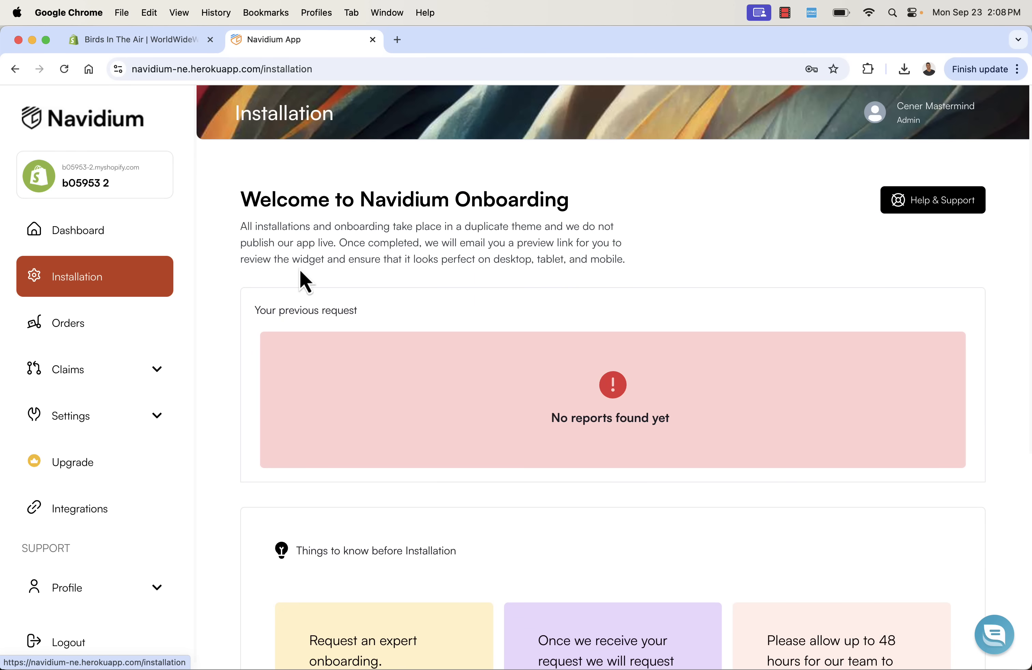
{"action": "scroll", "scroll_direction": "down", "scroll_amount": 3}
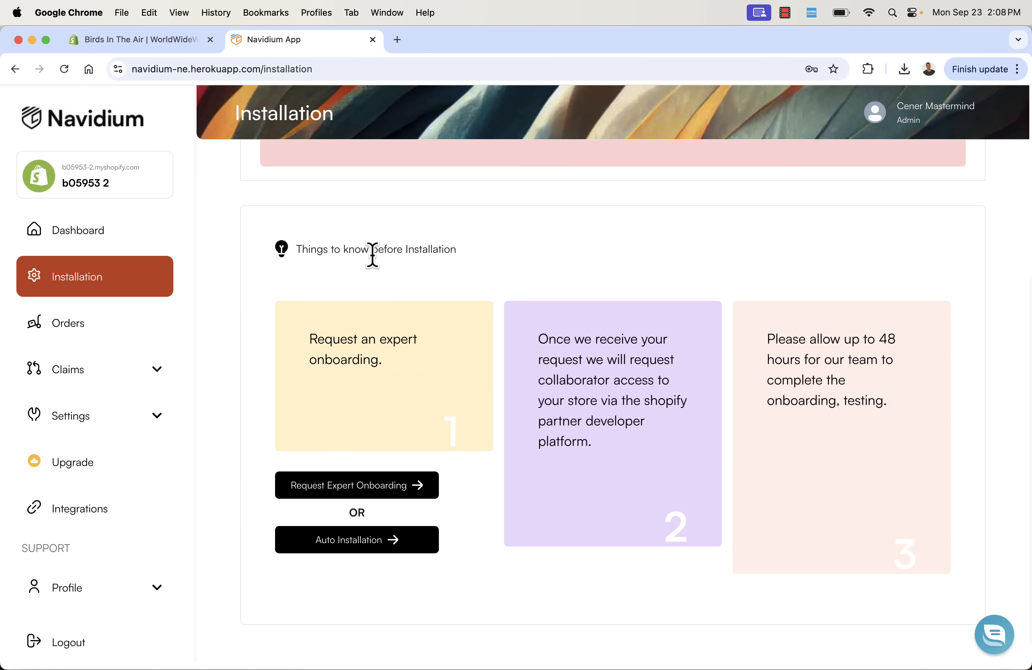
{"action": "mouse_move", "coordinate": [365, 557]}
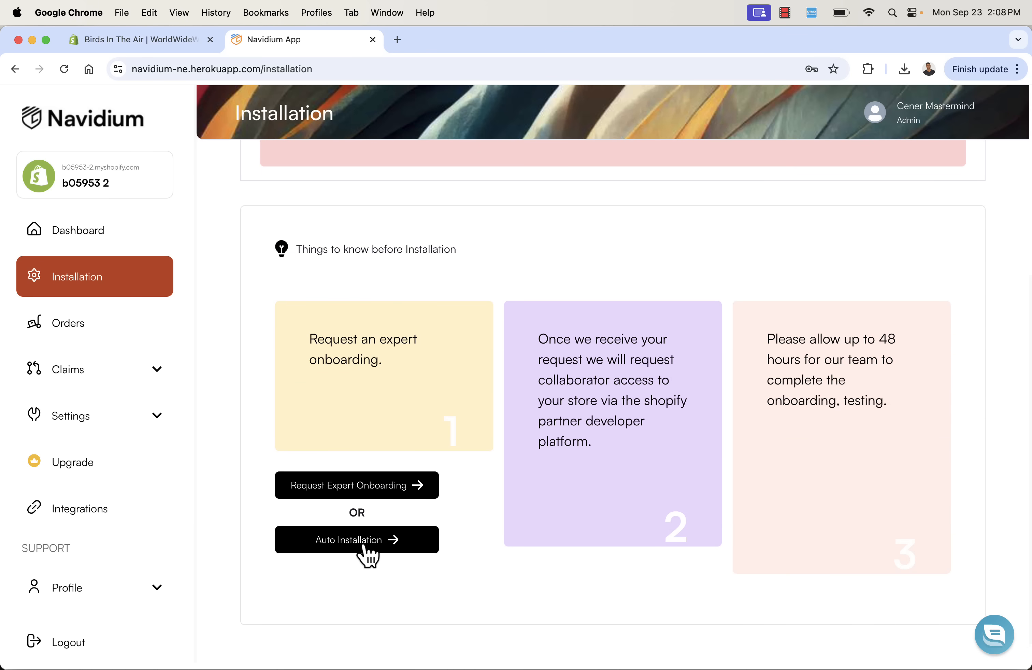
{"action": "left_click", "coordinate": [356, 540]}
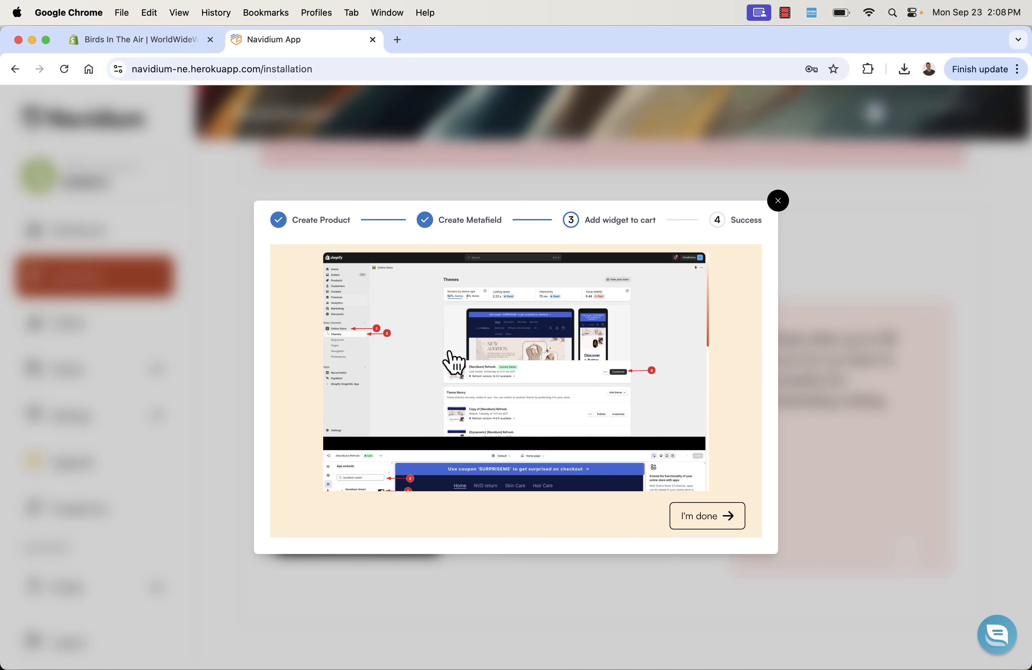
{"action": "scroll", "scroll_direction": "down", "scroll_amount": 3}
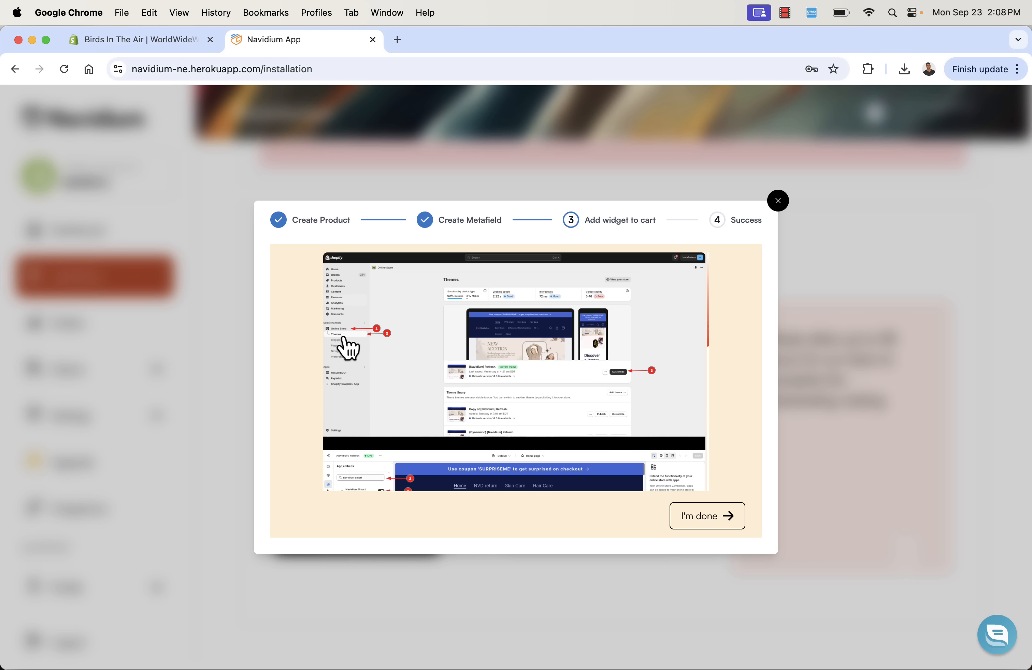
{"action": "left_click", "coordinate": [142, 40]}
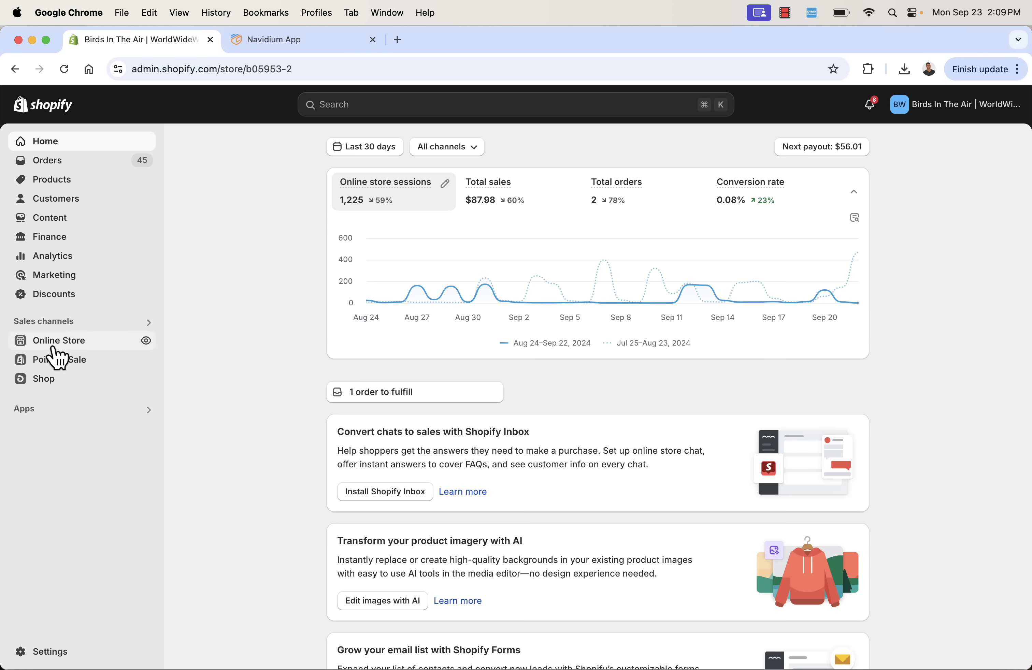
Enable the Navidium Smart app embed in the live theme and save it.
{"action": "left_click", "coordinate": [58, 341]}
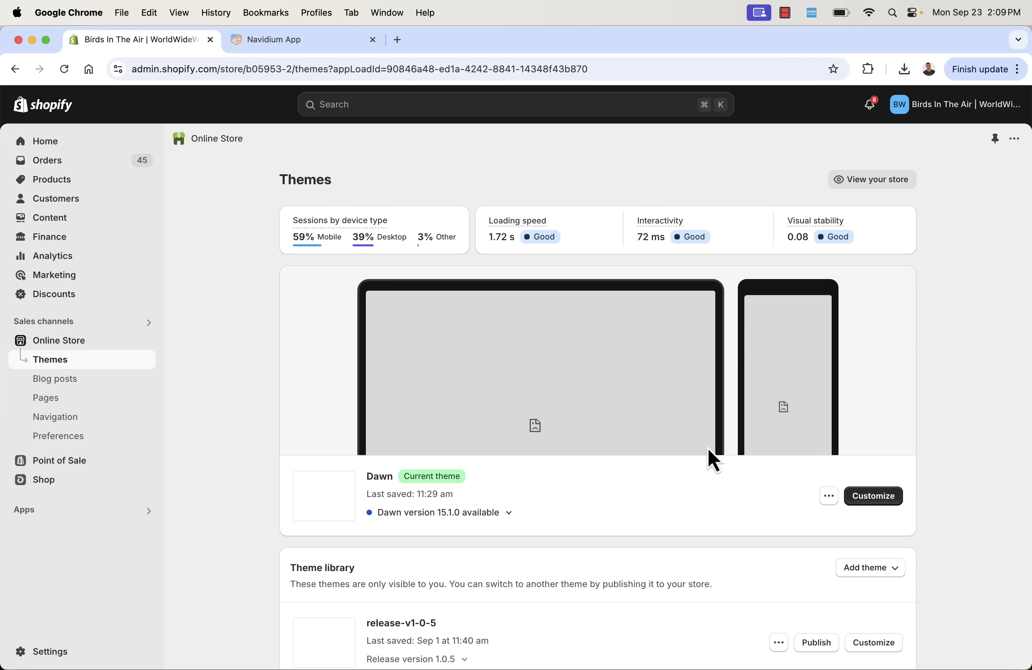
{"action": "left_click", "coordinate": [873, 496]}
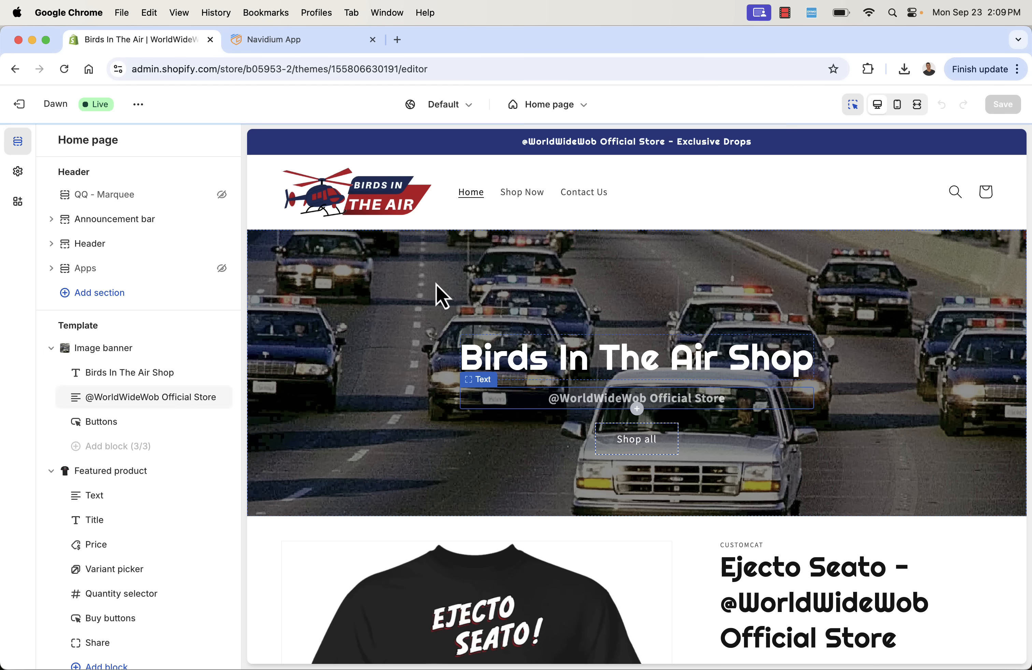
{"action": "left_click", "coordinate": [18, 201]}
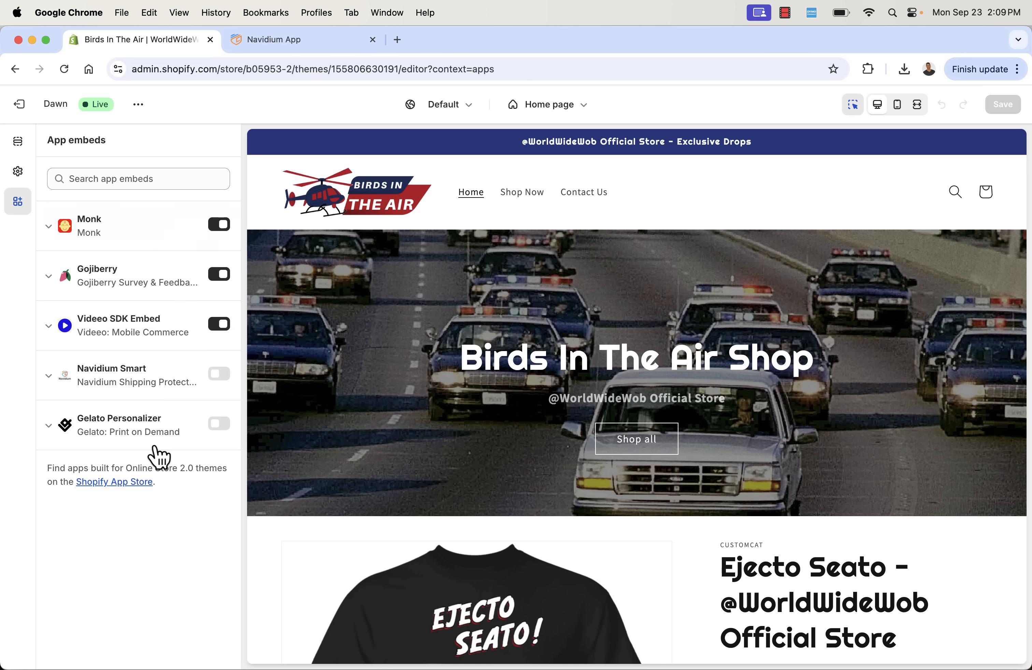
{"action": "mouse_move", "coordinate": [159, 390]}
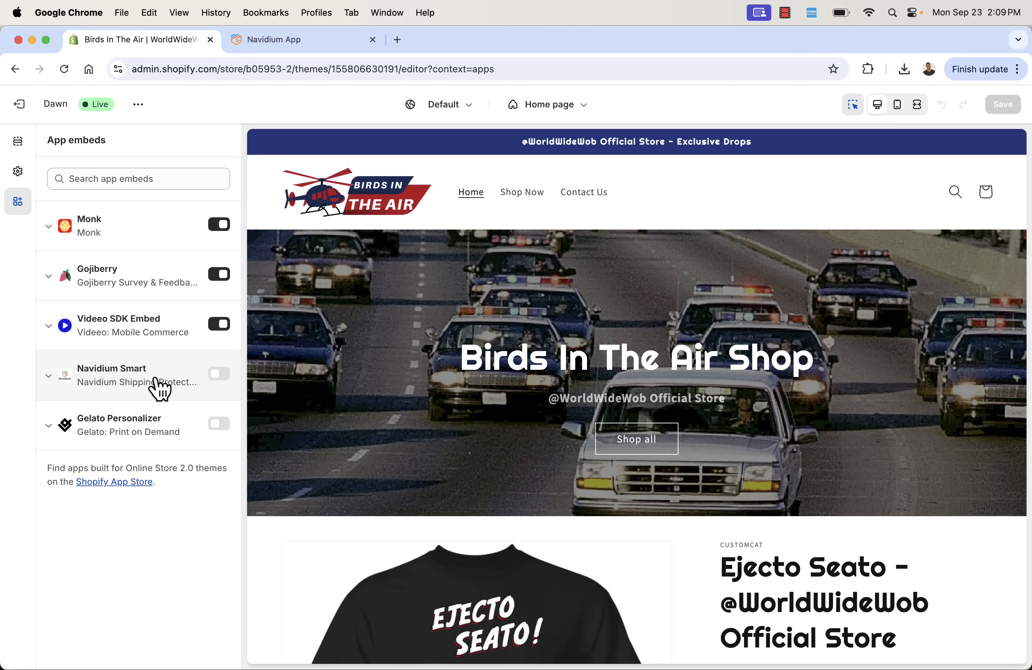
{"action": "left_click", "coordinate": [218, 374]}
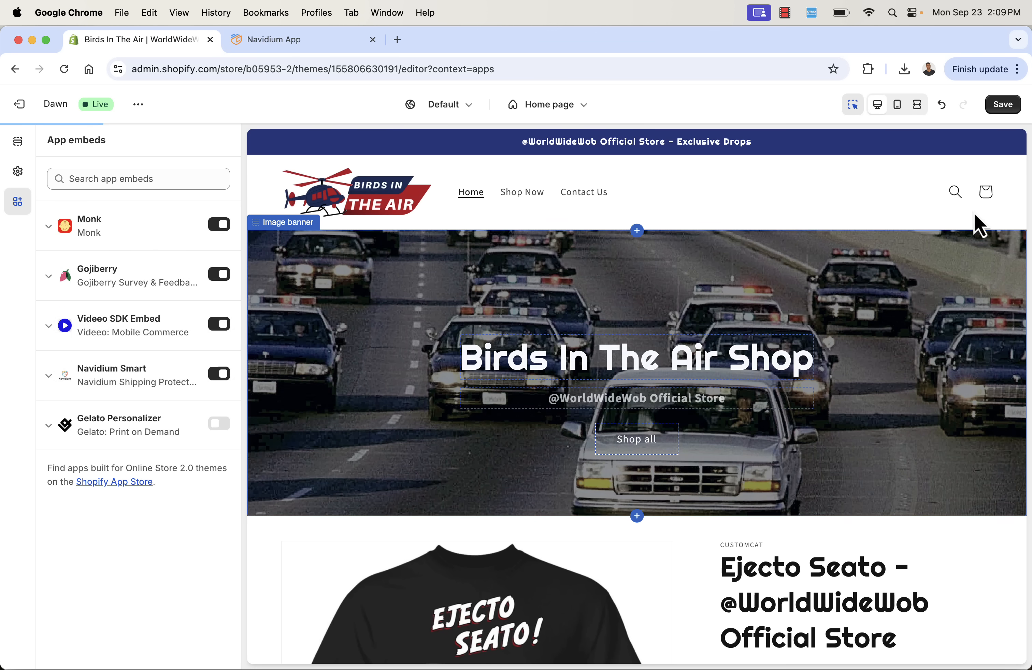
{"action": "left_click", "coordinate": [1002, 105]}
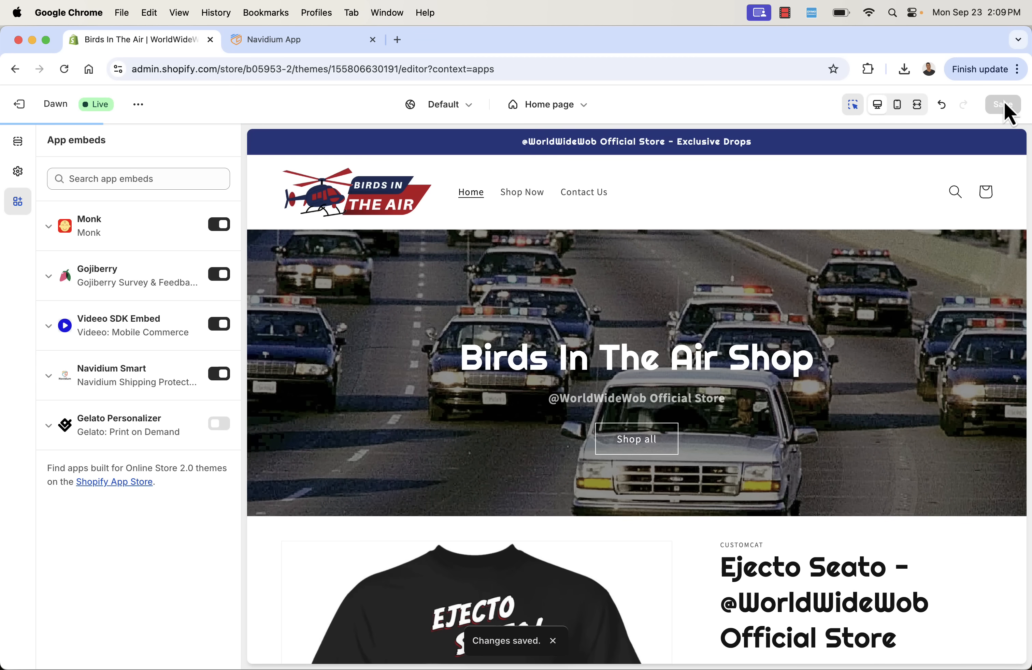
Confirm 'I'm done' in Navidium's install wizard and dismiss the success message.
{"action": "left_click", "coordinate": [275, 39]}
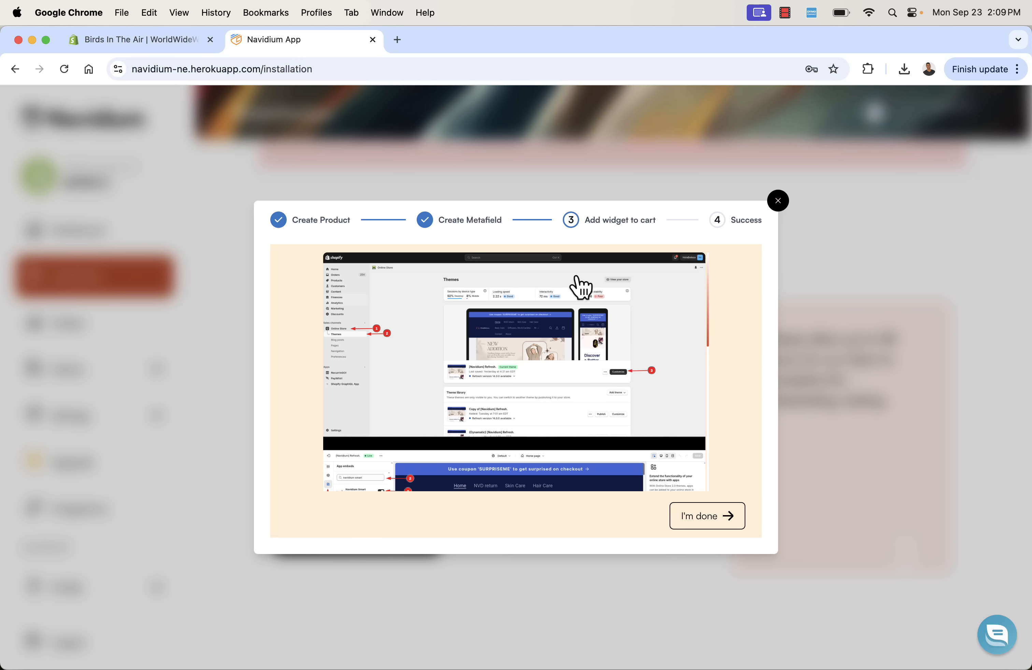
{"action": "left_click", "coordinate": [707, 516]}
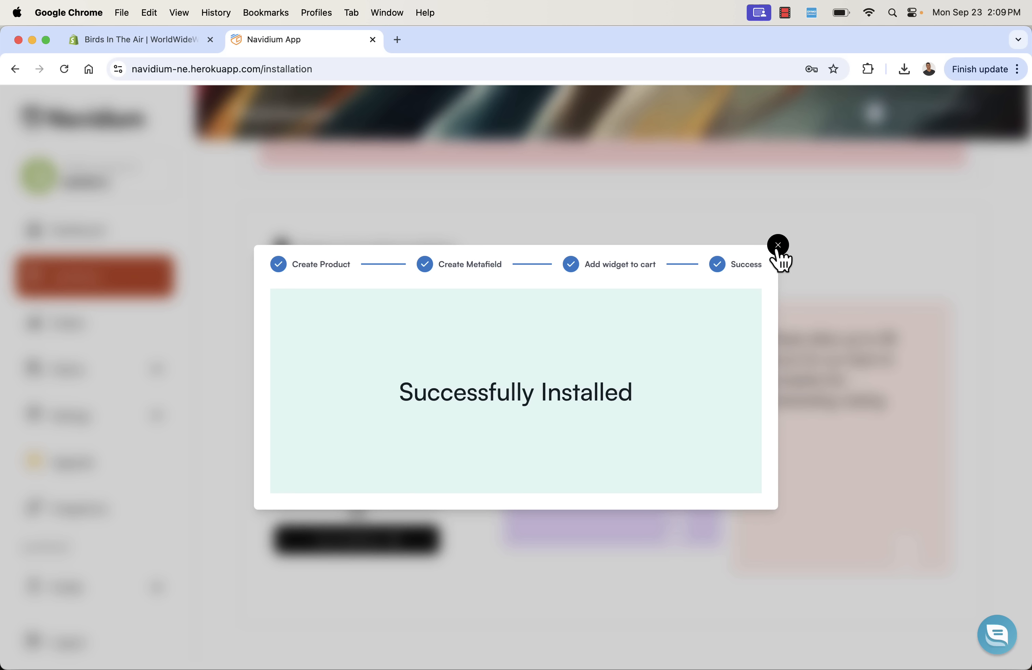
{"action": "left_click", "coordinate": [778, 245]}
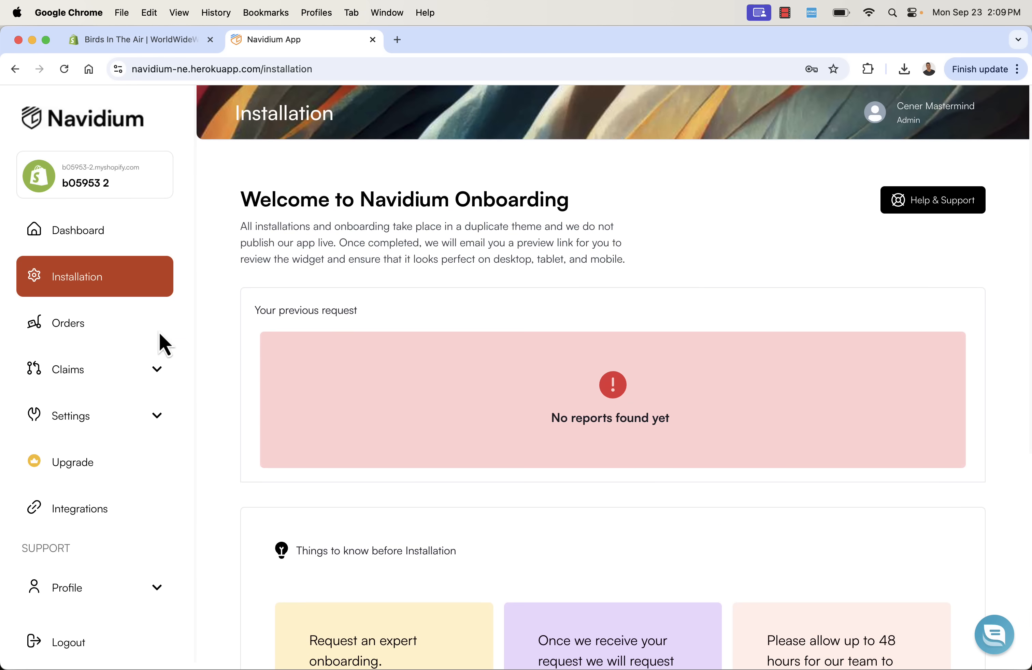
Review the Orders summary, view All claims, and expand the Settings menu.
{"action": "left_click", "coordinate": [68, 323]}
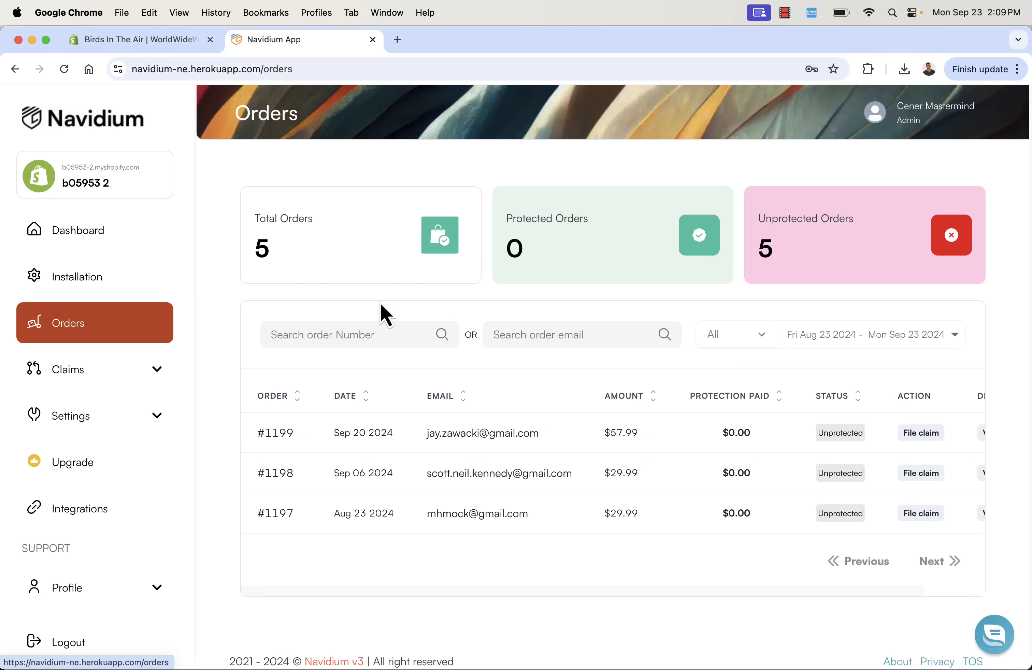
{"action": "mouse_move", "coordinate": [327, 577]}
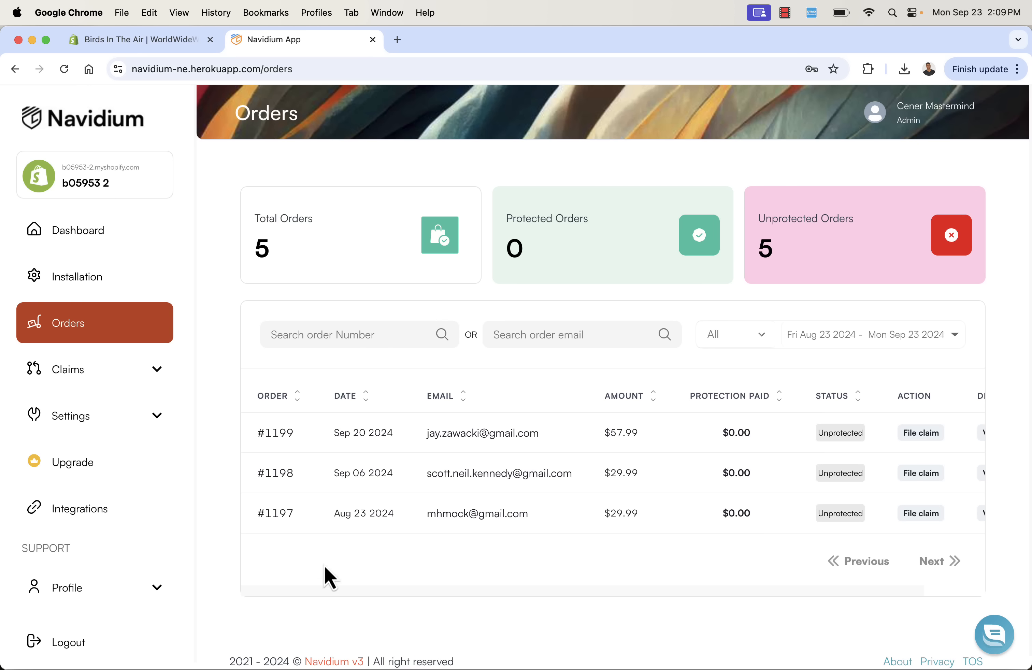
{"action": "mouse_move", "coordinate": [350, 497]}
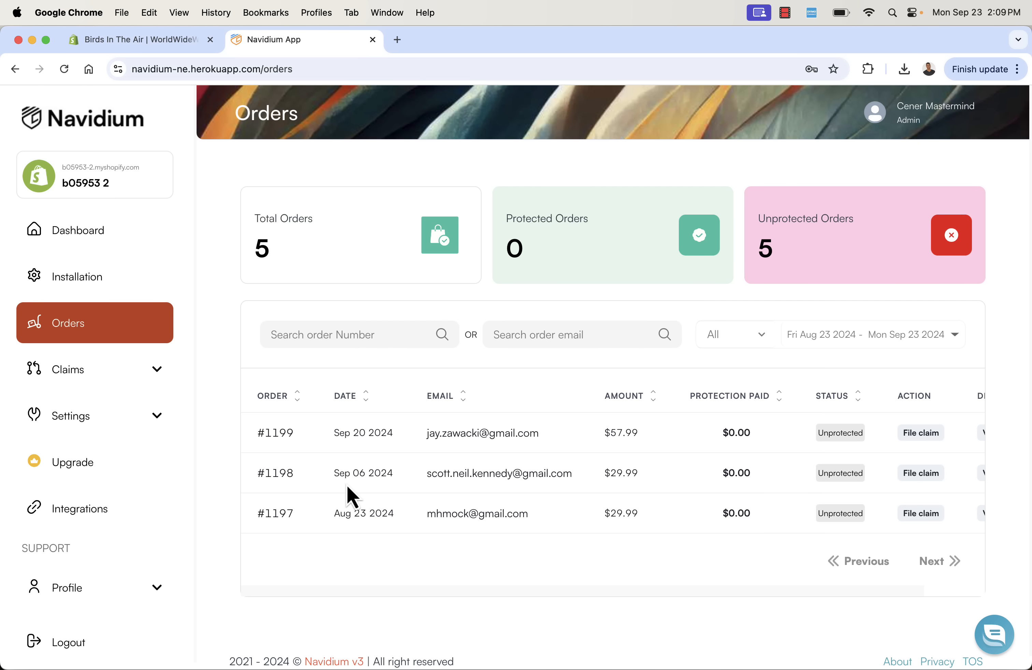
{"action": "mouse_move", "coordinate": [226, 345]}
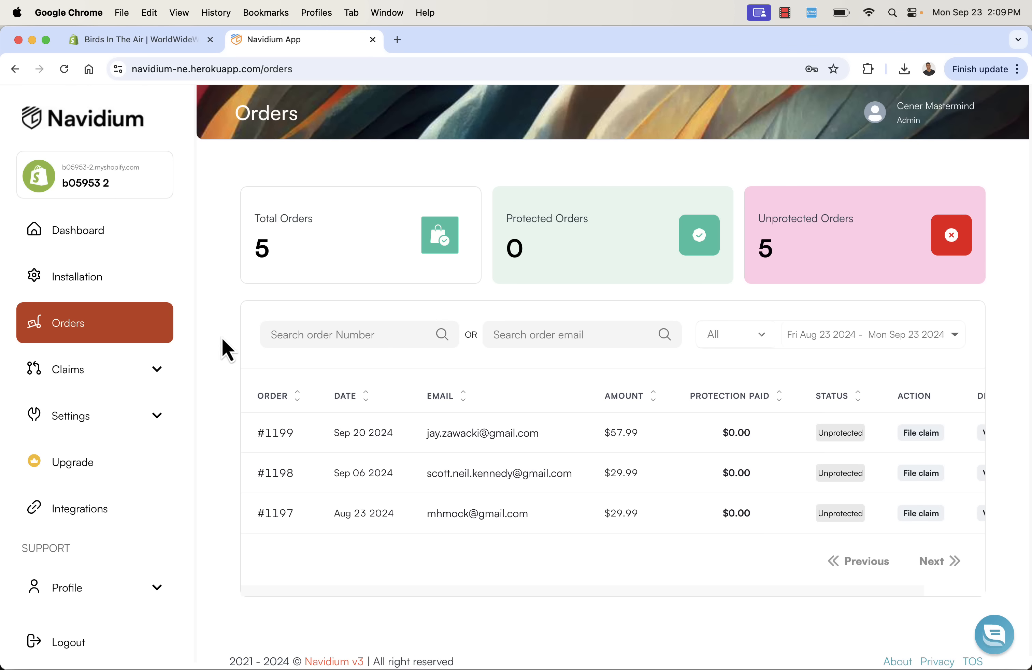
{"action": "left_click", "coordinate": [95, 370]}
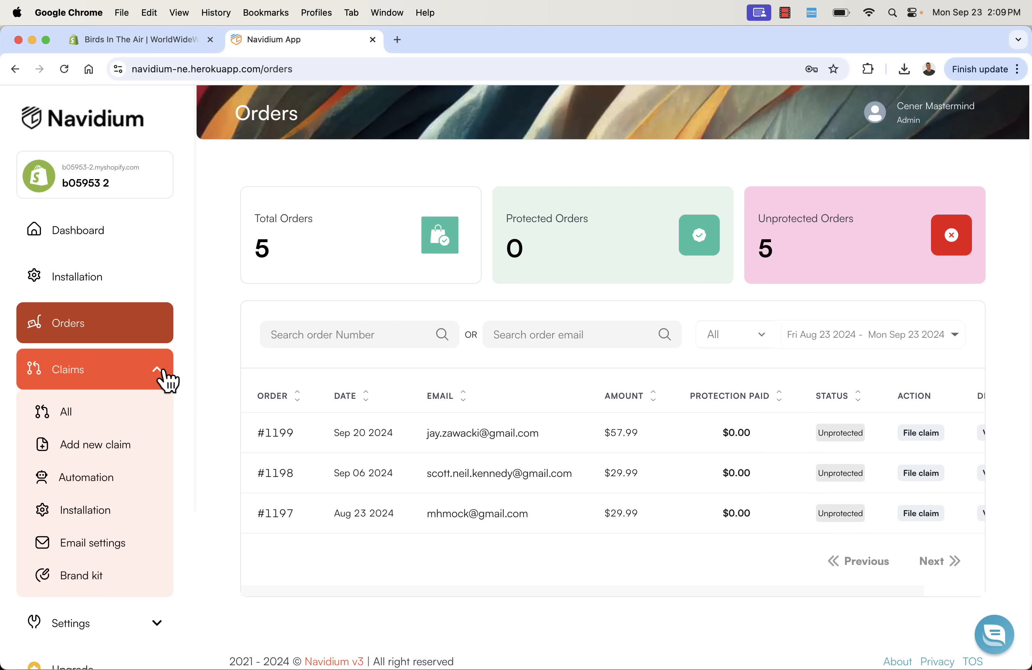
{"action": "left_click", "coordinate": [66, 412]}
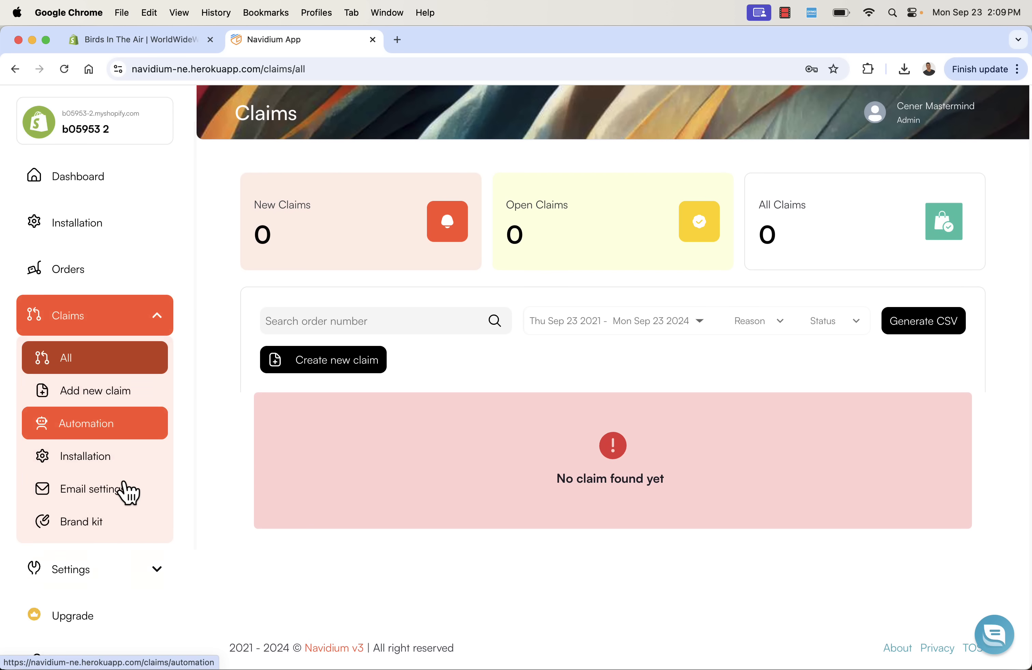
{"action": "scroll", "scroll_direction": "down", "scroll_amount": 3}
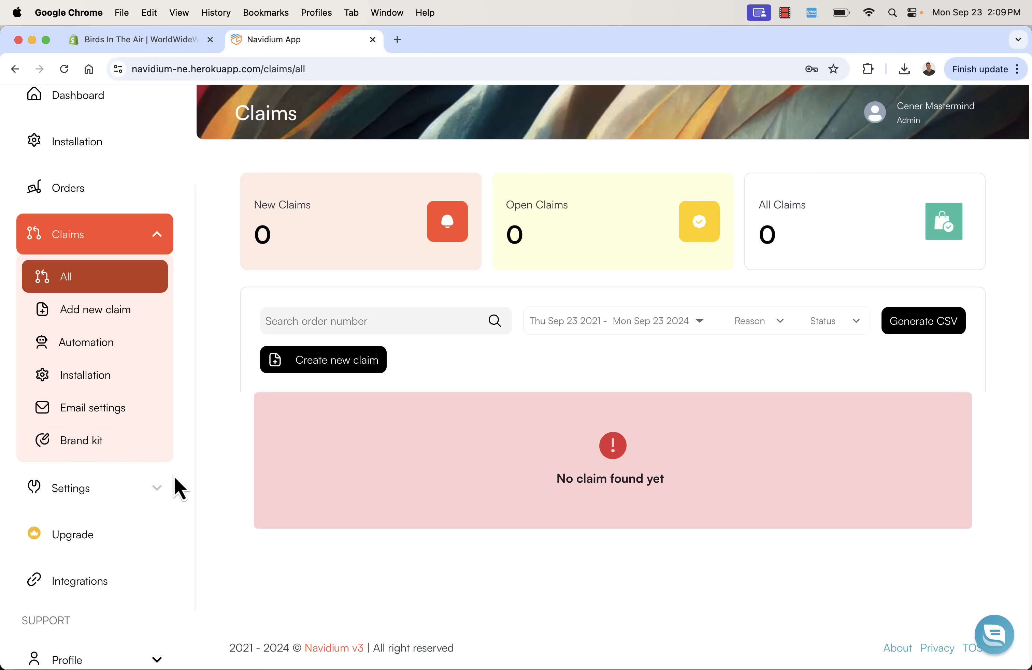
{"action": "left_click", "coordinate": [70, 489]}
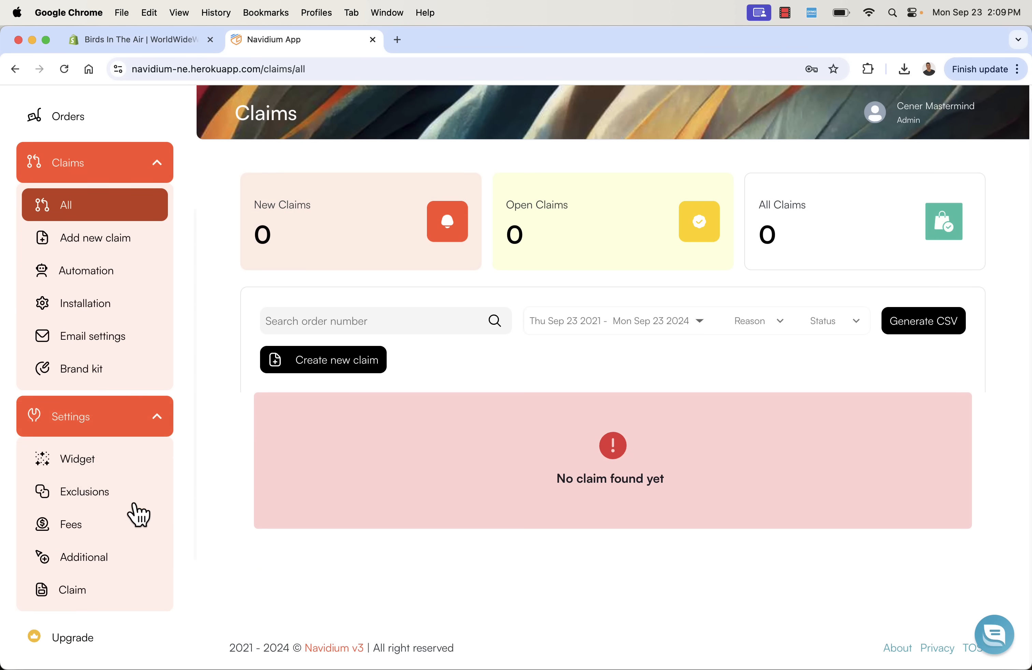
Go to Widget settings, customize the existing template and reach Product Settings.
{"action": "left_click", "coordinate": [77, 459]}
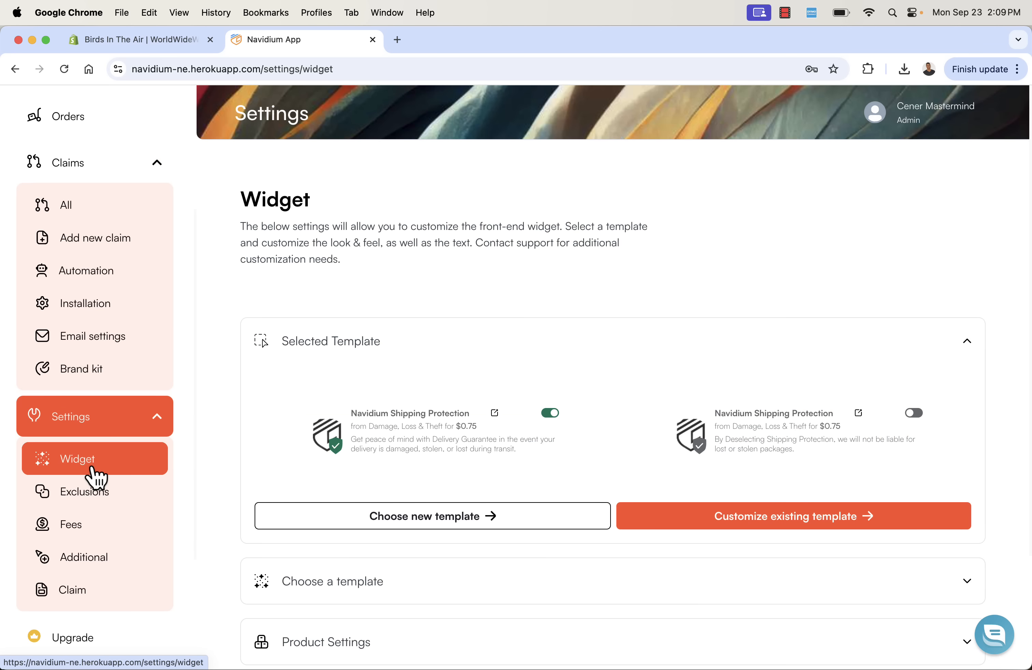
{"action": "scroll", "scroll_direction": "down", "scroll_amount": 3}
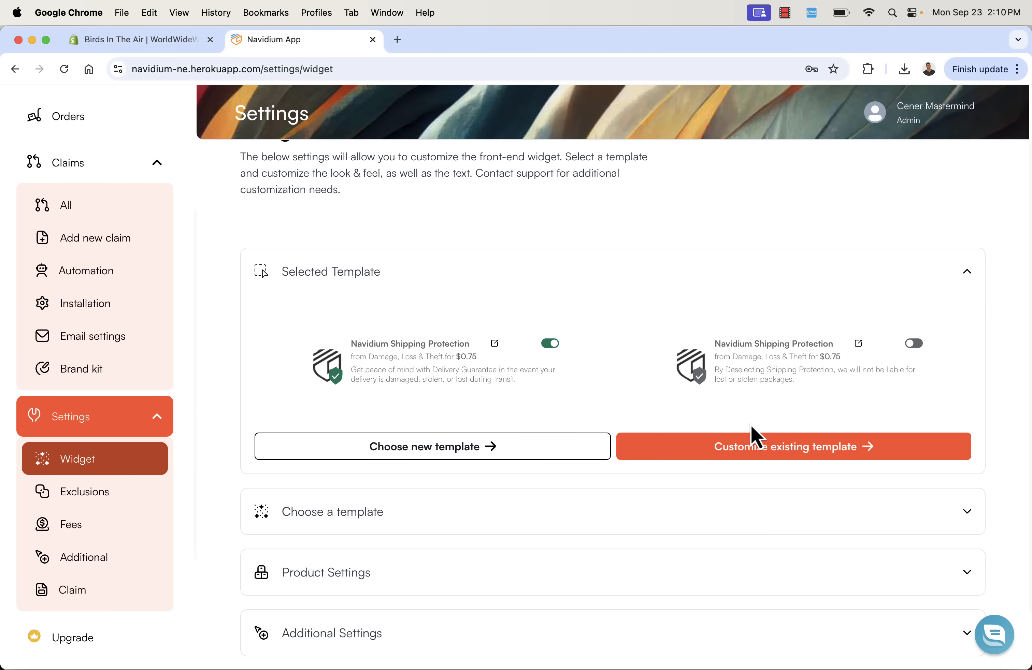
{"action": "left_click", "coordinate": [785, 447]}
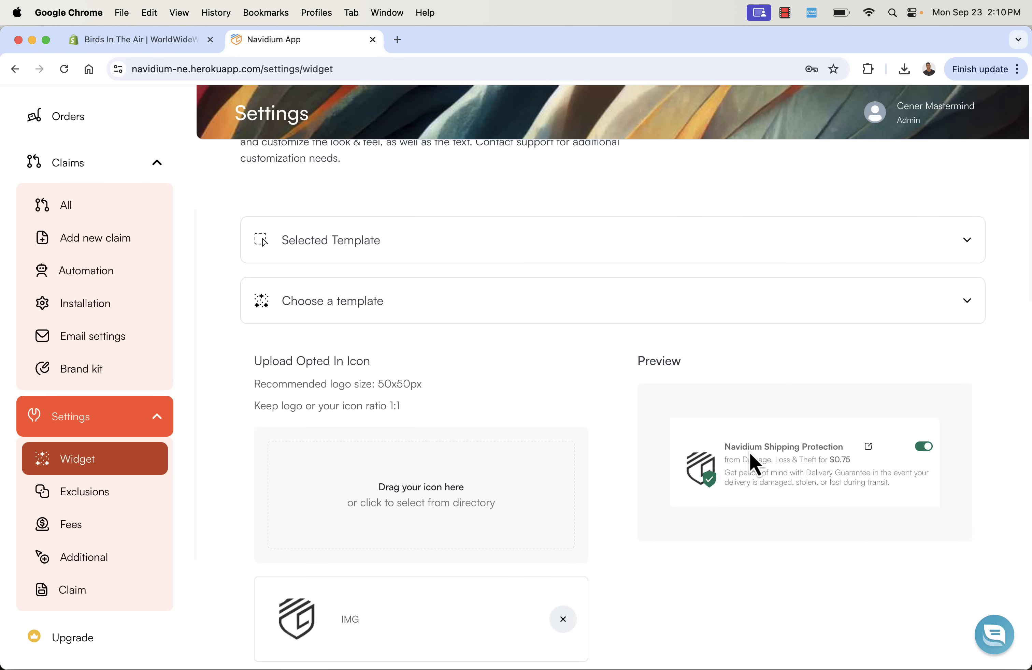
{"action": "scroll", "scroll_direction": "down", "scroll_amount": 3}
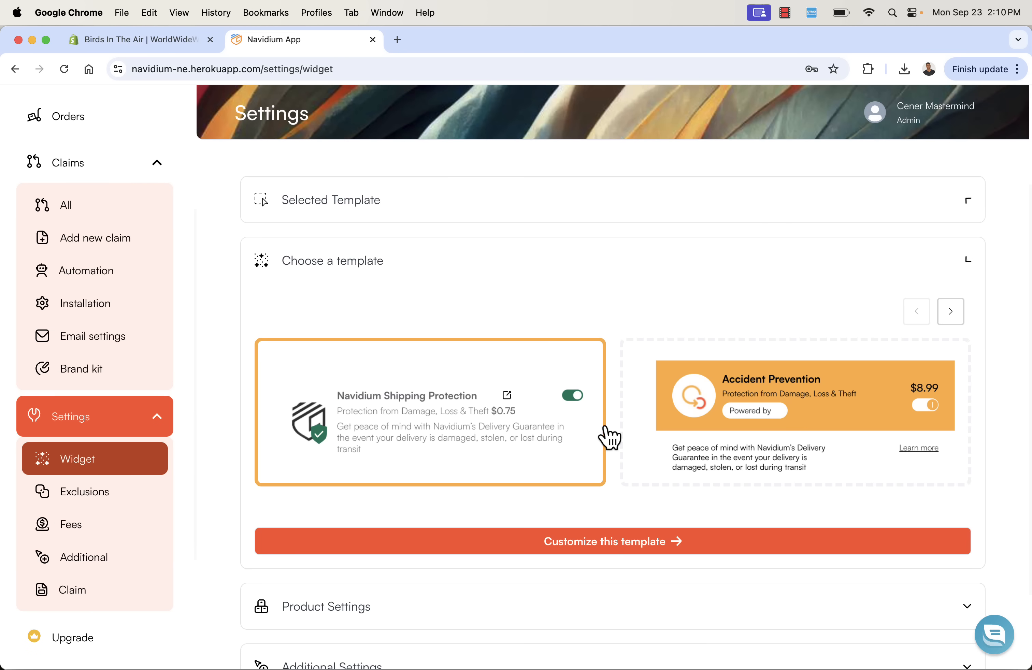
{"action": "scroll", "scroll_direction": "down", "scroll_amount": 3}
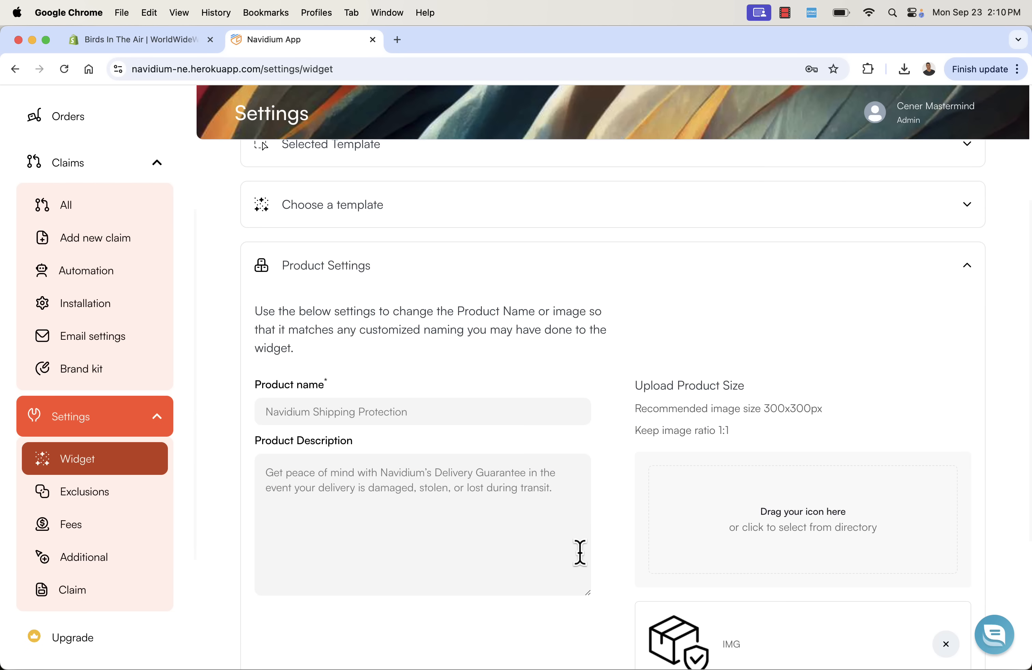
Rename the protection product to BirdsInTheAir.com Shipping Protection.
{"action": "scroll", "scroll_direction": "down", "scroll_amount": 3}
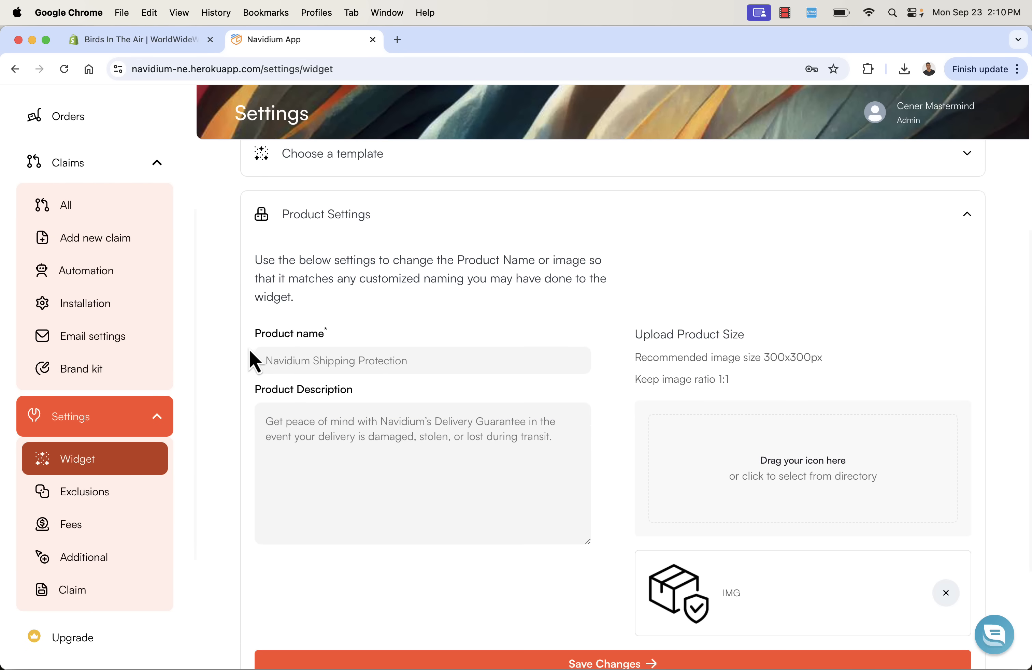
{"action": "double_click", "coordinate": [288, 360]}
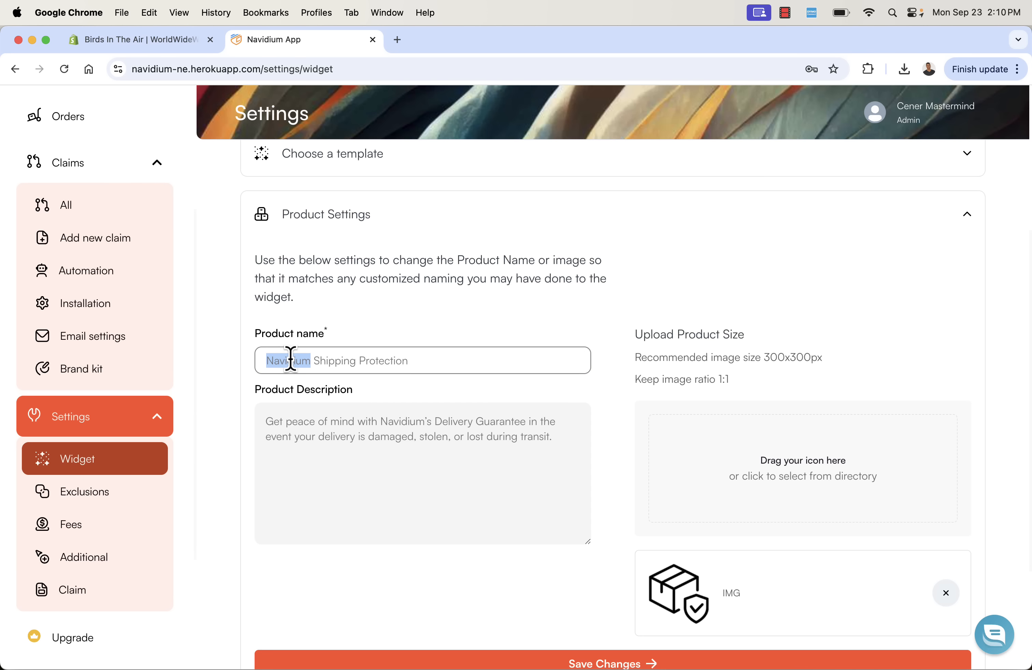
{"action": "type", "text": "Bire"}
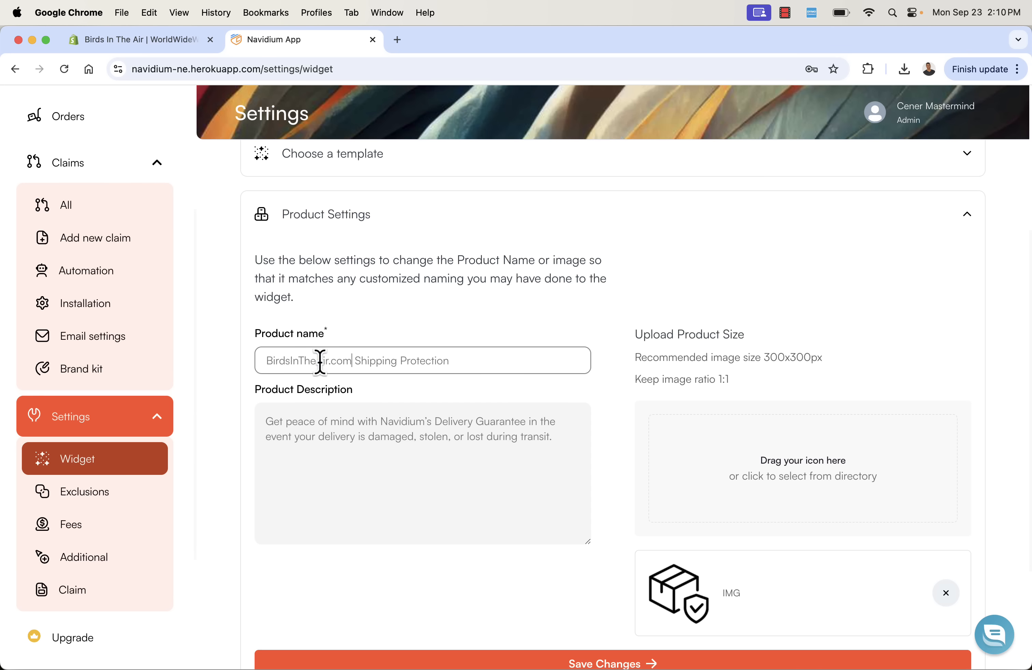
{"action": "double_click", "coordinate": [314, 361]}
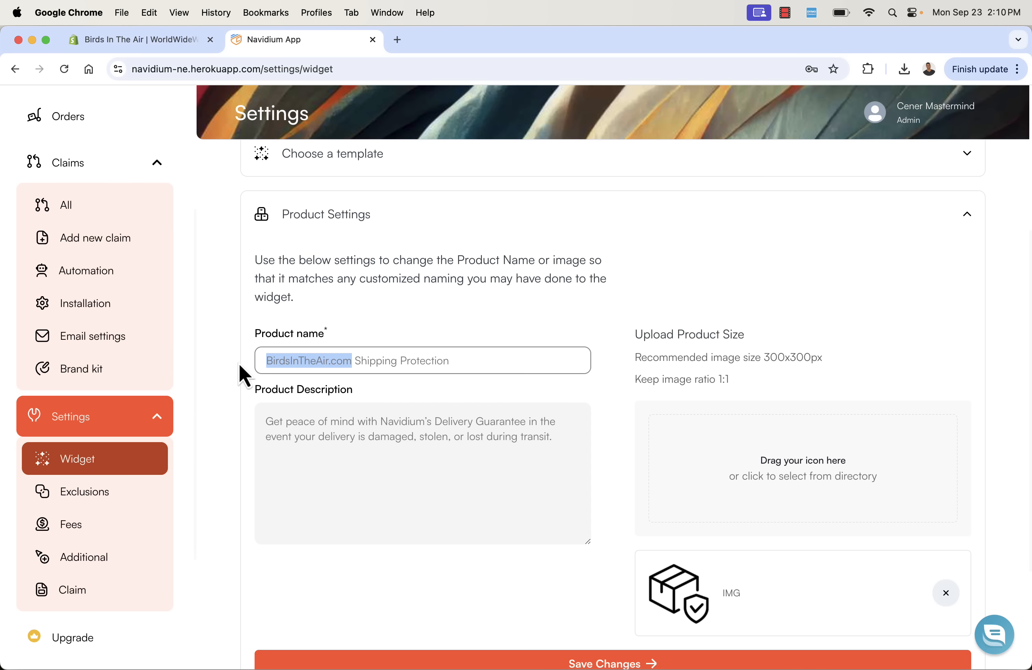
Rewrite the description to mention the BirdsInTheAir.com Shipping Protection program and save.
{"action": "left_click", "coordinate": [402, 427]}
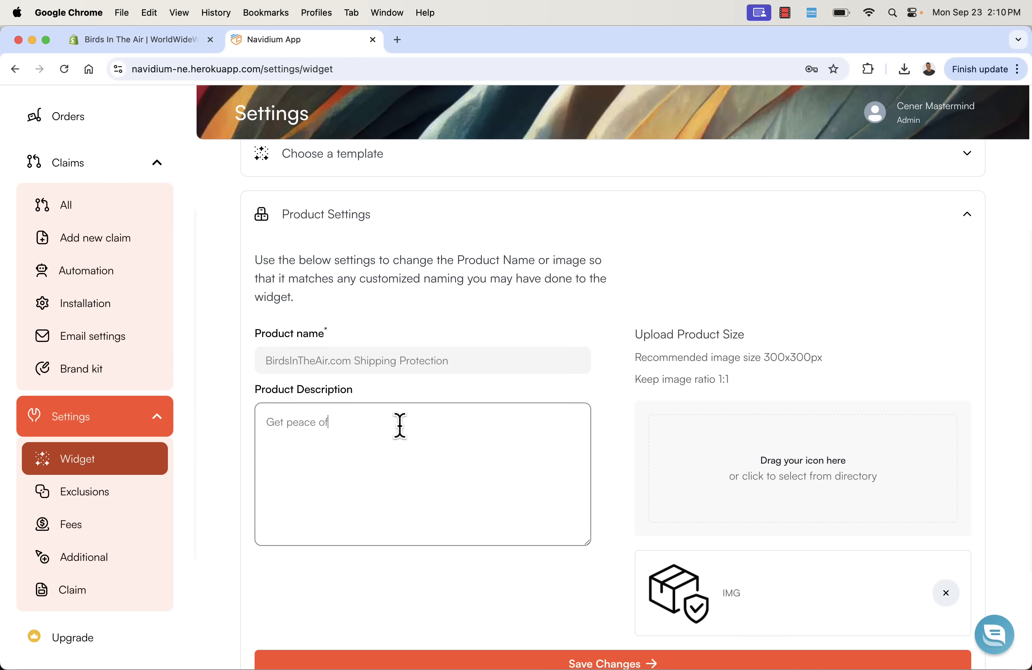
{"action": "type", "text": "mind with the"}
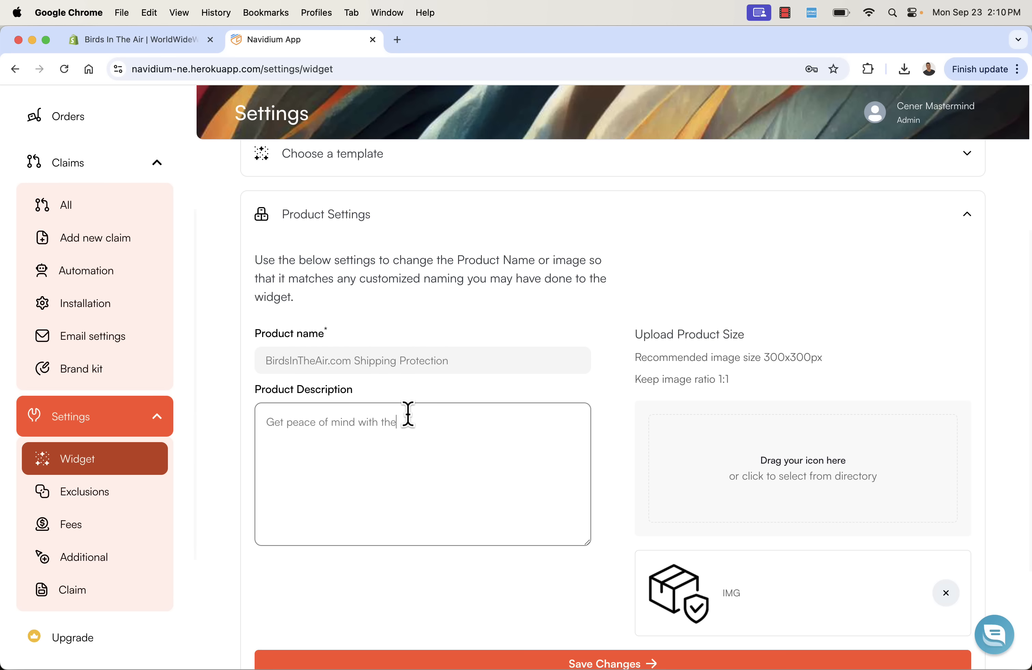
{"action": "type", "text": "BirdsInTheAir.com Shipping Protection"}
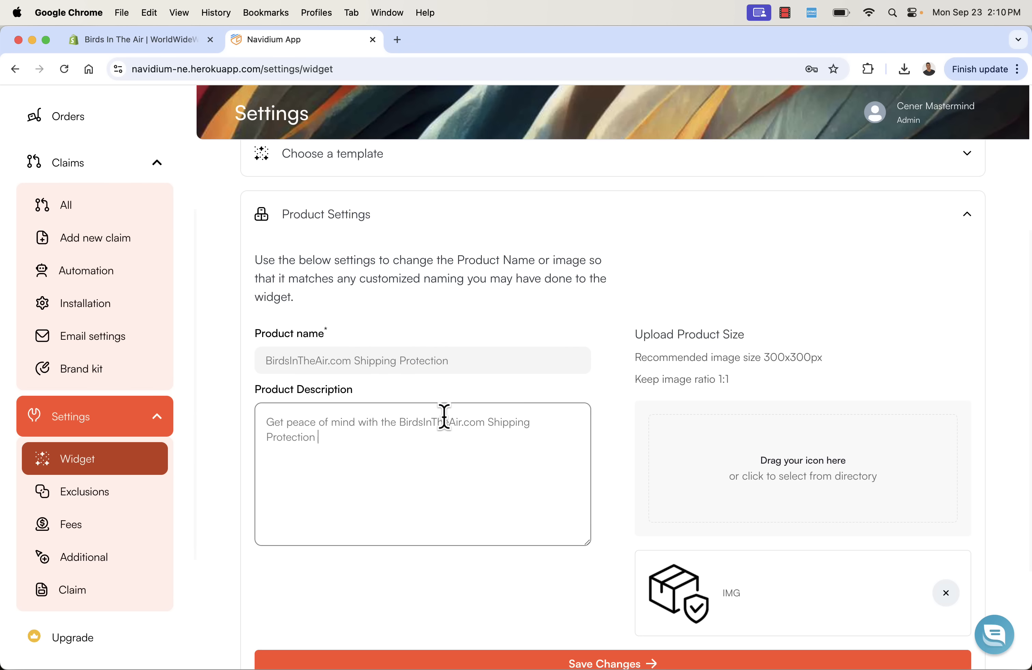
{"action": "type", "text": "program."}
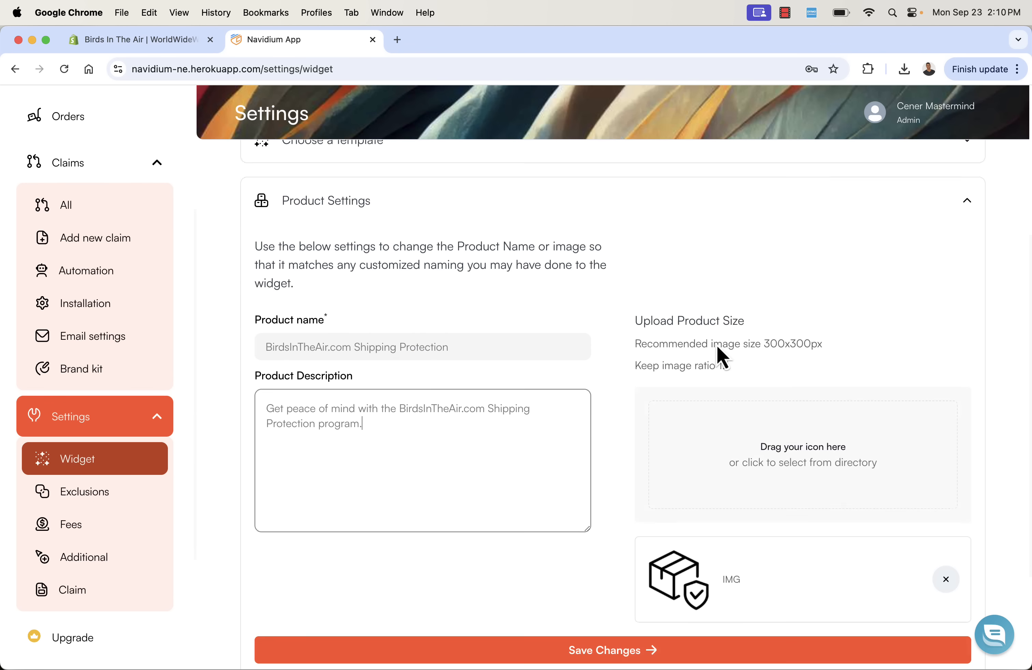
{"action": "left_click", "coordinate": [605, 650]}
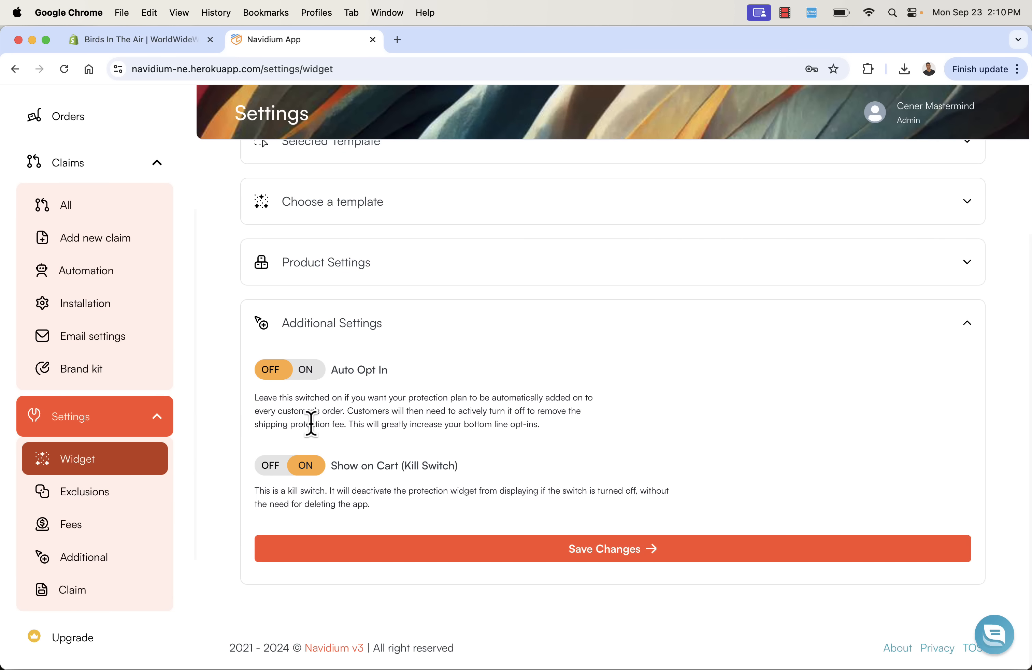
{"action": "mouse_move", "coordinate": [340, 449]}
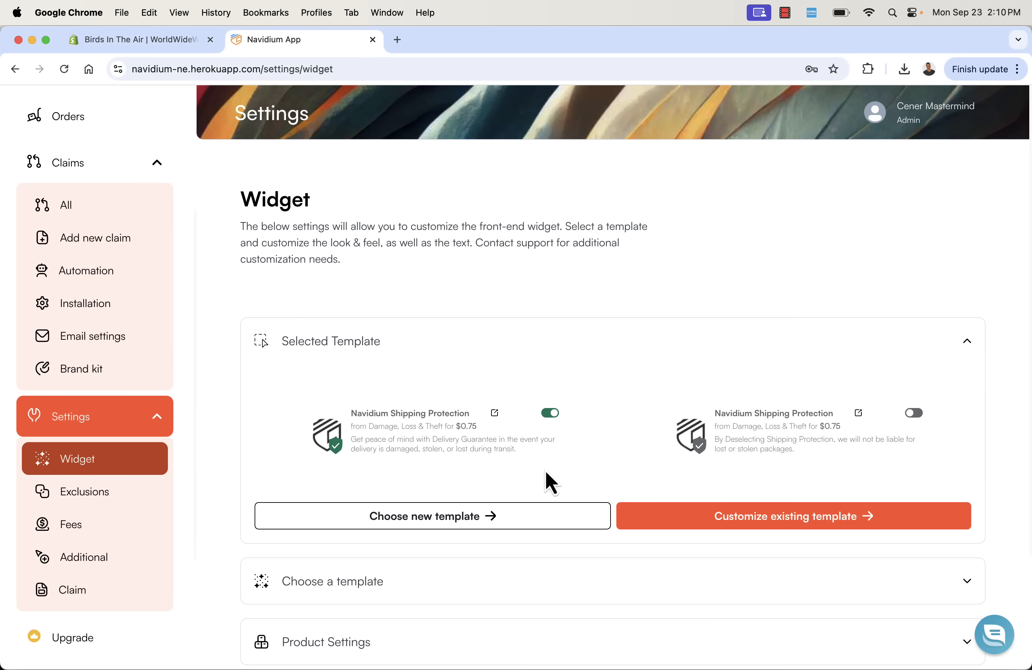
Customize the existing template, setting the Main Title to BirdsInTheAir.com Shipping Protection.
{"action": "left_click", "coordinate": [792, 516]}
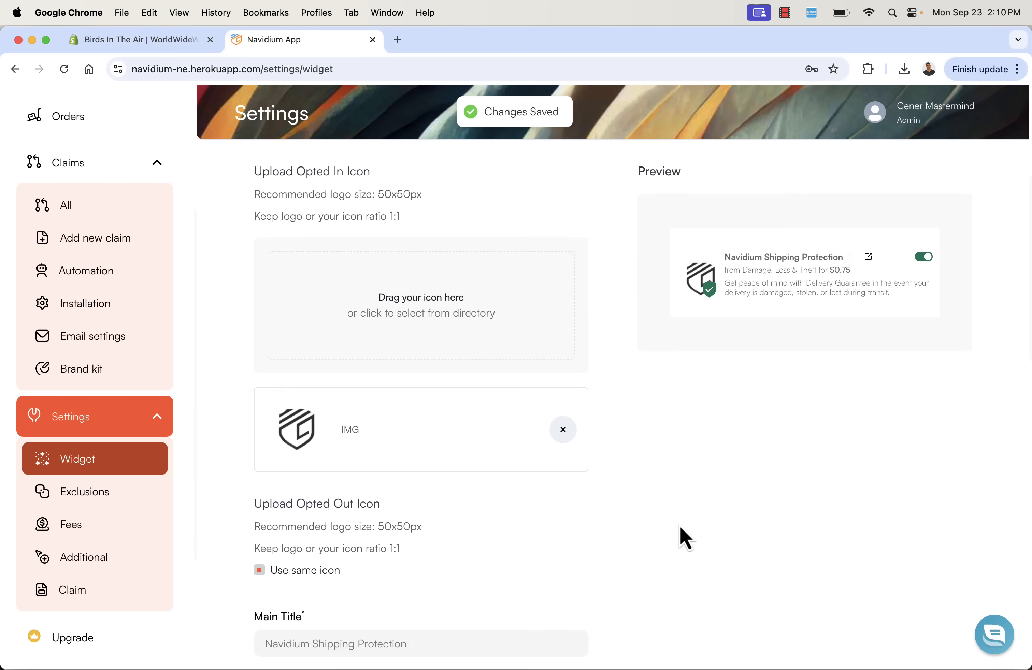
{"action": "scroll", "scroll_direction": "down", "scroll_amount": 3}
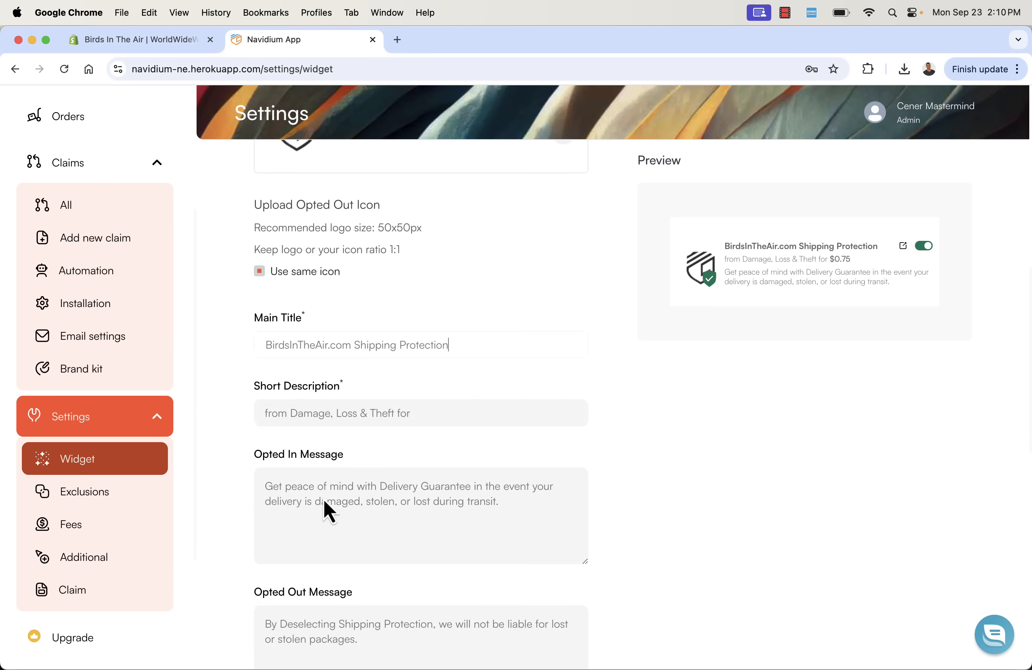
{"action": "scroll", "scroll_direction": "down", "scroll_amount": 3}
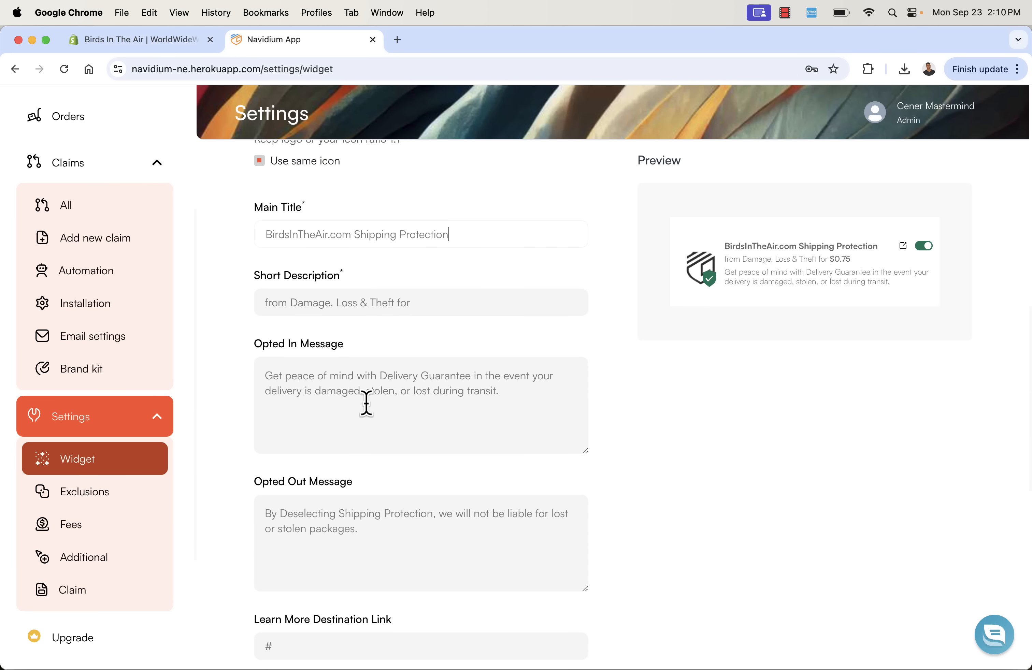
{"action": "mouse_move", "coordinate": [729, 314]}
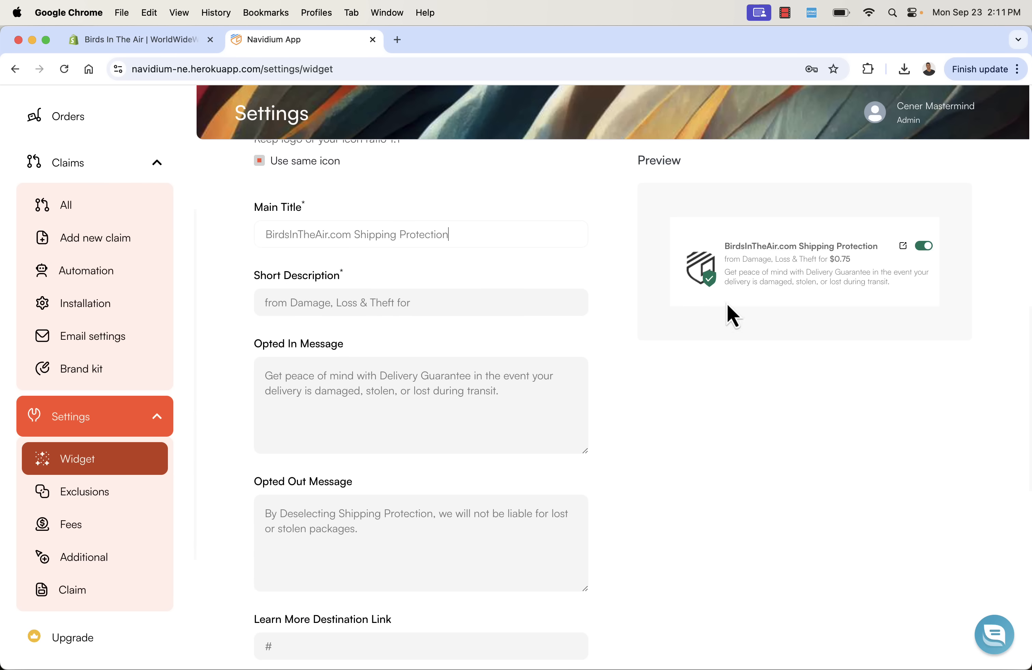
{"action": "scroll", "scroll_direction": "down", "scroll_amount": 3}
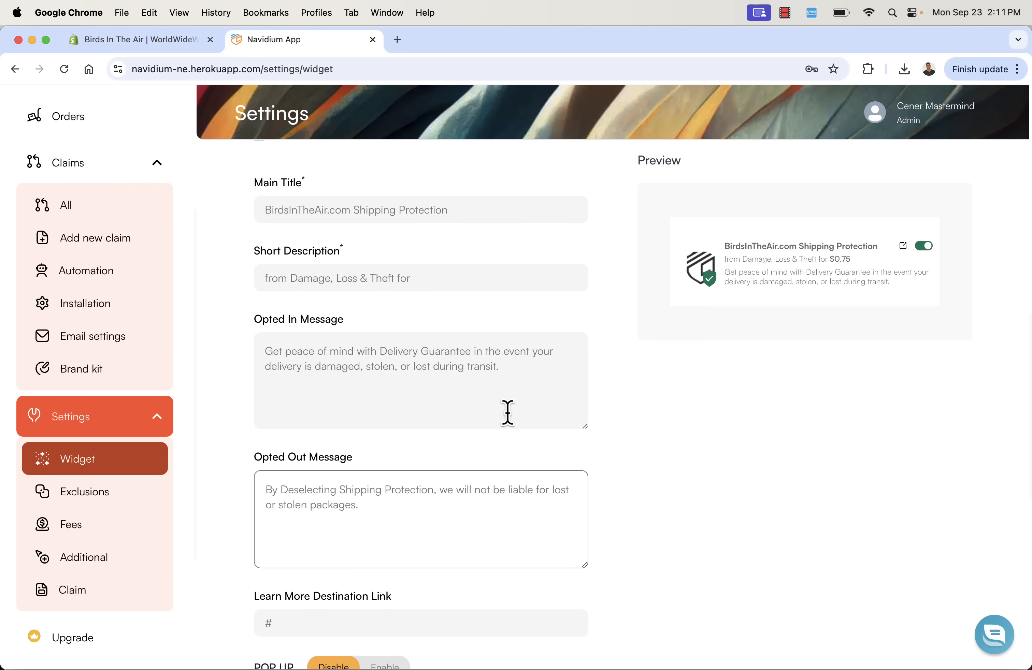
{"action": "scroll", "scroll_direction": "down", "scroll_amount": 3}
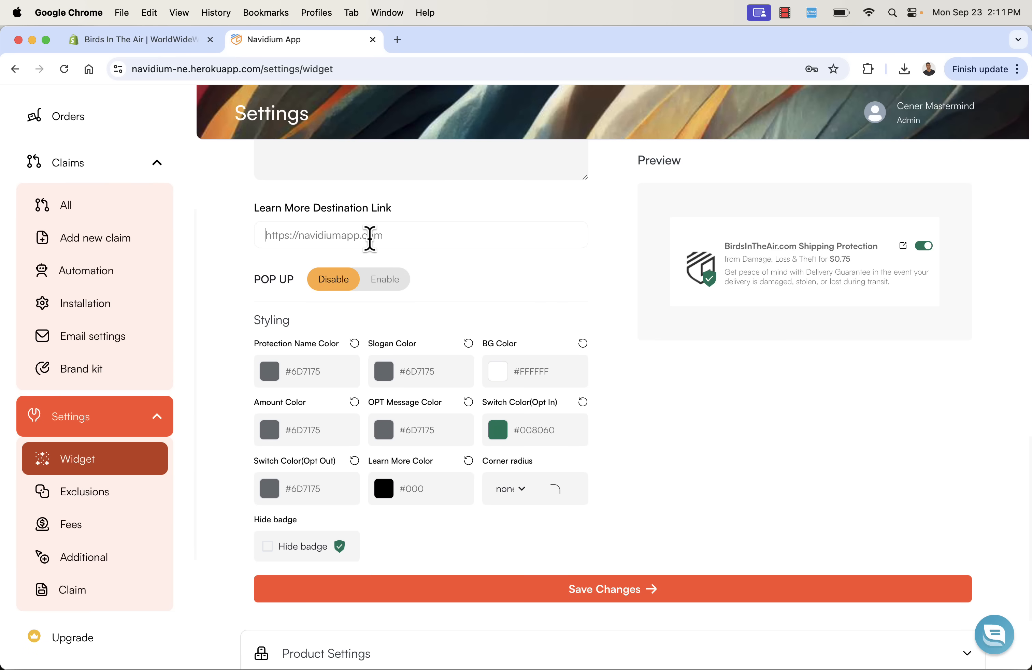
Try the confirmation POP UP toggle and leave it disabled.
{"action": "scroll", "scroll_direction": "down", "scroll_amount": 3}
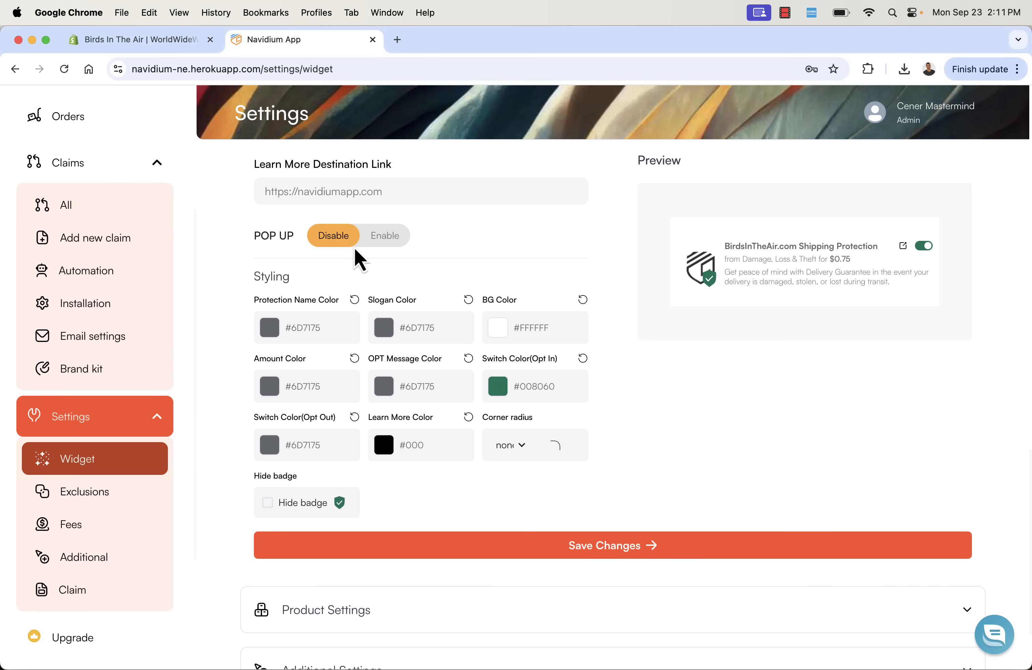
{"action": "left_click", "coordinate": [385, 236]}
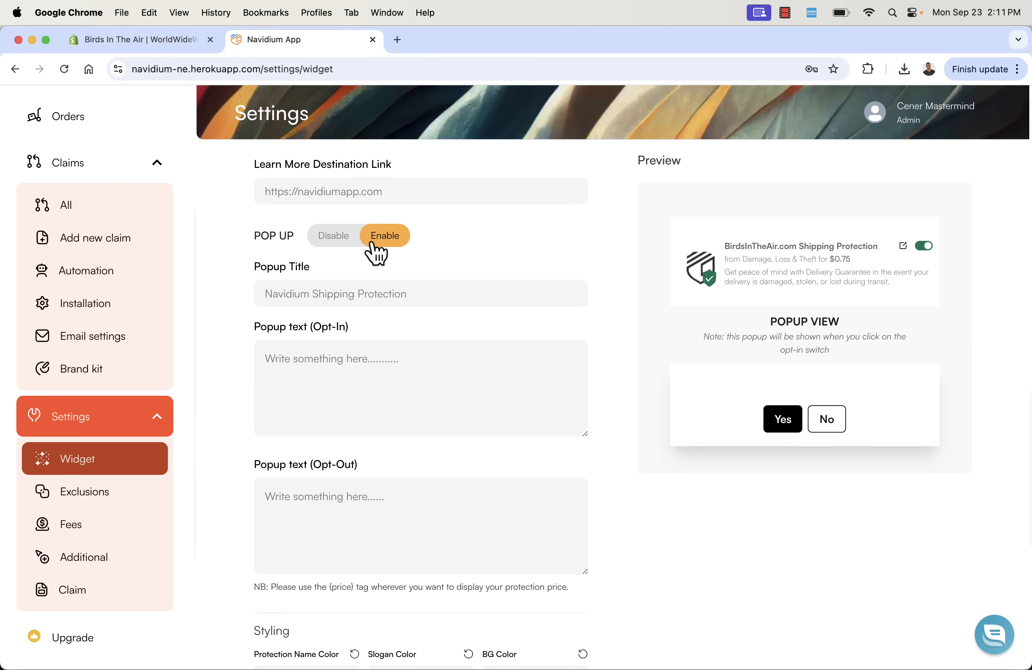
{"action": "mouse_move", "coordinate": [355, 252]}
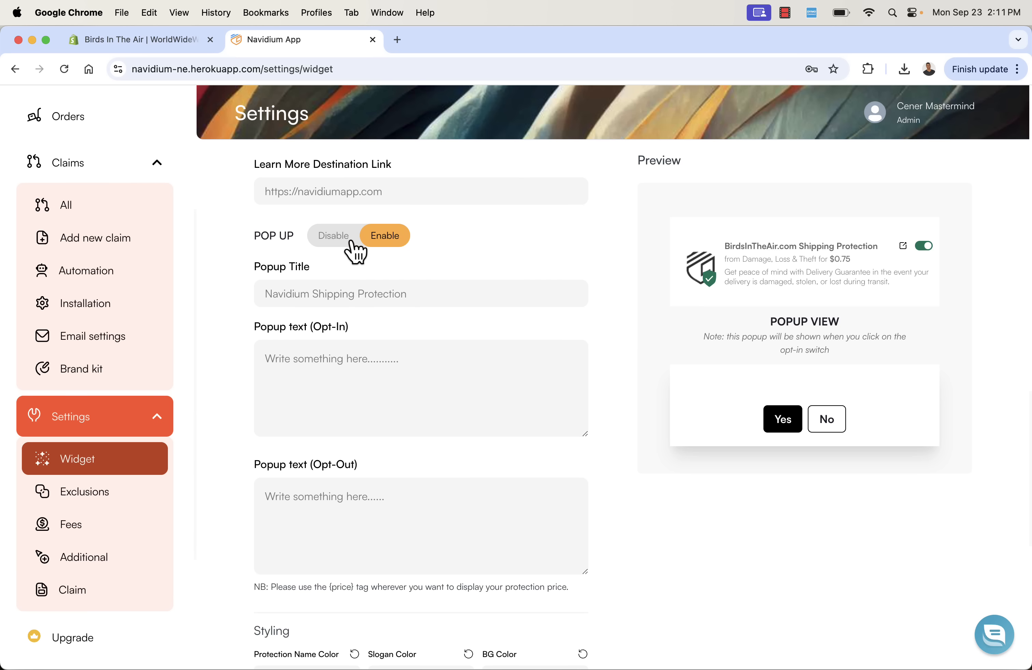
{"action": "left_click", "coordinate": [333, 236]}
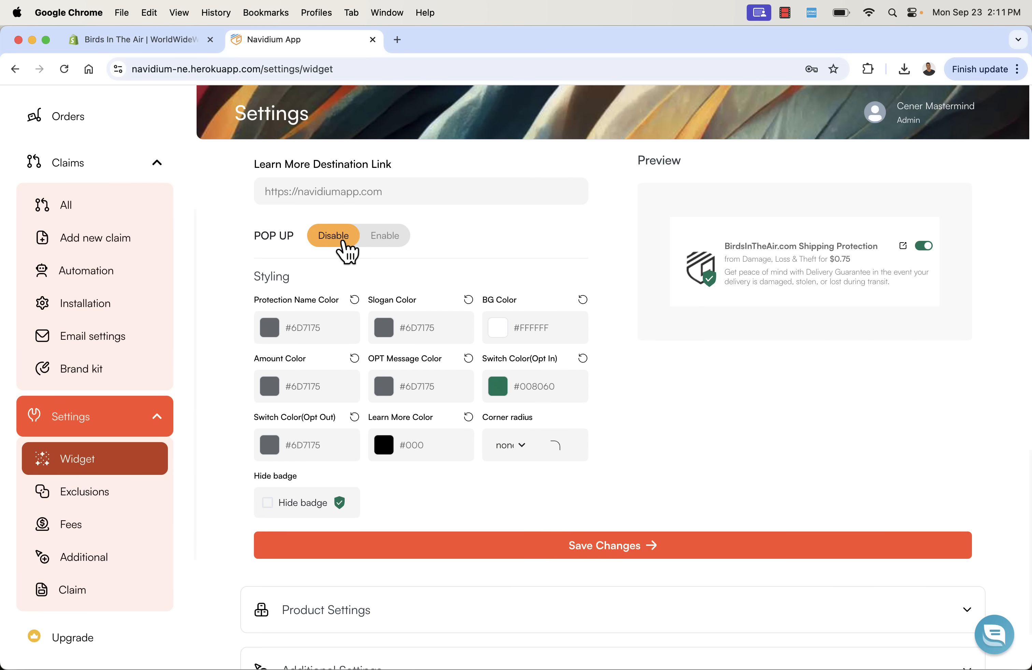
{"action": "mouse_move", "coordinate": [542, 301]}
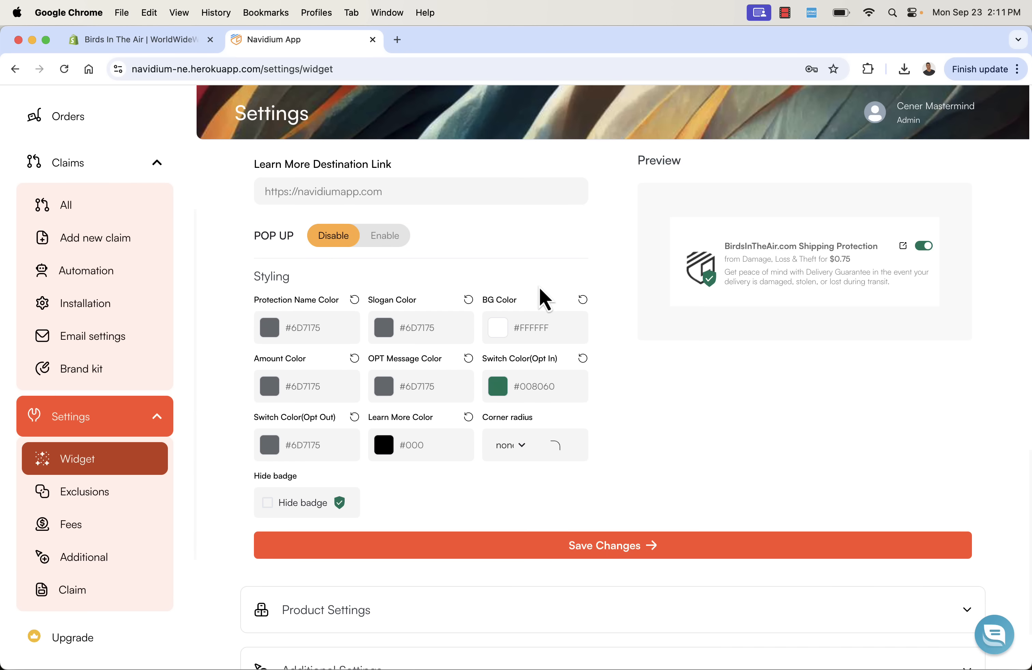
{"action": "scroll", "scroll_direction": "down", "scroll_amount": 3}
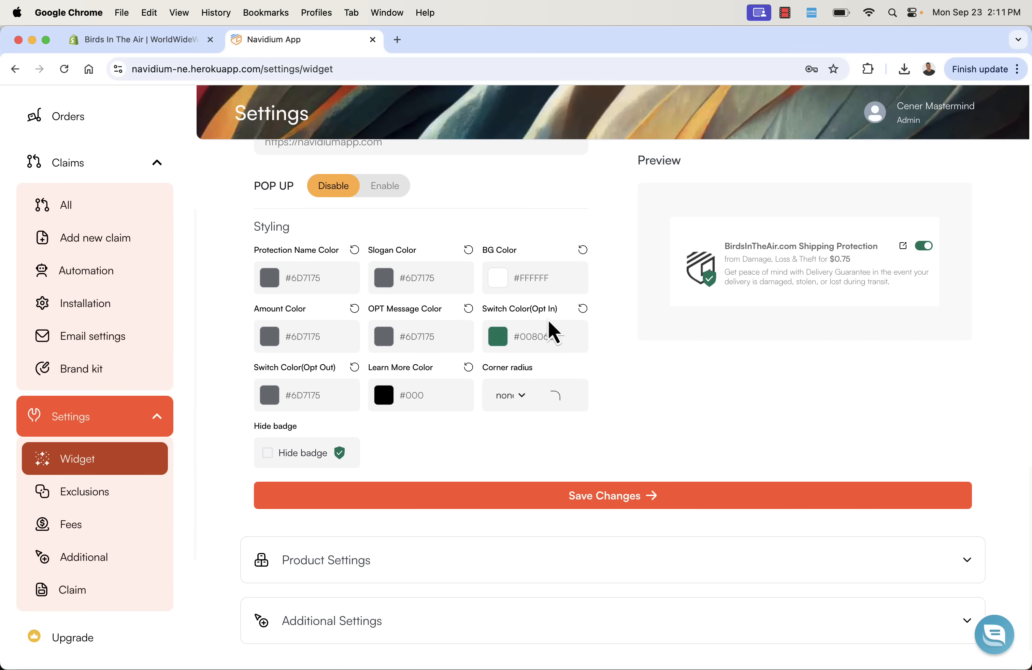
{"action": "mouse_move", "coordinate": [263, 296]}
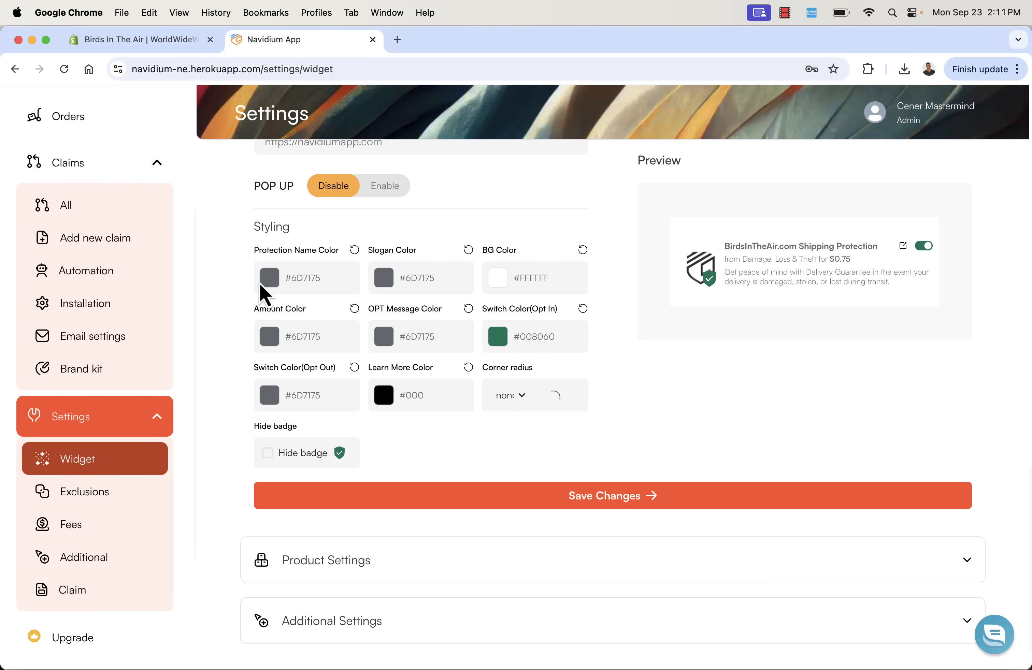
{"action": "mouse_move", "coordinate": [472, 486]}
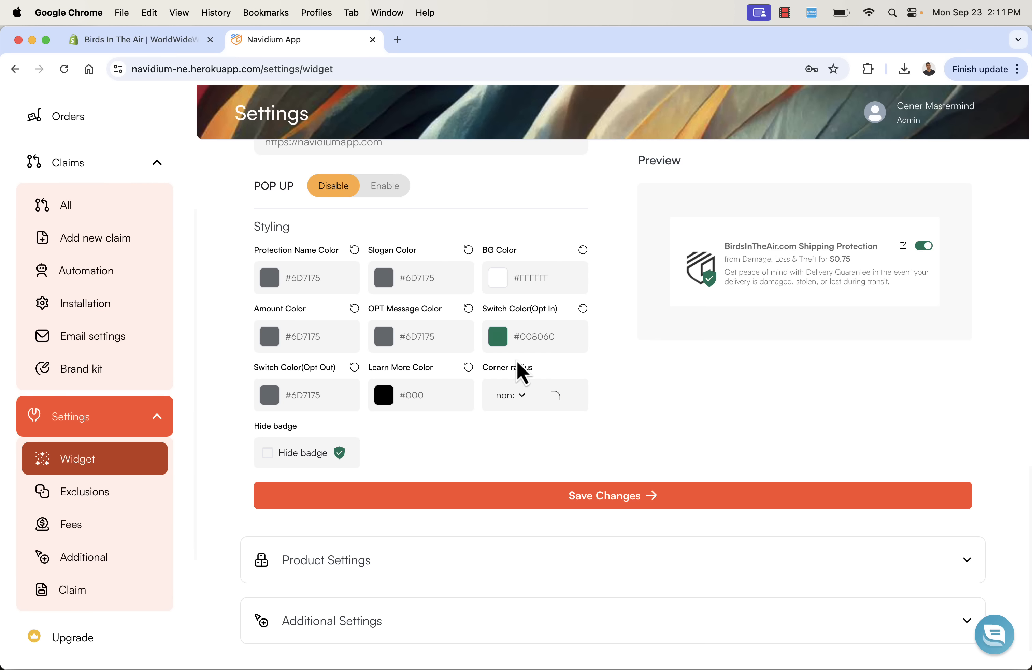
Set the opt-in switch blue, slogan red and protection title blue, then save.
{"action": "left_click", "coordinate": [498, 337]}
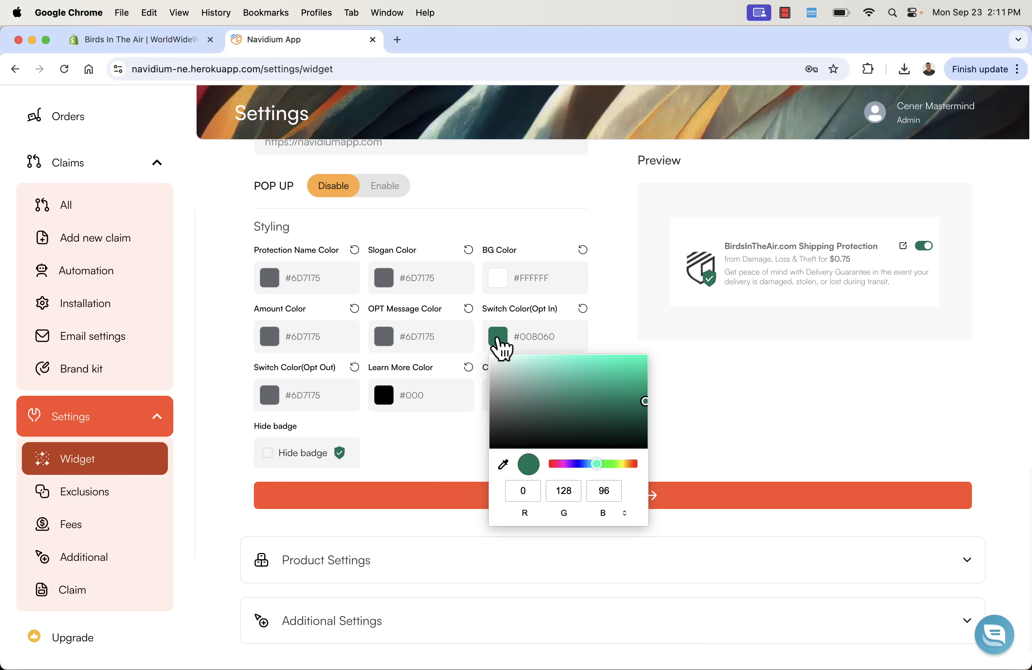
{"action": "left_click_drag", "start_coordinate": [597, 464], "coordinate": [579, 464]}
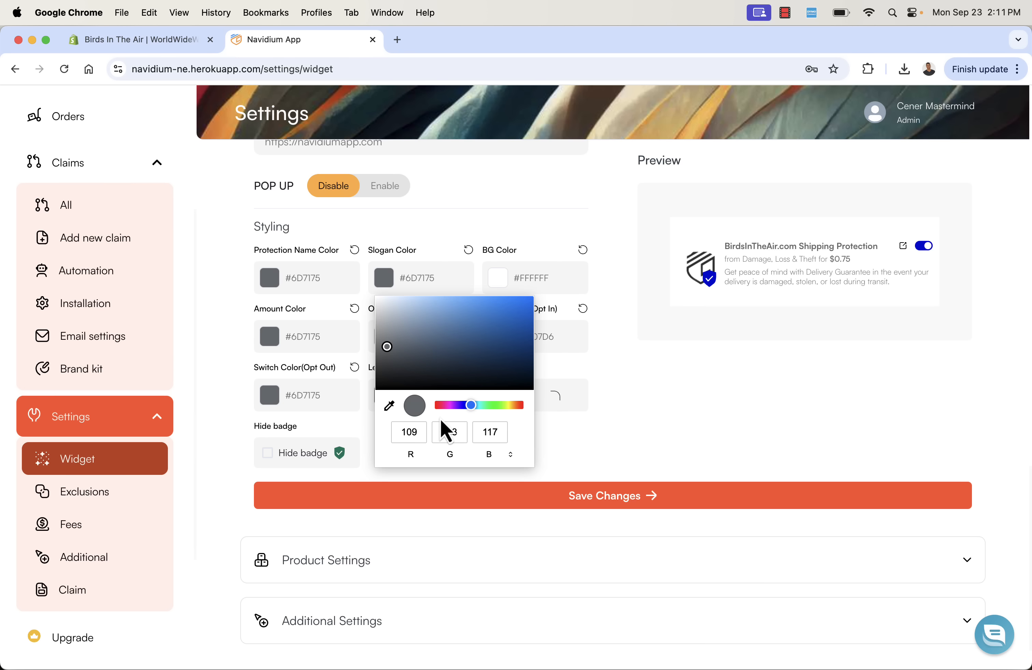
{"action": "left_click", "coordinate": [435, 406]}
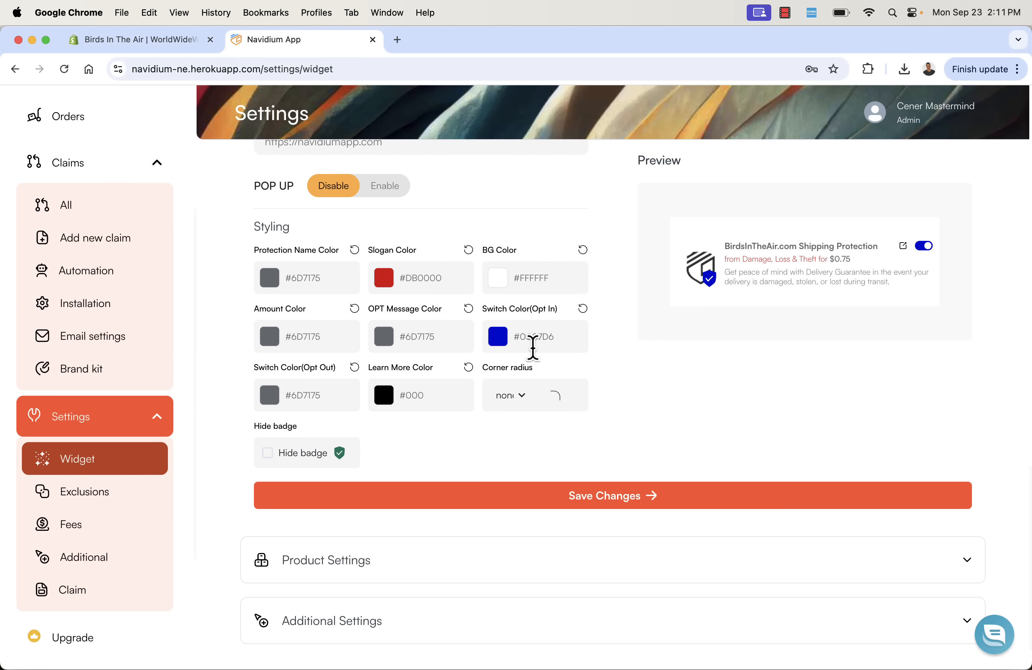
{"action": "left_click", "coordinate": [269, 277]}
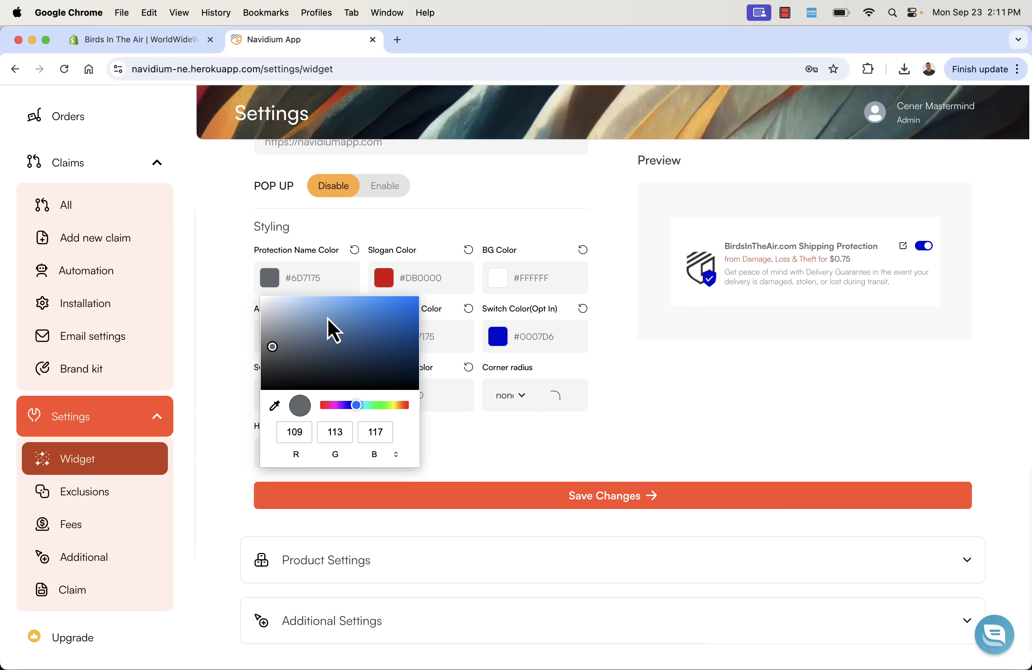
{"action": "mouse_move", "coordinate": [370, 372]}
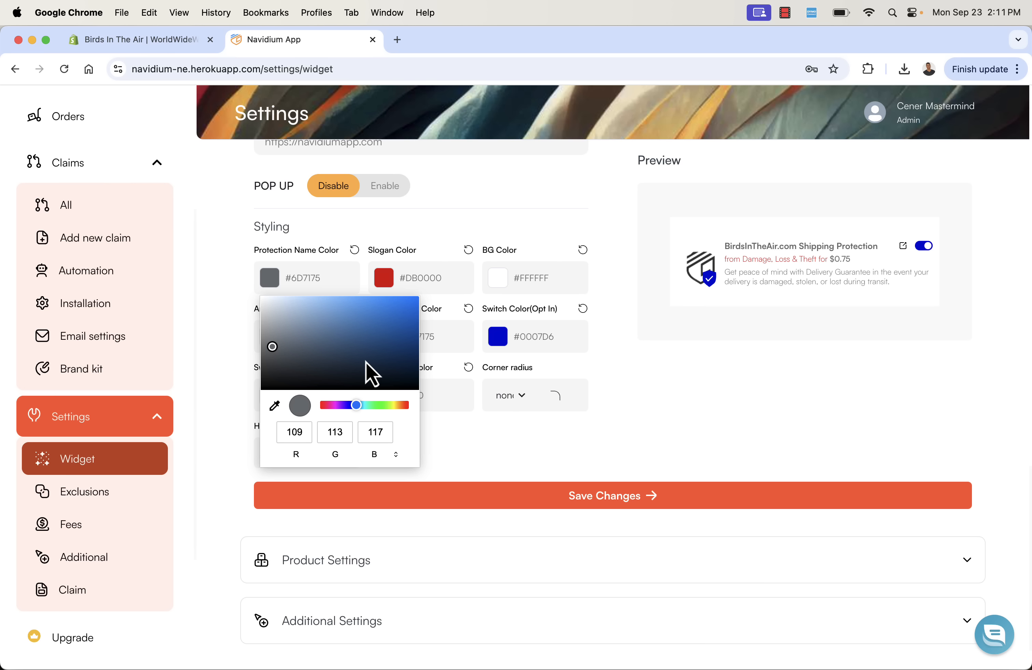
{"action": "left_click", "coordinate": [416, 337]}
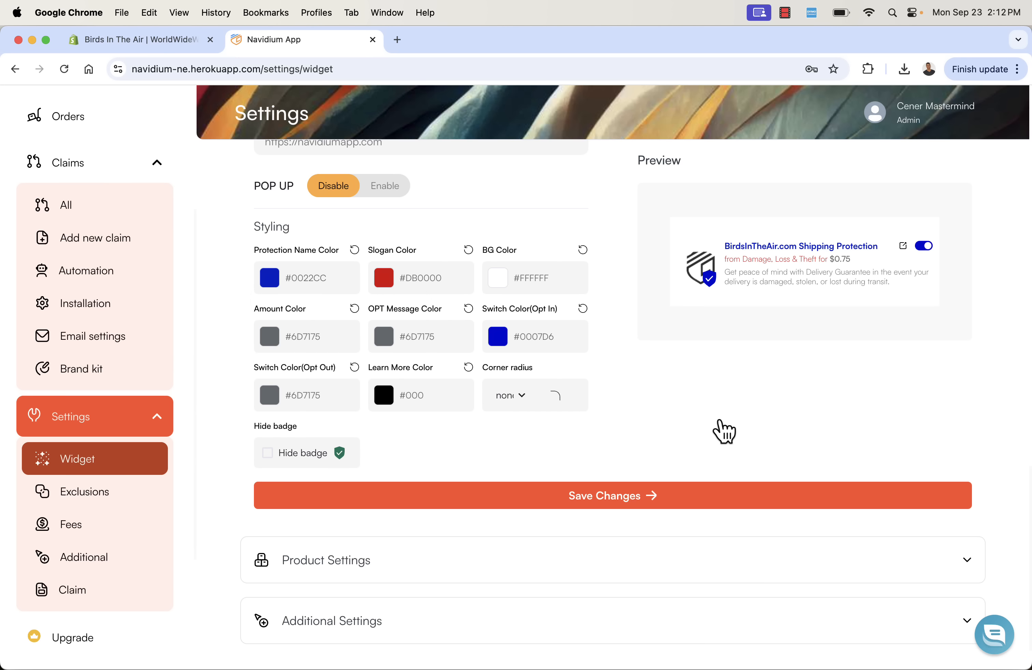
{"action": "left_click", "coordinate": [612, 495]}
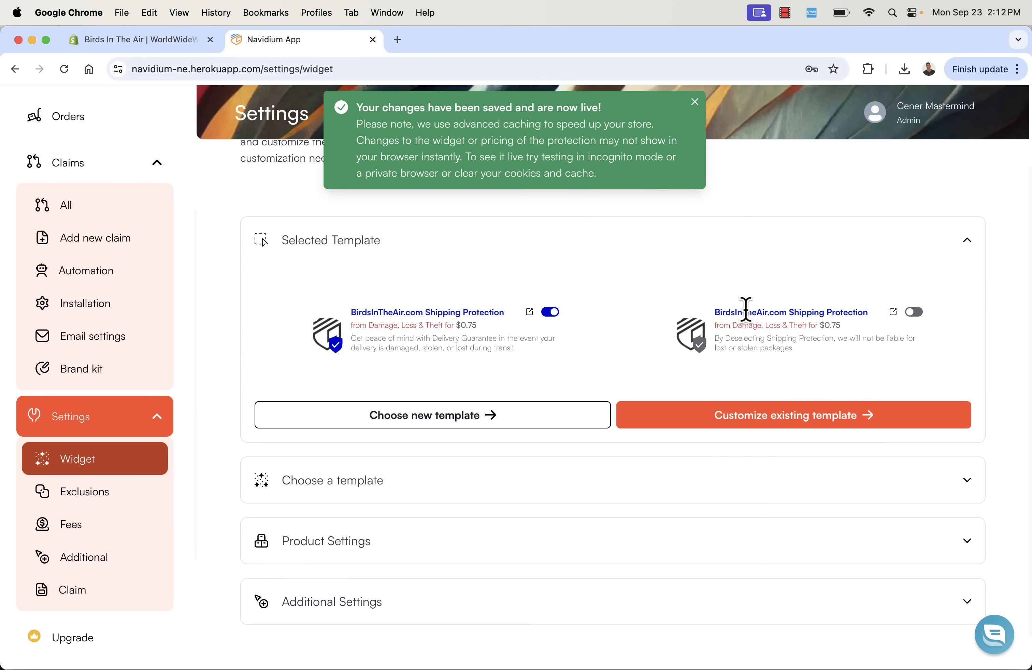
{"action": "mouse_move", "coordinate": [690, 241]}
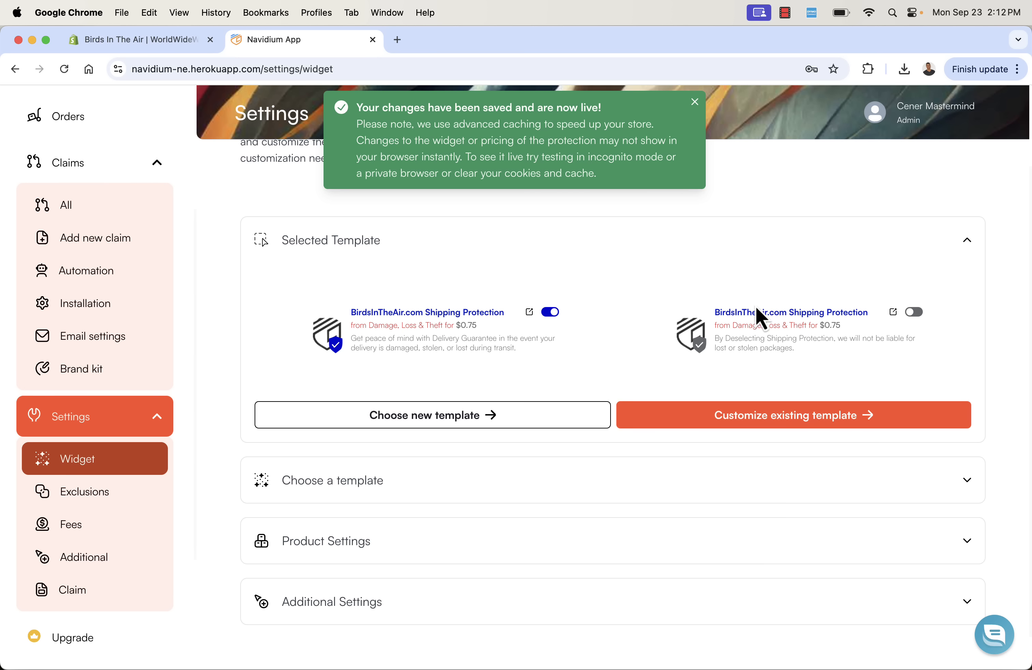
{"action": "mouse_move", "coordinate": [483, 339]}
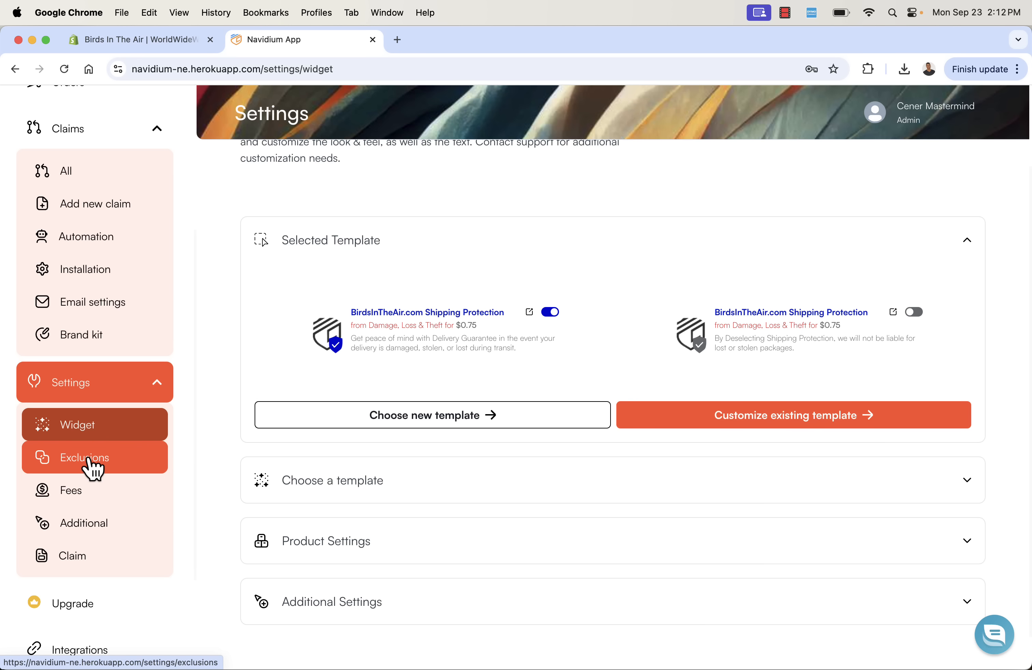
Review the SKU and customer-tag exclusion rules, then bring up the Fees settings showing the 2.0% default.
{"action": "left_click", "coordinate": [85, 458]}
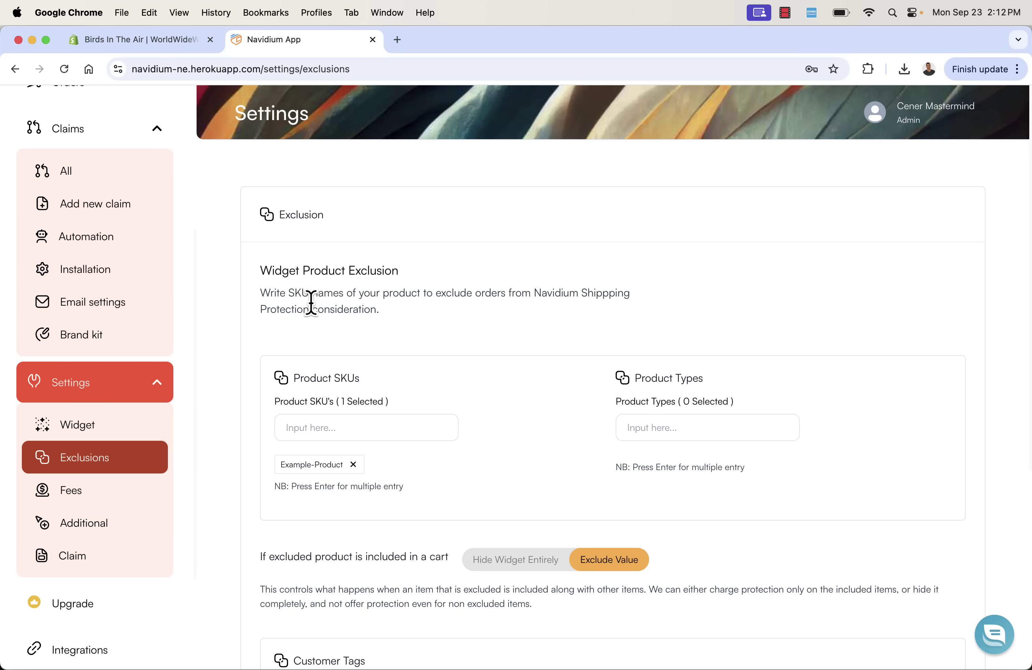
{"action": "mouse_move", "coordinate": [266, 355]}
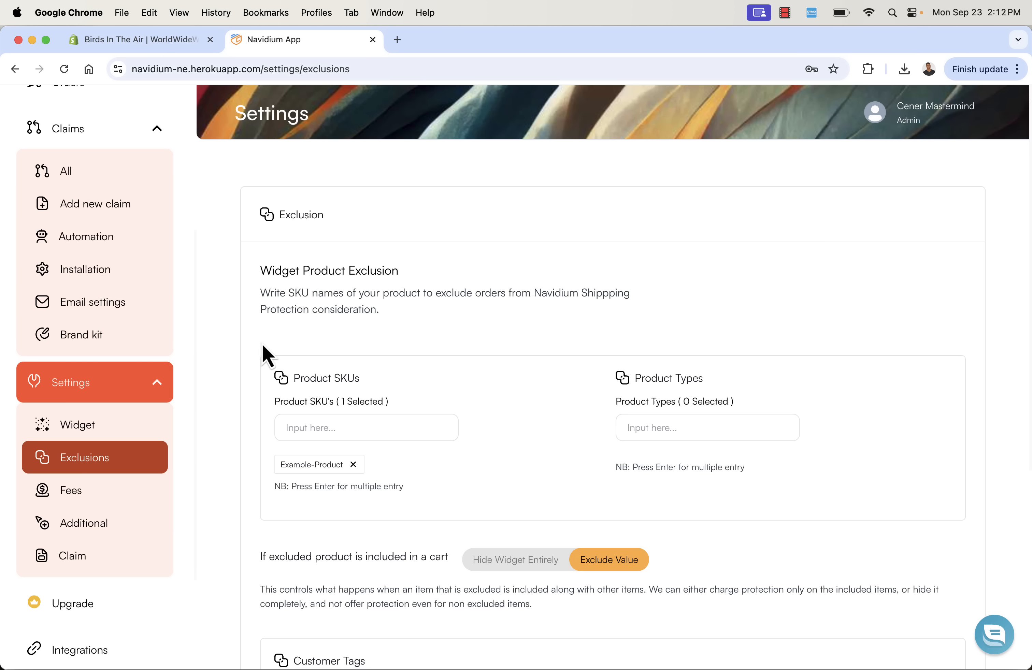
{"action": "scroll", "scroll_direction": "down", "scroll_amount": 3}
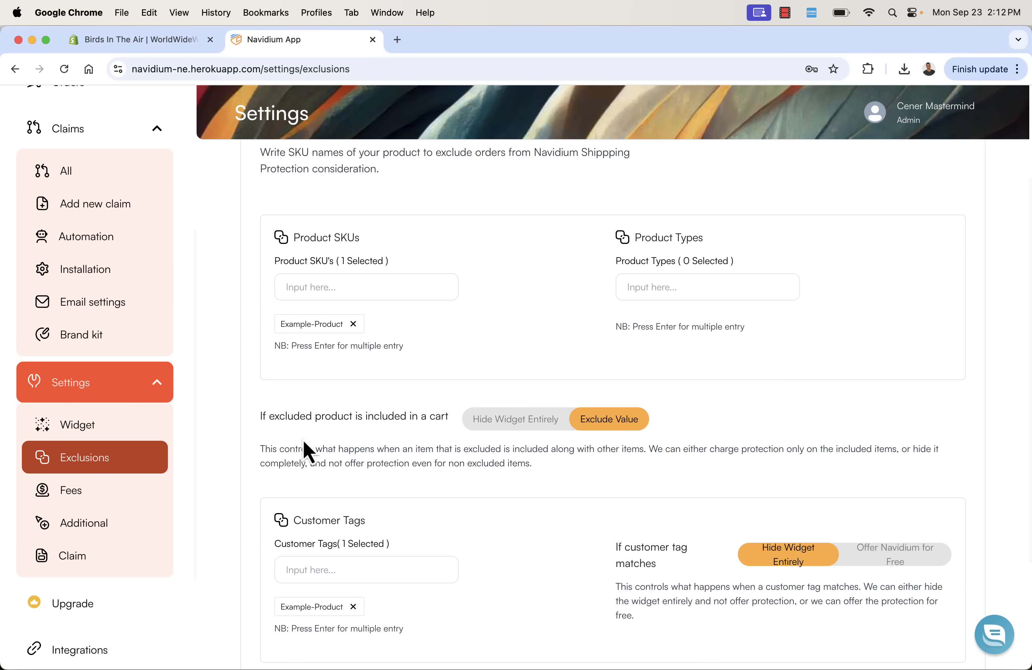
{"action": "scroll", "scroll_direction": "down", "scroll_amount": 3}
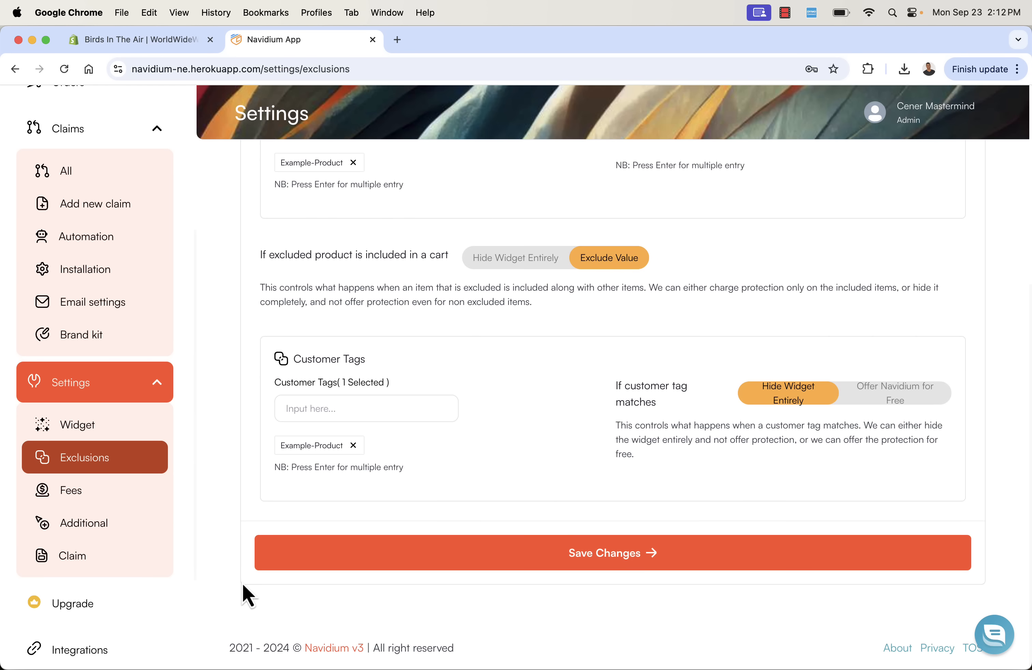
{"action": "left_click", "coordinate": [70, 490]}
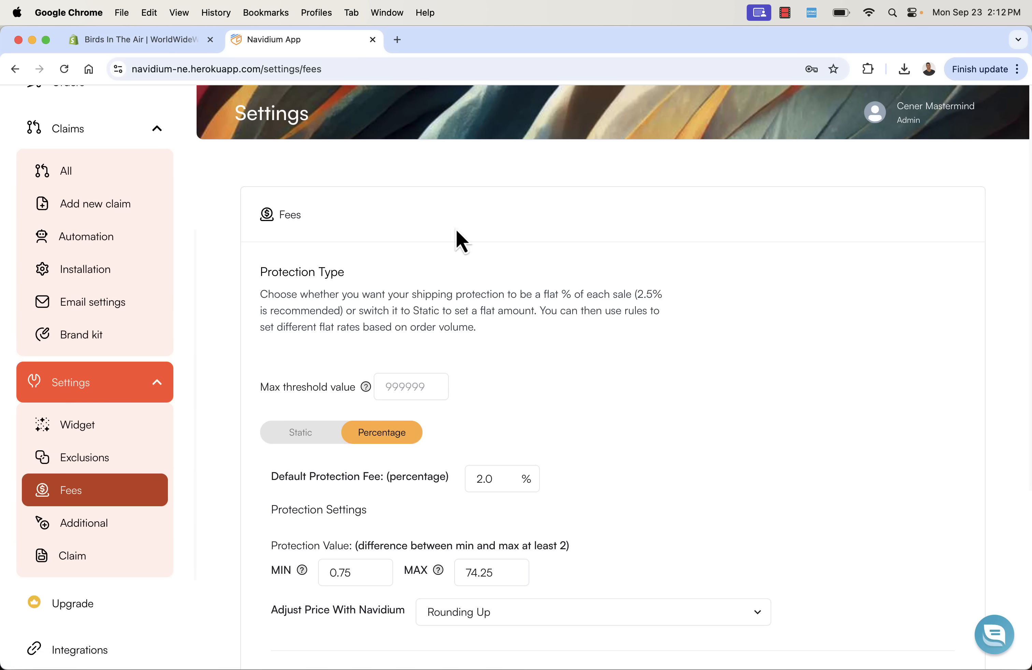
{"action": "mouse_move", "coordinate": [462, 227]}
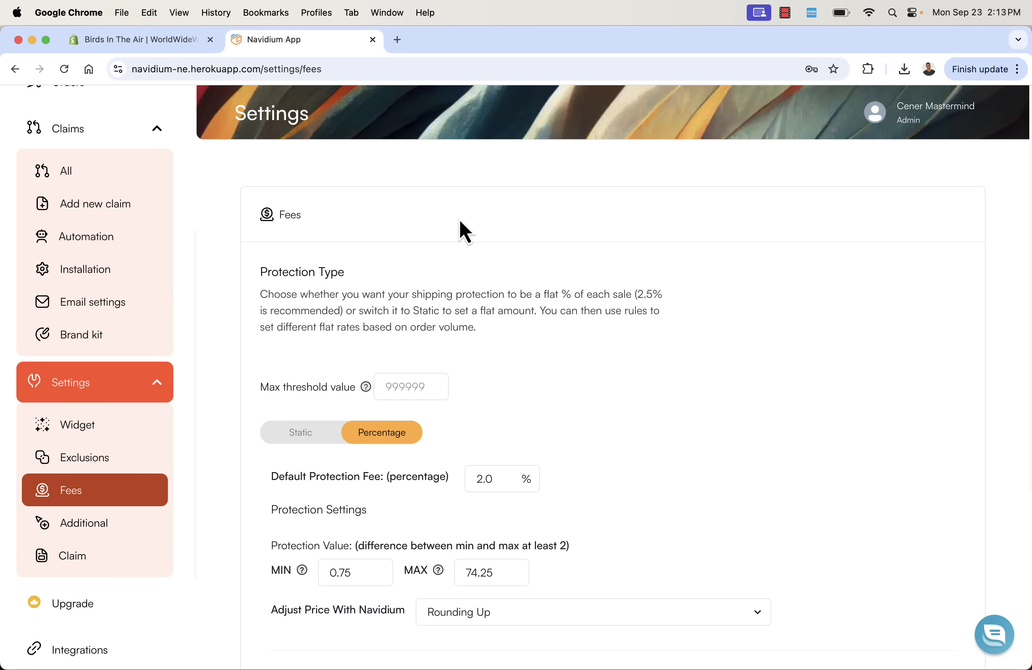
{"action": "mouse_move", "coordinate": [424, 233]}
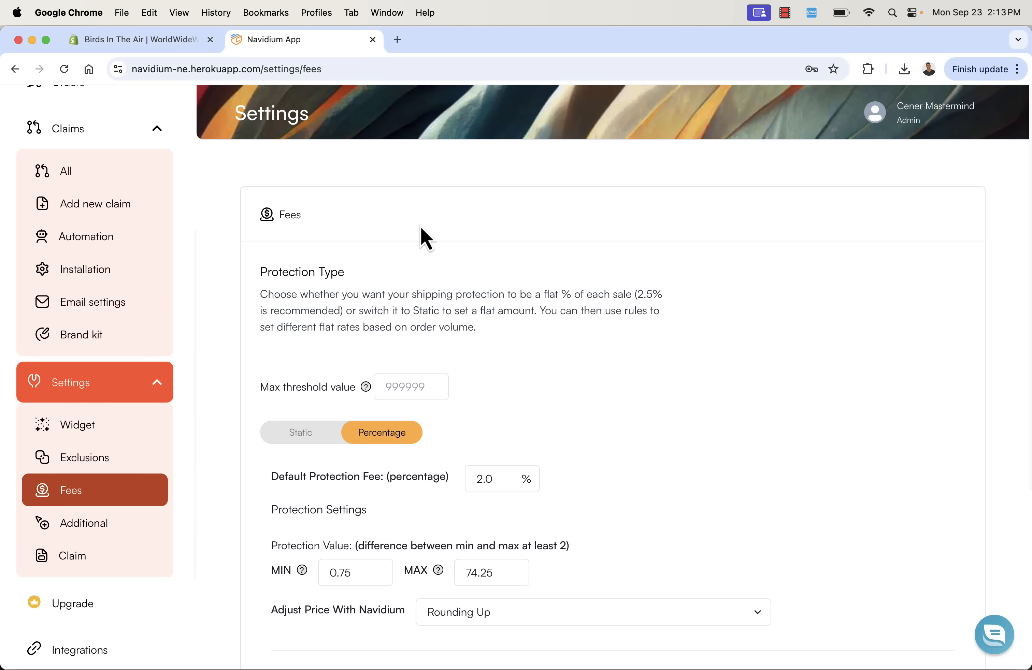
Try a static .75 tier fee, then return to Percentage and set the default protection fee to 2.5%.
{"action": "left_click", "coordinate": [300, 433]}
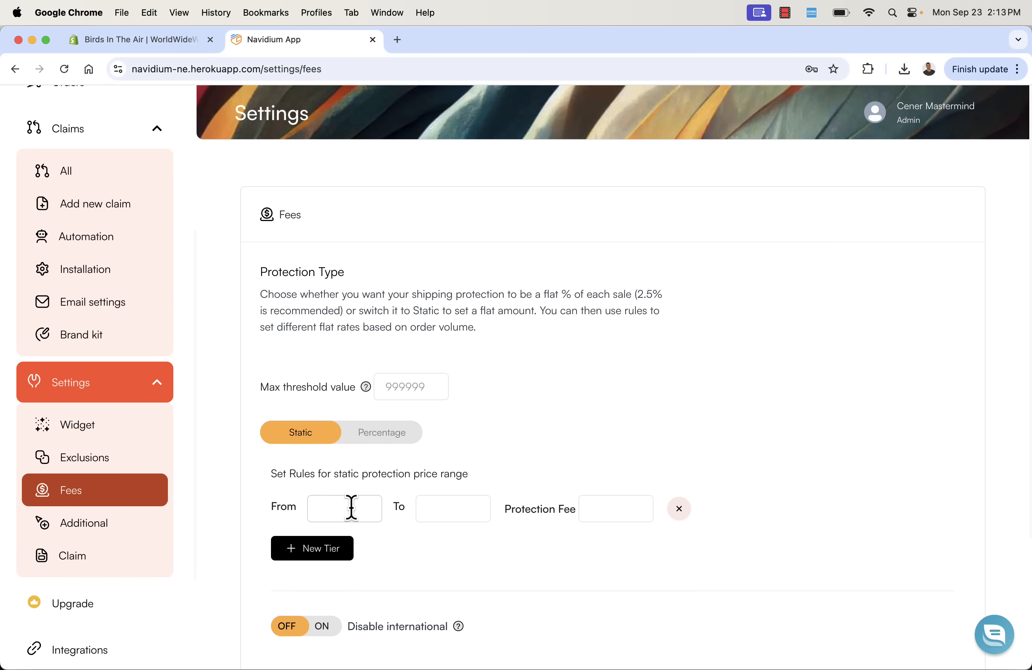
{"action": "left_click", "coordinate": [344, 509]}
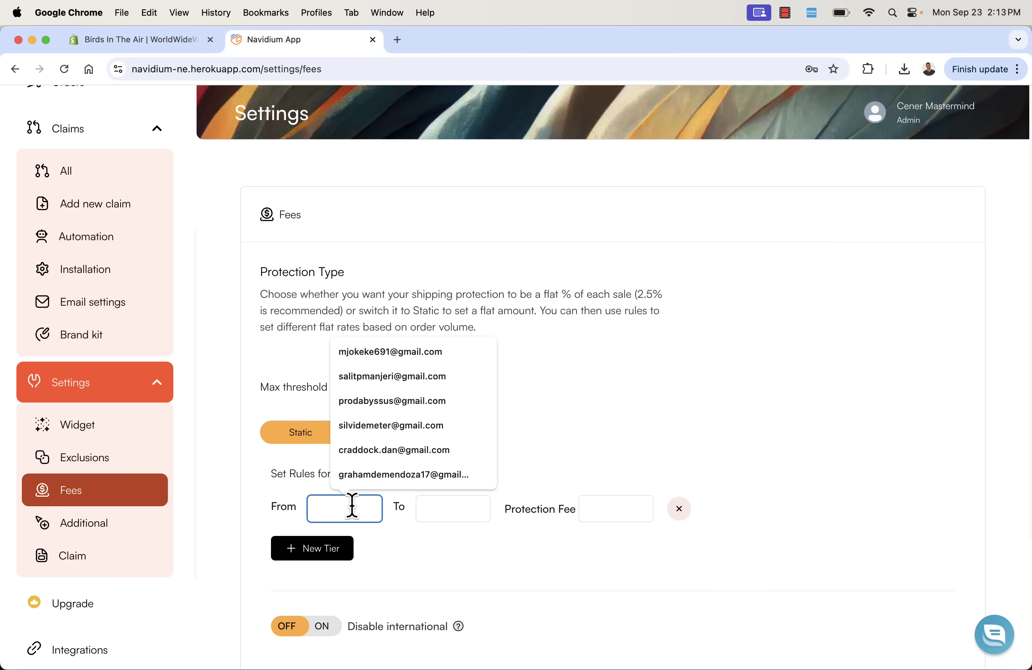
{"action": "left_click", "coordinate": [615, 509]}
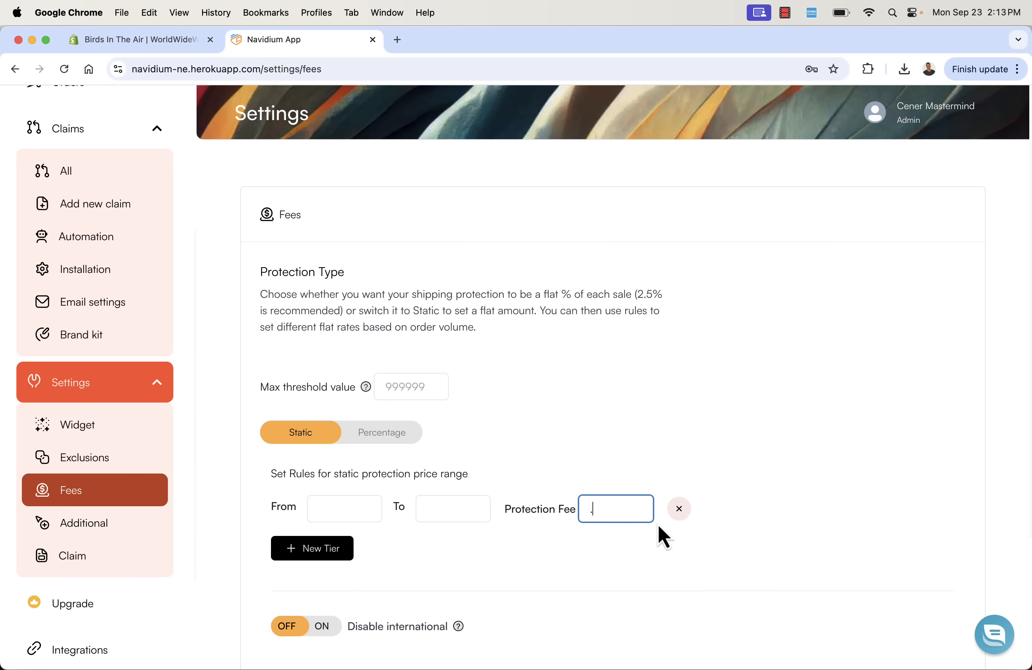
{"action": "type", "text": ".75"}
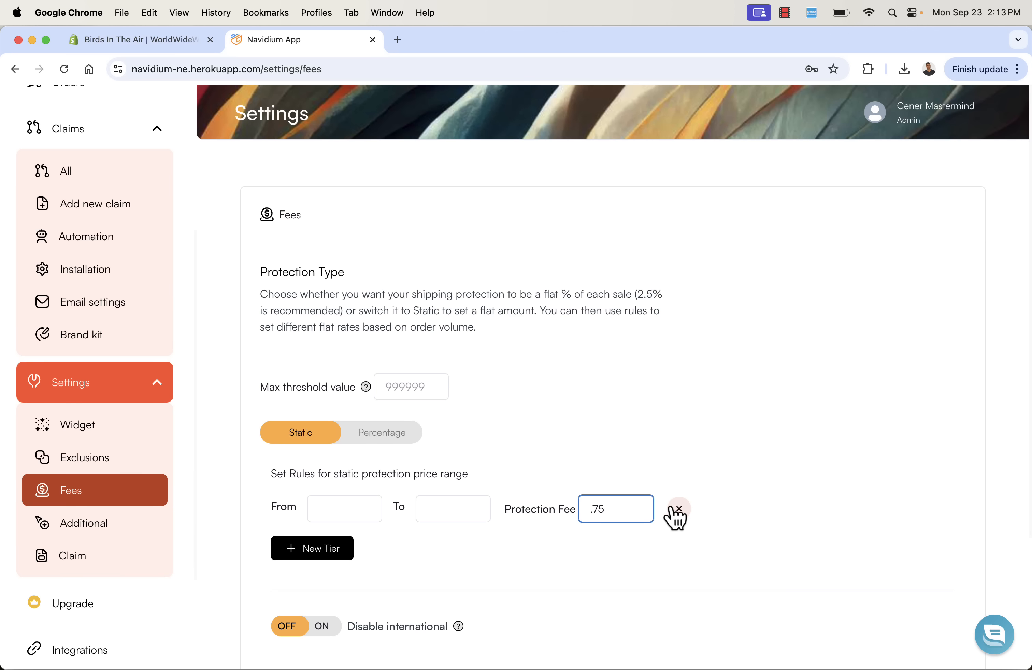
{"action": "left_click", "coordinate": [382, 433]}
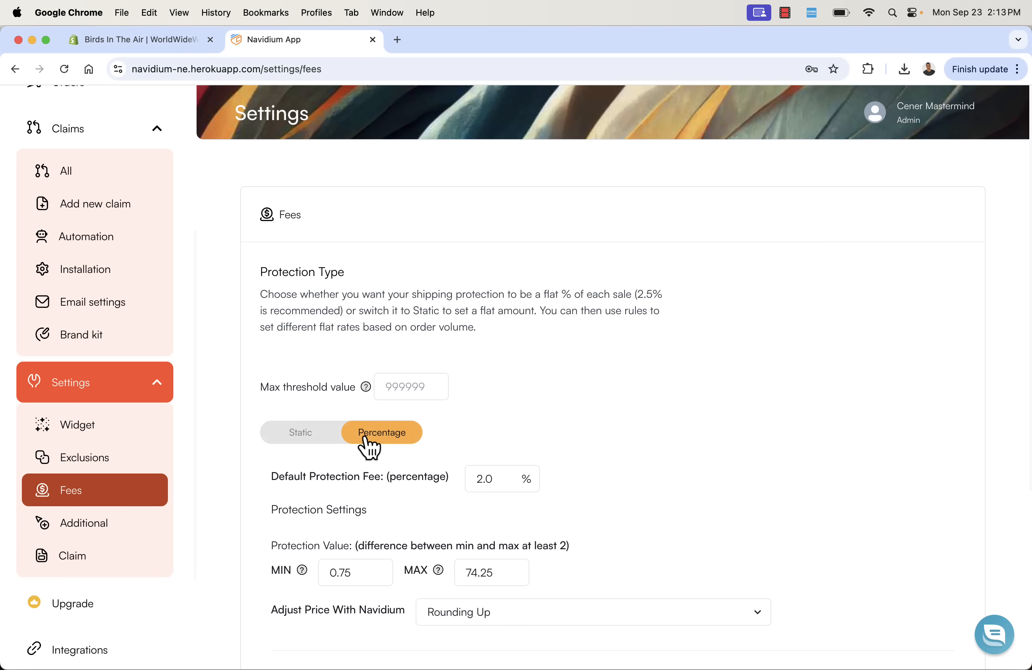
{"action": "left_click", "coordinate": [501, 479]}
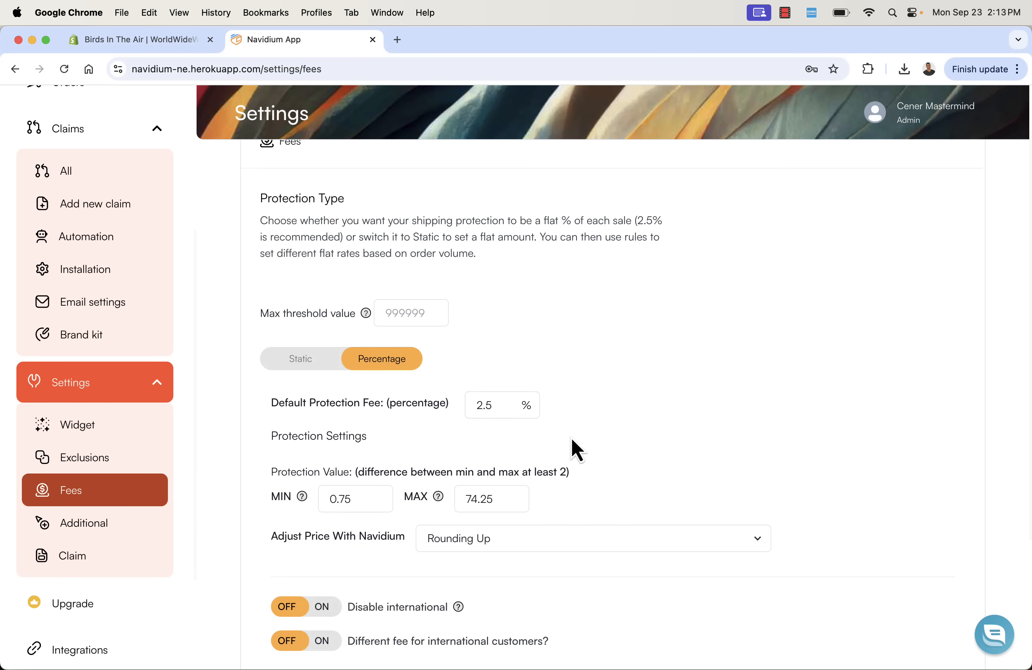
Look over the rest of the Fees page and move to the Additional settings (USD currency, fulfillments on).
{"action": "scroll", "scroll_direction": "down", "scroll_amount": 3}
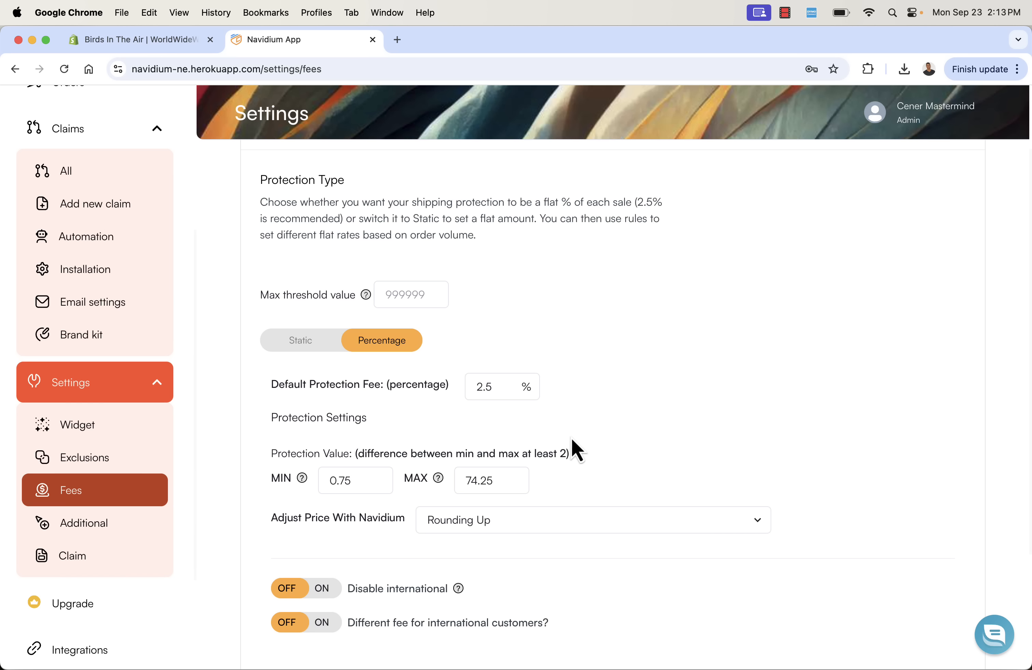
{"action": "mouse_move", "coordinate": [347, 454]}
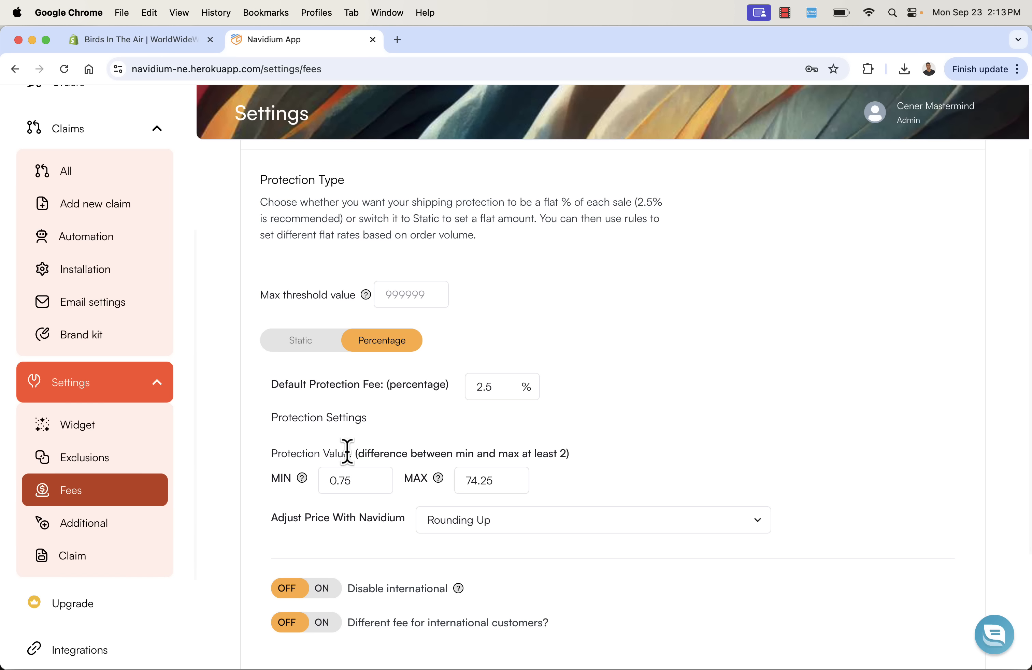
{"action": "mouse_move", "coordinate": [302, 455]}
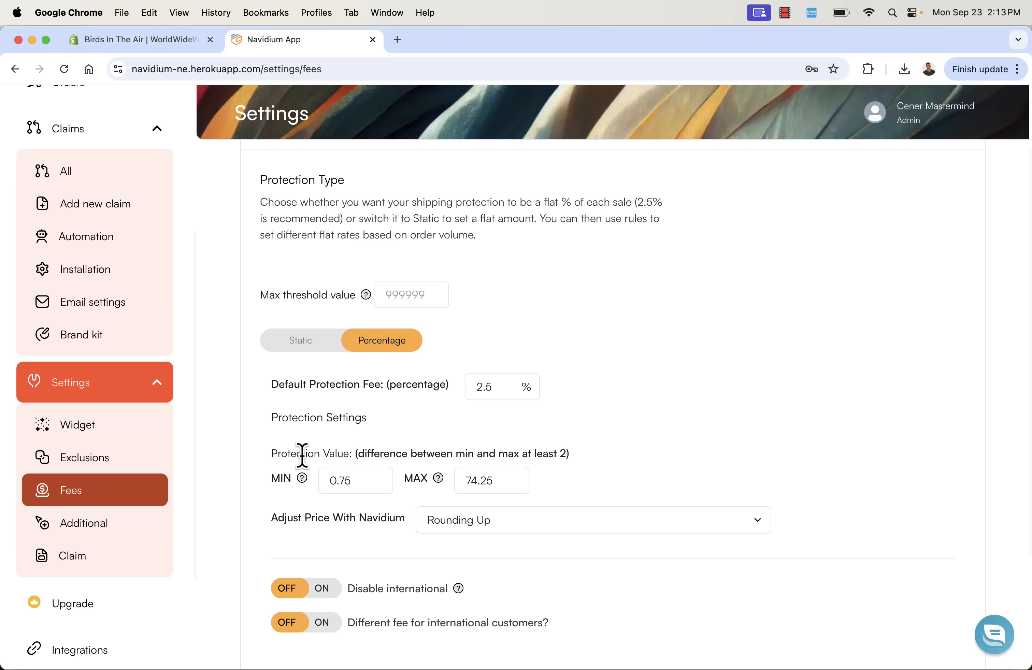
{"action": "mouse_move", "coordinate": [430, 527]}
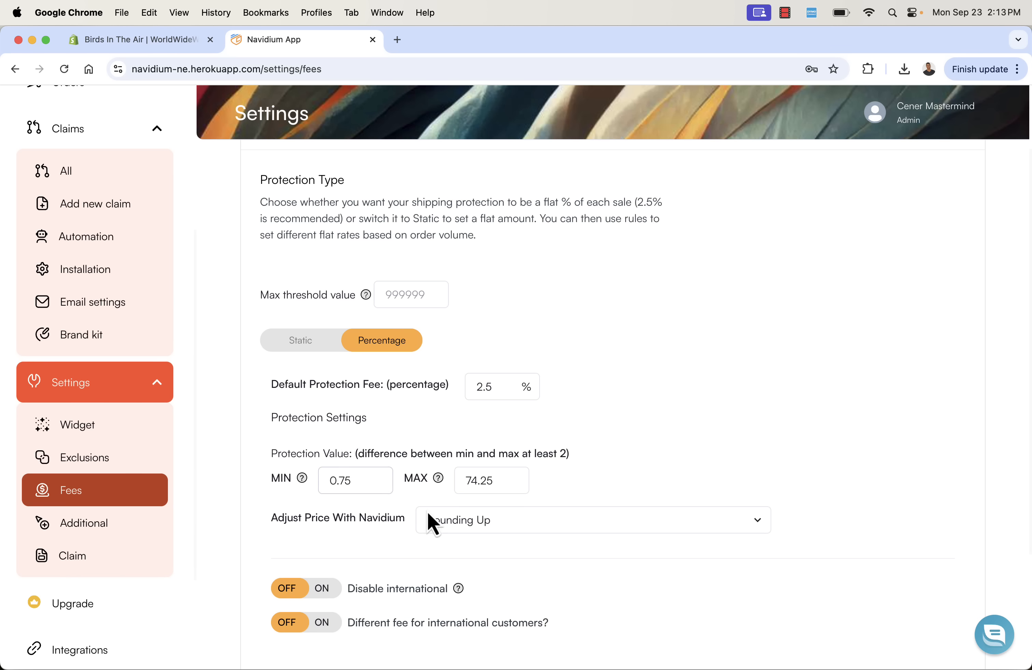
{"action": "scroll", "scroll_direction": "down", "scroll_amount": 3}
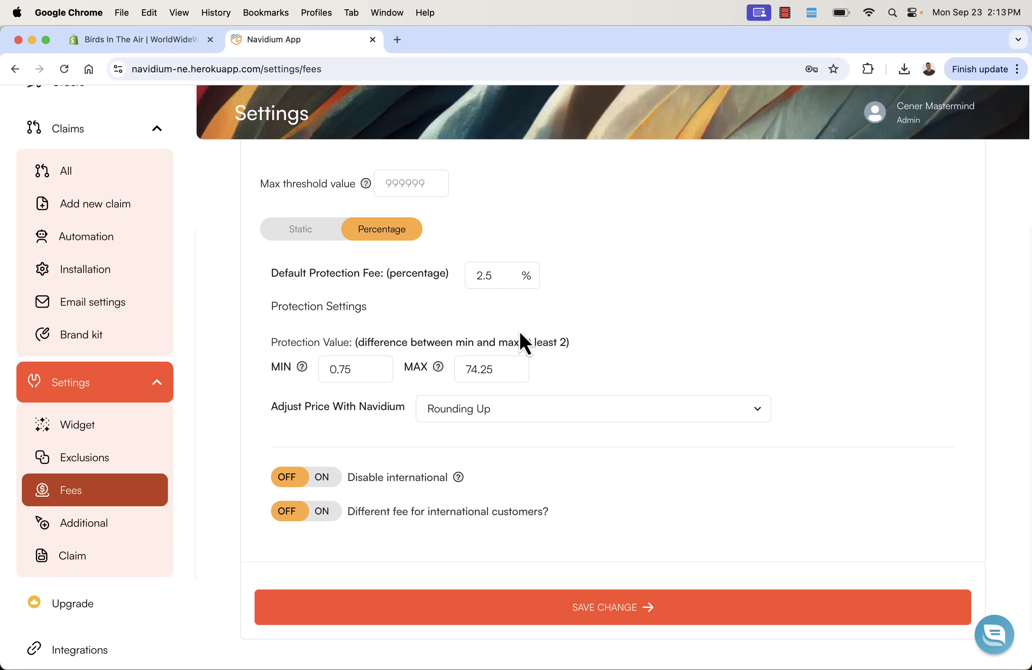
{"action": "mouse_move", "coordinate": [507, 342]}
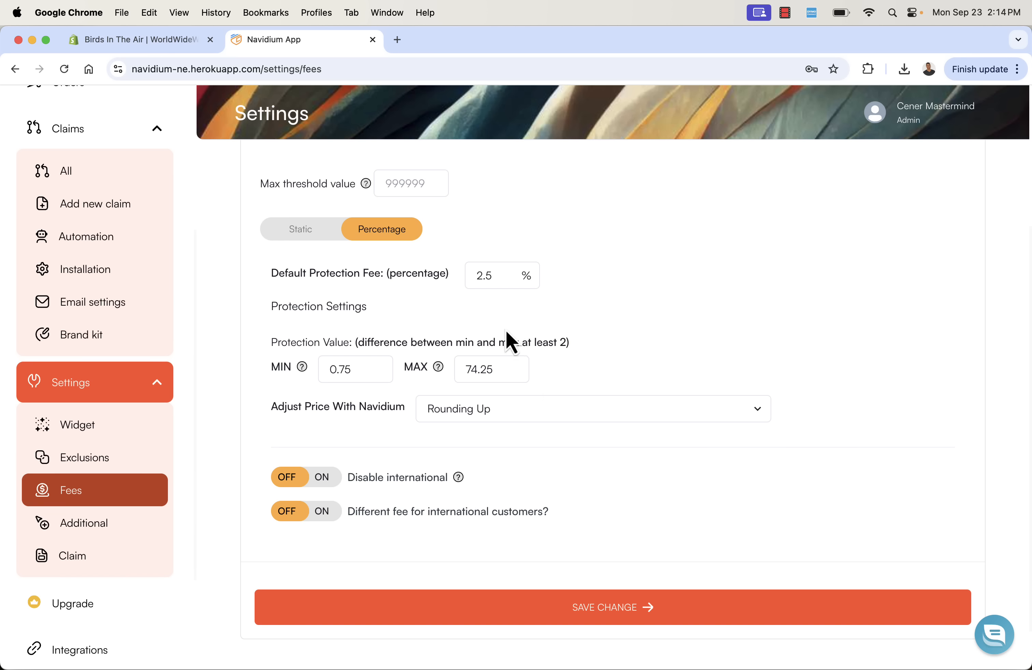
{"action": "mouse_move", "coordinate": [516, 309]}
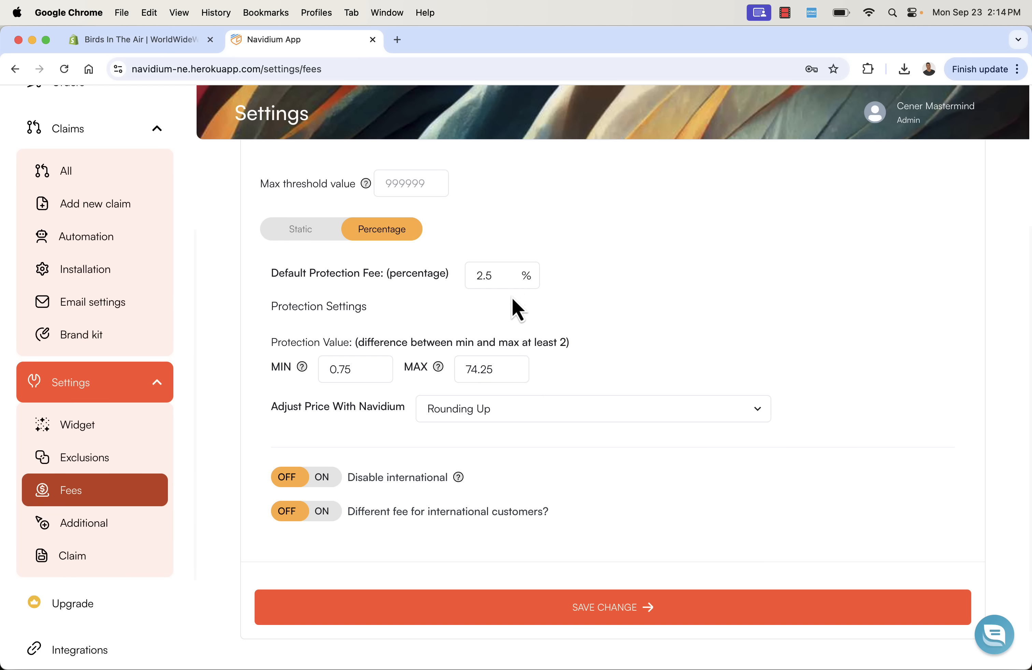
{"action": "mouse_move", "coordinate": [381, 344]}
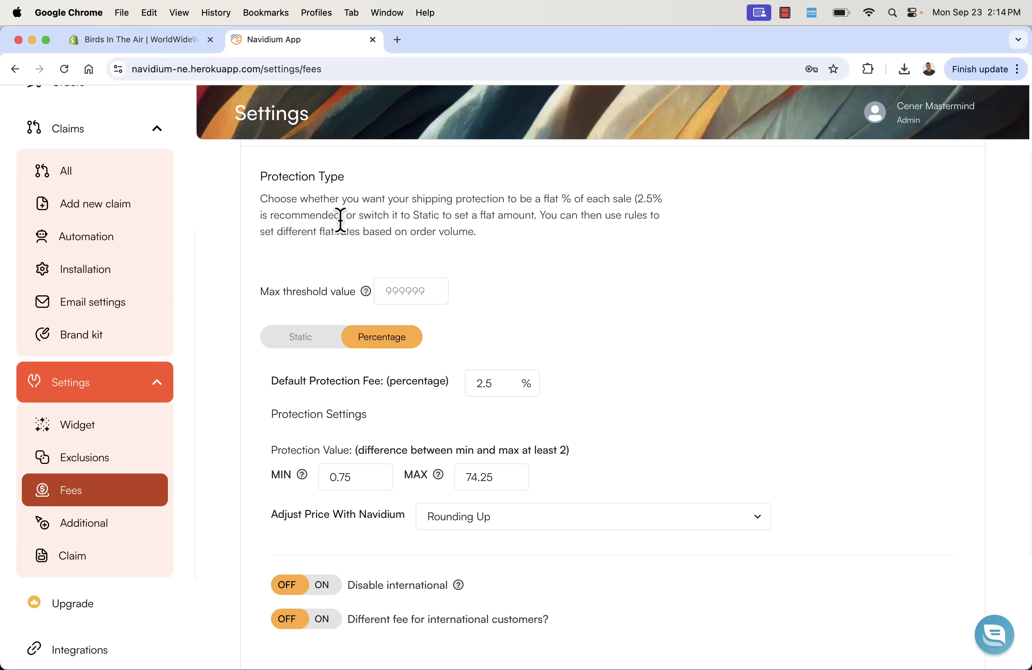
{"action": "scroll", "scroll_direction": "down", "scroll_amount": 3}
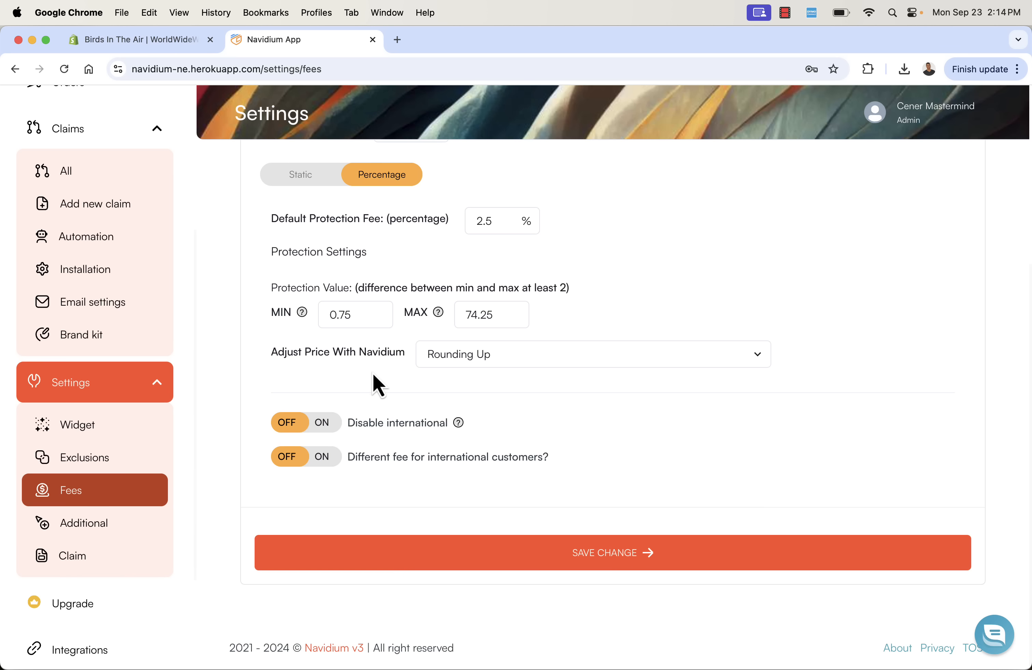
{"action": "left_click", "coordinate": [613, 553]}
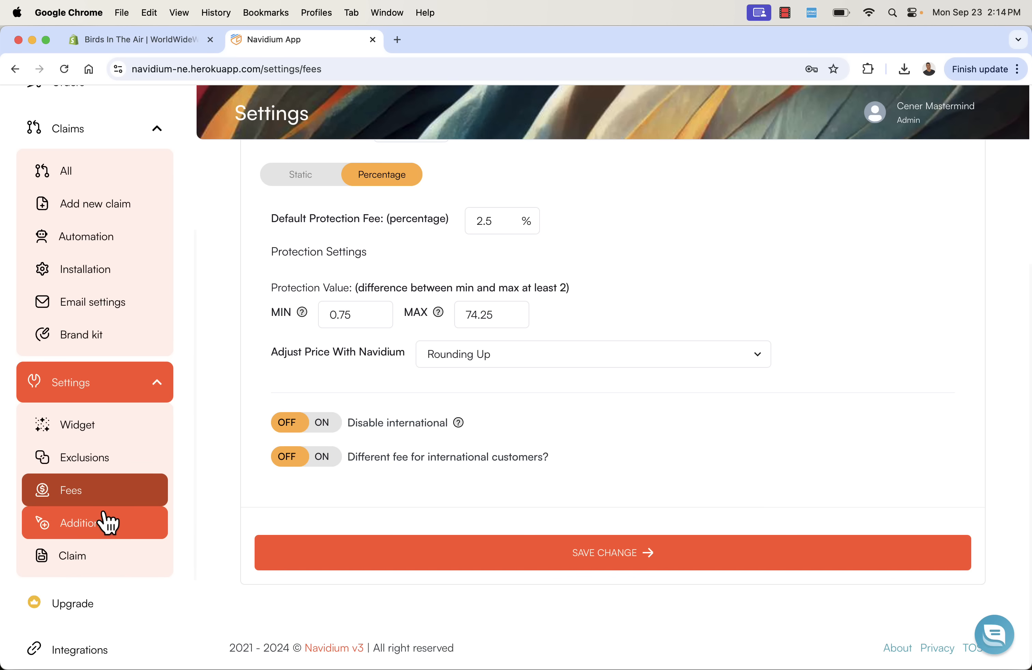
{"action": "left_click", "coordinate": [83, 523]}
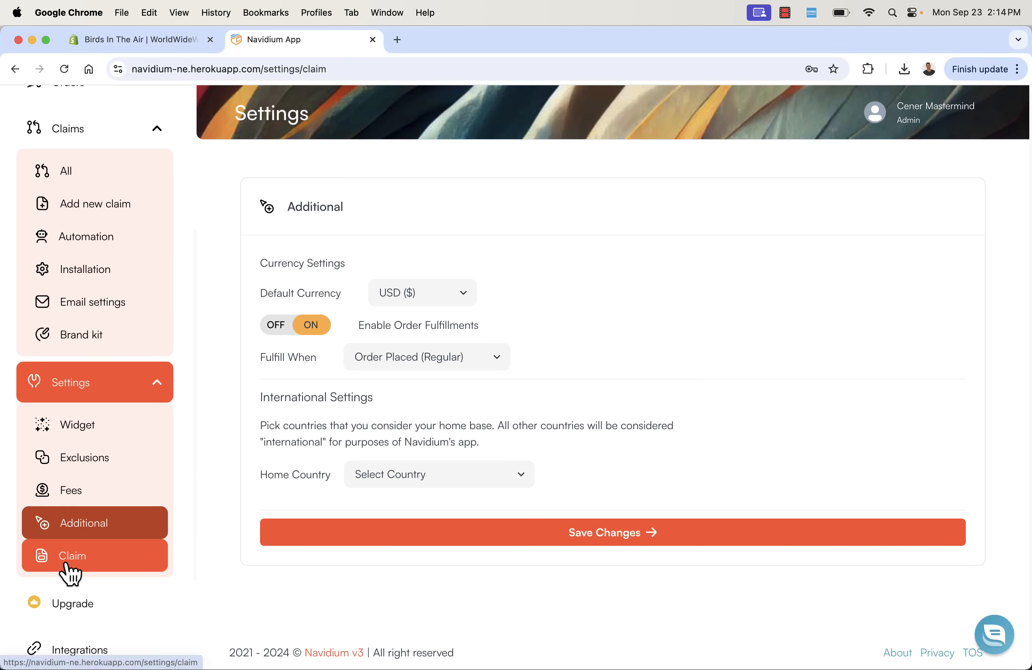
Set Limit Claim Form to Yes in the claim portal settings and save the changes.
{"action": "left_click", "coordinate": [72, 556]}
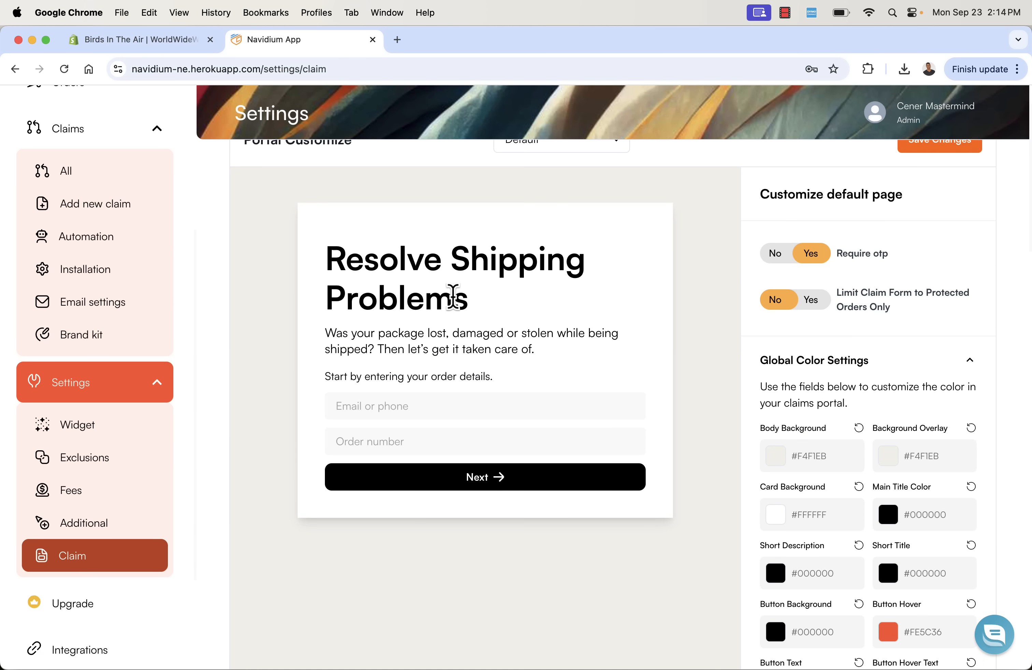
{"action": "scroll", "scroll_direction": "down", "scroll_amount": 3}
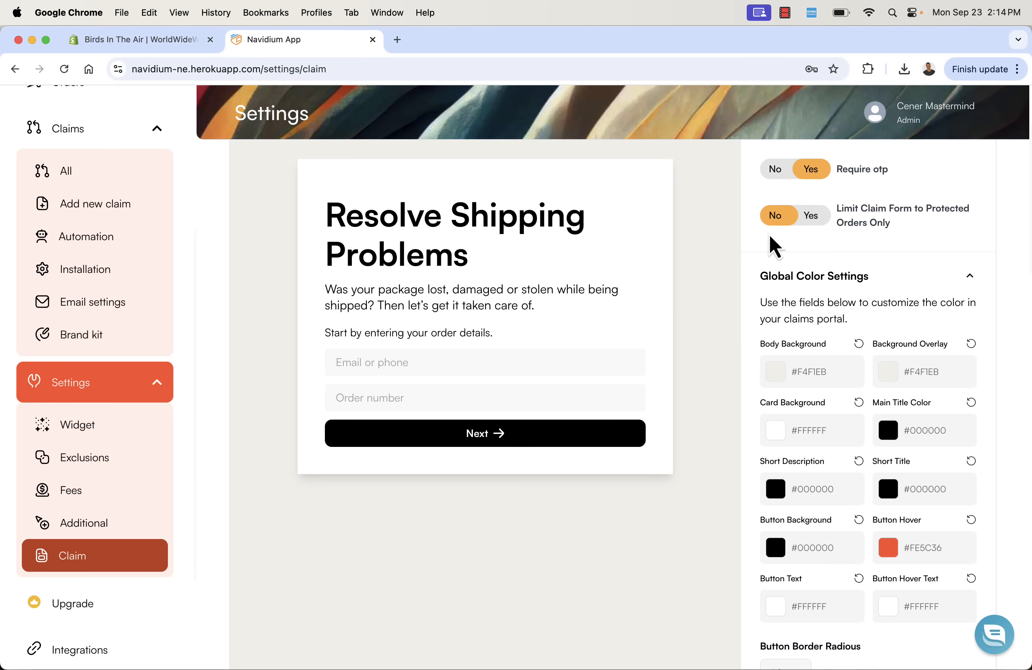
{"action": "mouse_move", "coordinate": [760, 234]}
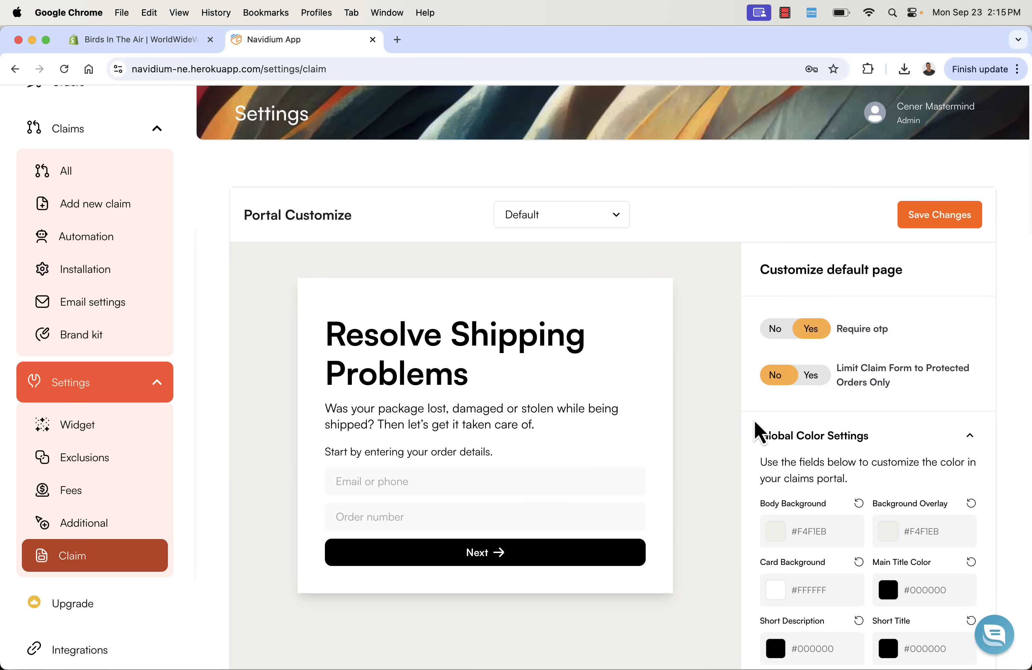
{"action": "scroll", "scroll_direction": "down", "scroll_amount": 3}
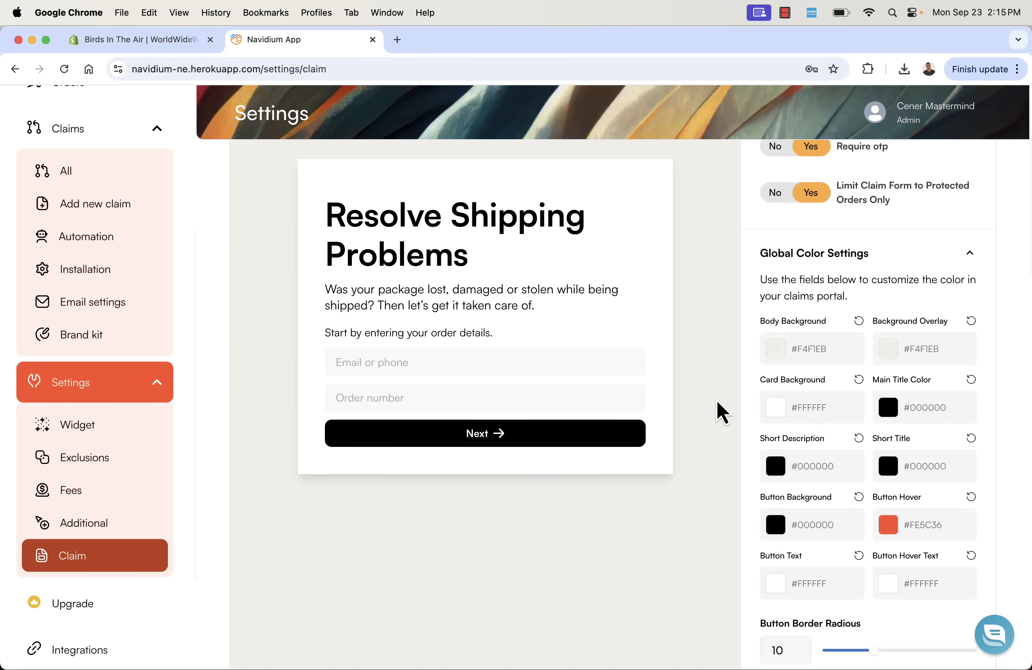
{"action": "scroll", "scroll_direction": "down", "scroll_amount": 3}
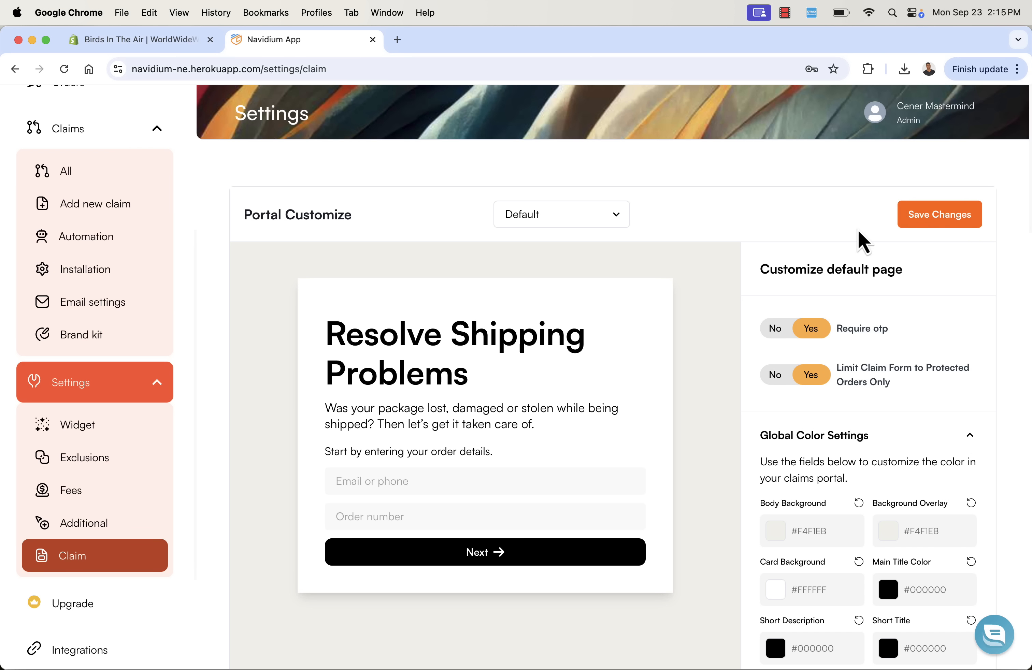
{"action": "left_click", "coordinate": [561, 214]}
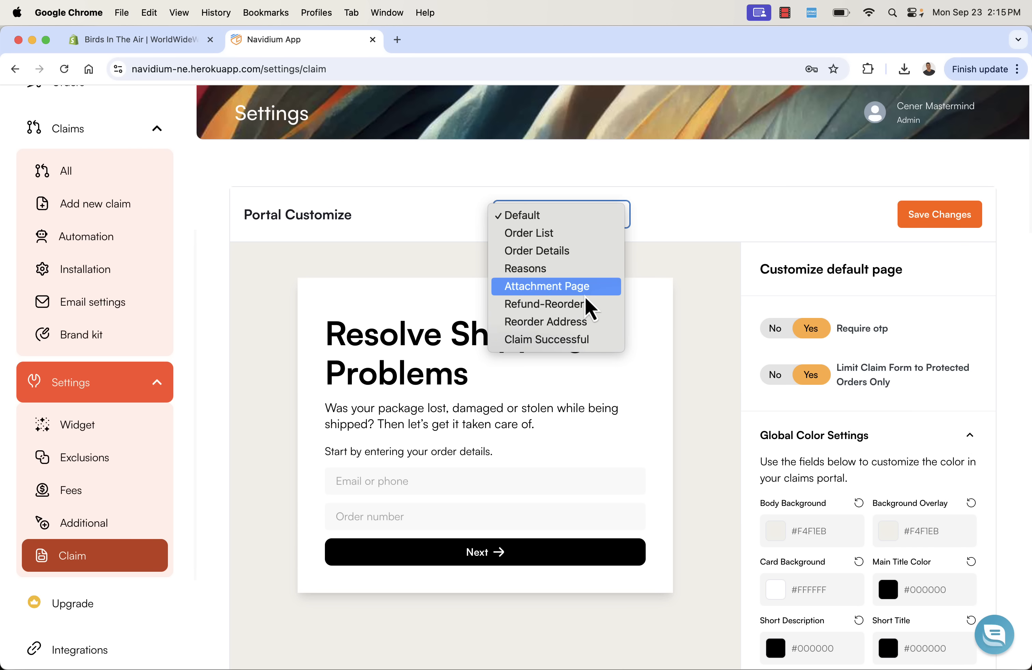
Preview the Reasons and Order Details claim pages, then go to the email Brand kit.
{"action": "left_click", "coordinate": [526, 269]}
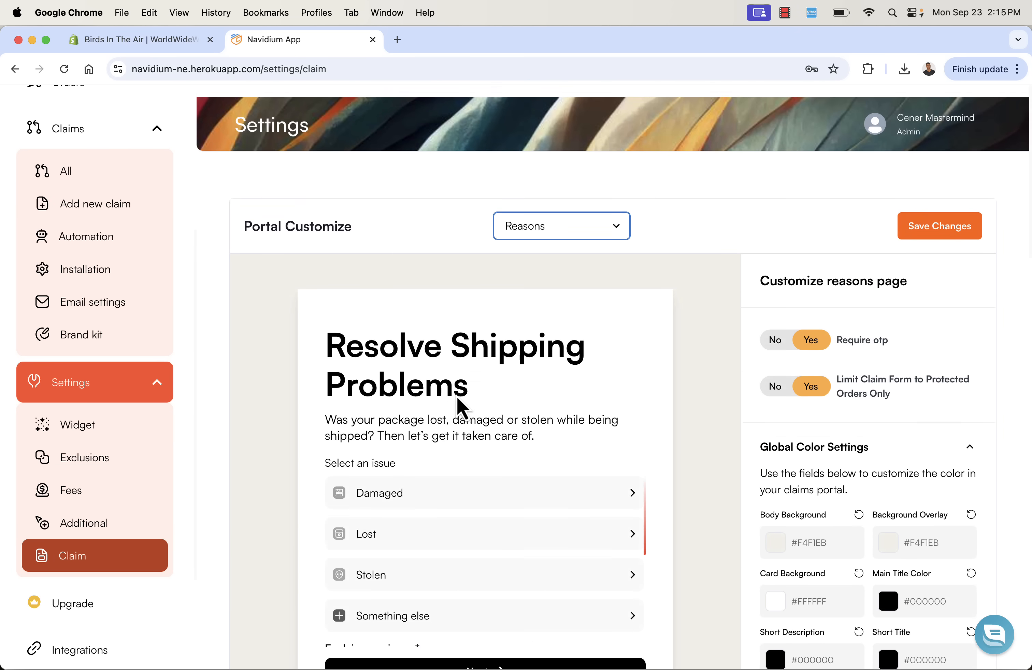
{"action": "left_click", "coordinate": [561, 226]}
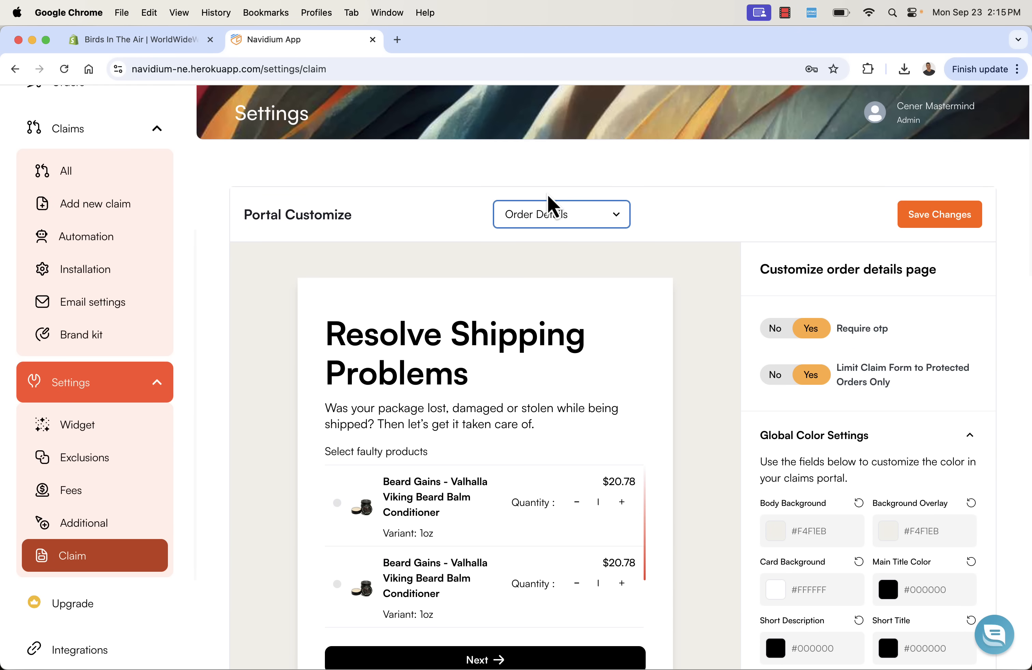
{"action": "scroll", "scroll_direction": "down", "scroll_amount": 3}
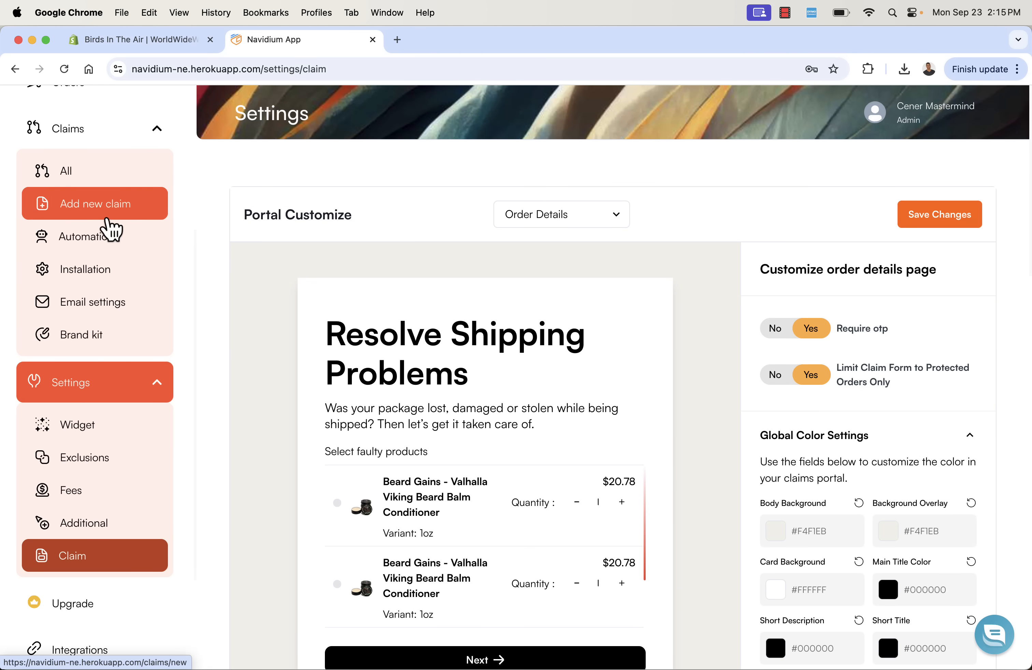
{"action": "left_click", "coordinate": [81, 334]}
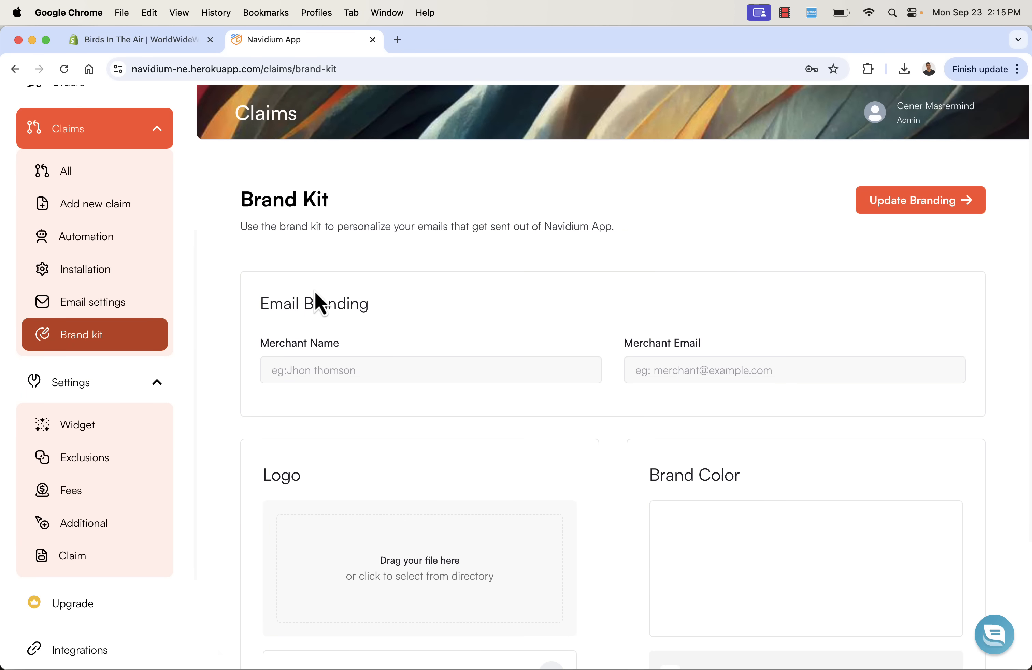
Enter the birdsintheair merchant email in the brand kit and return to the Dashboard.
{"action": "scroll", "scroll_direction": "down", "scroll_amount": 3}
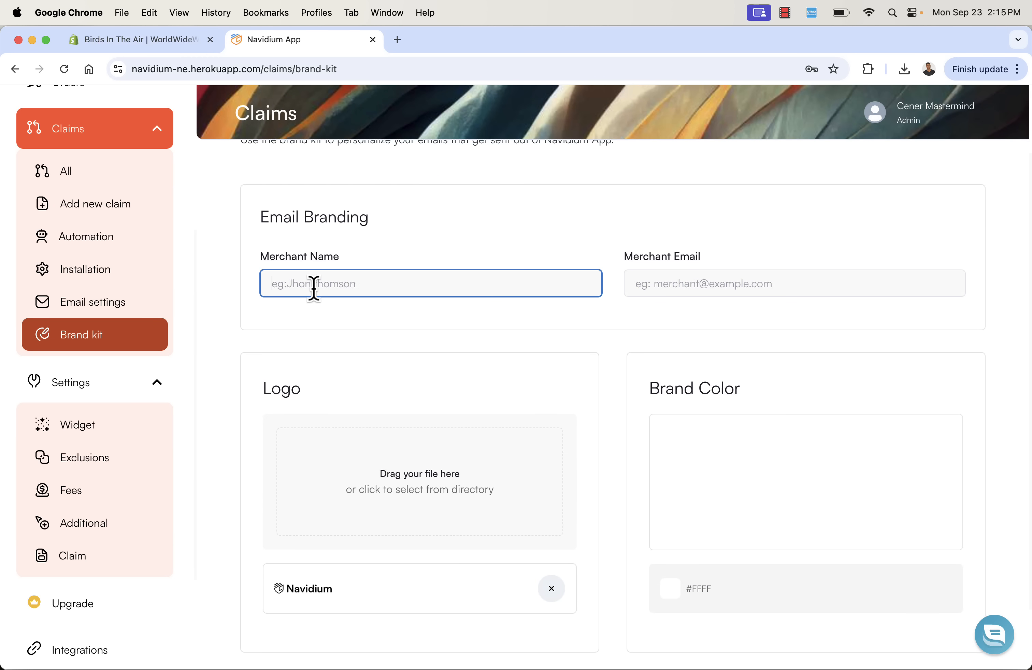
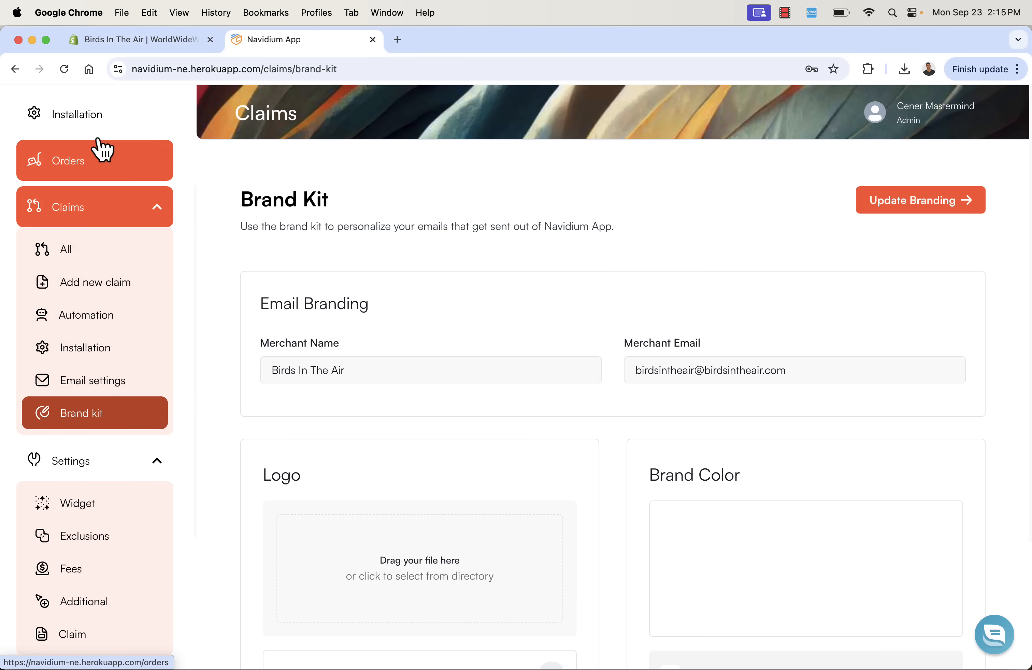
{"action": "left_click", "coordinate": [94, 127]}
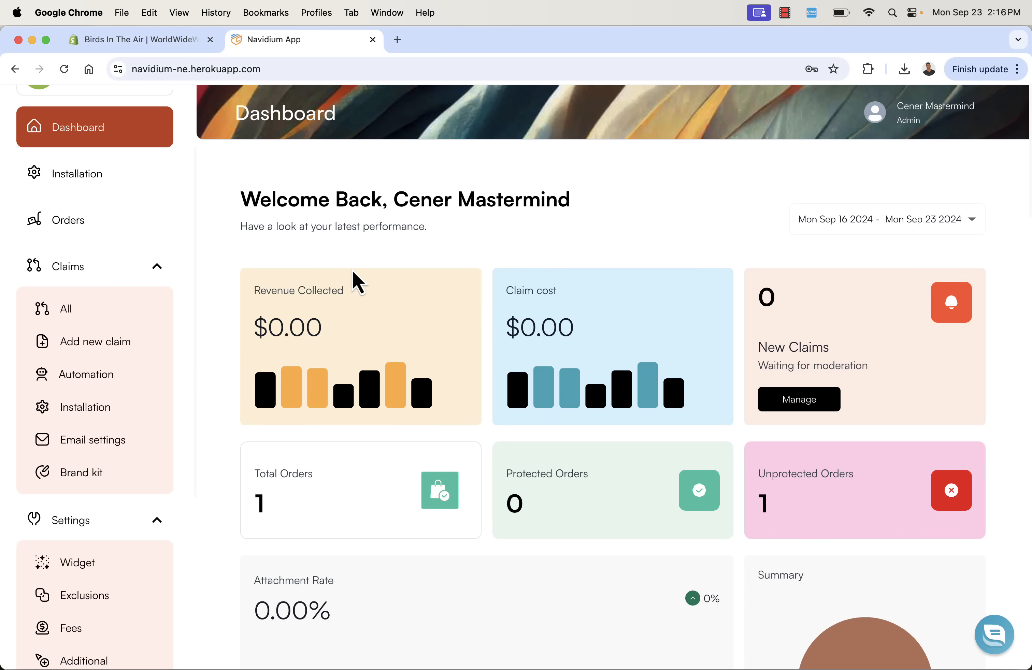
{"action": "mouse_move", "coordinate": [351, 274]}
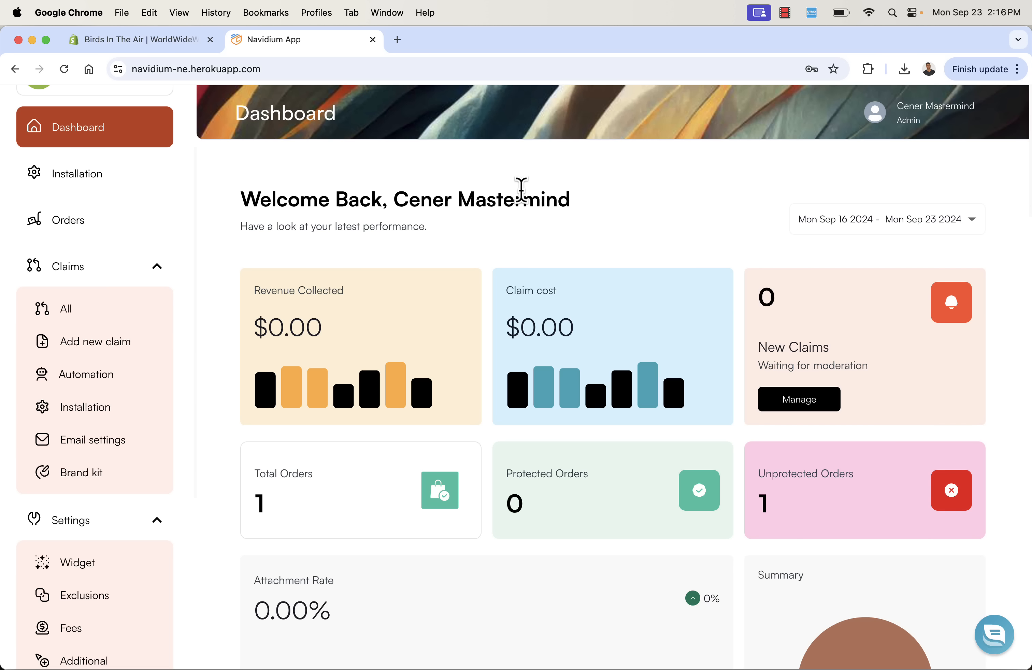
Return to the Birds In The Air Shopify themes page after reviewing the dashboard stats.
{"action": "left_click", "coordinate": [136, 40]}
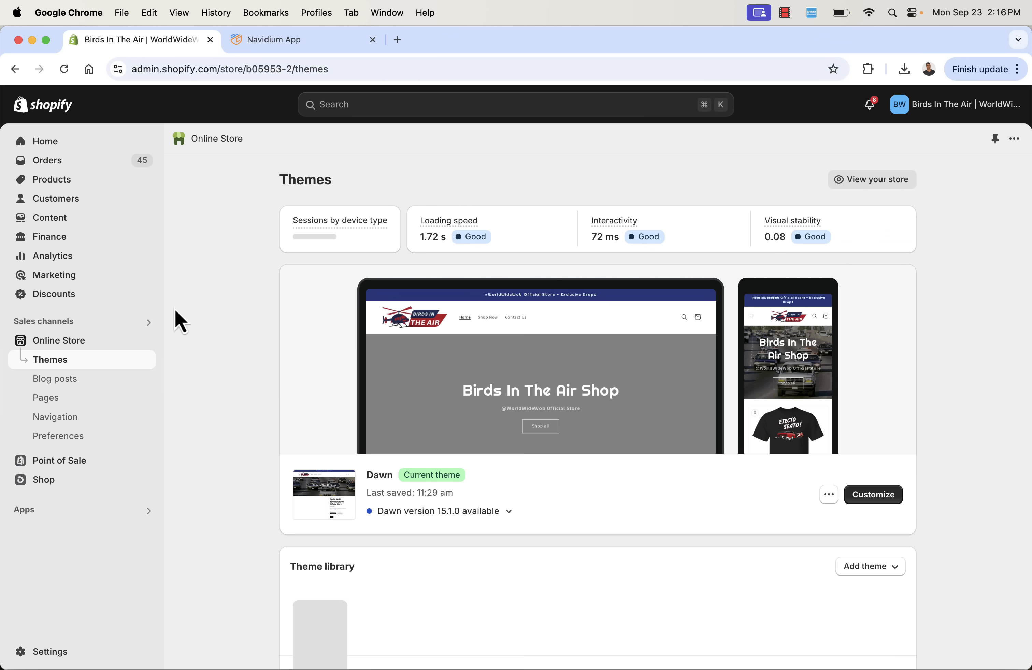
Open the live Birds In The Air storefront in an incognito window via the Online Store eye icon.
{"action": "right_click", "coordinate": [145, 341]}
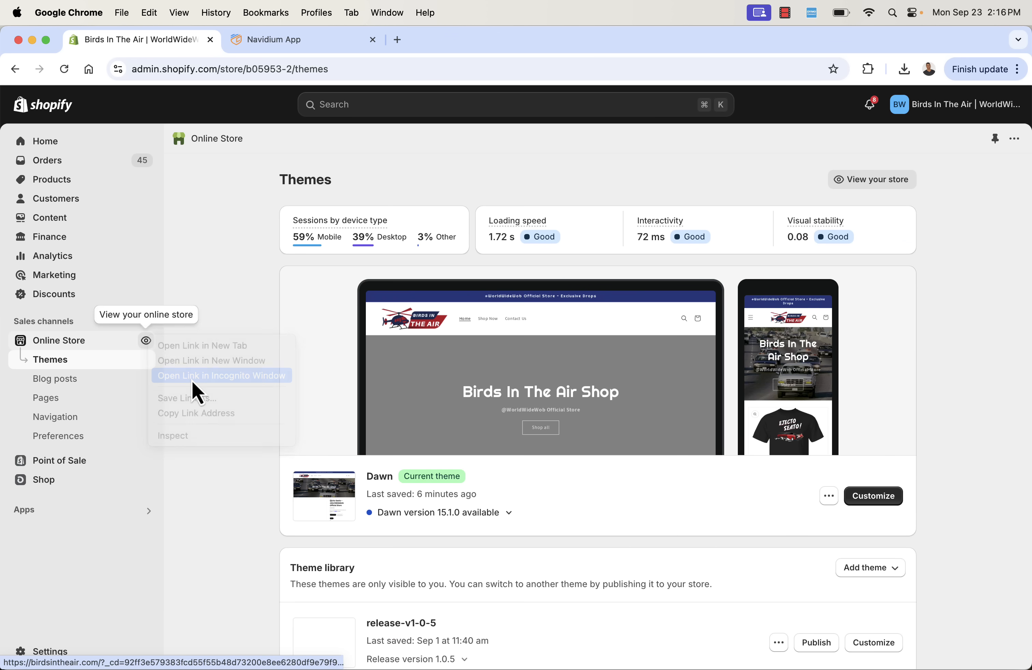
{"action": "left_click", "coordinate": [221, 375]}
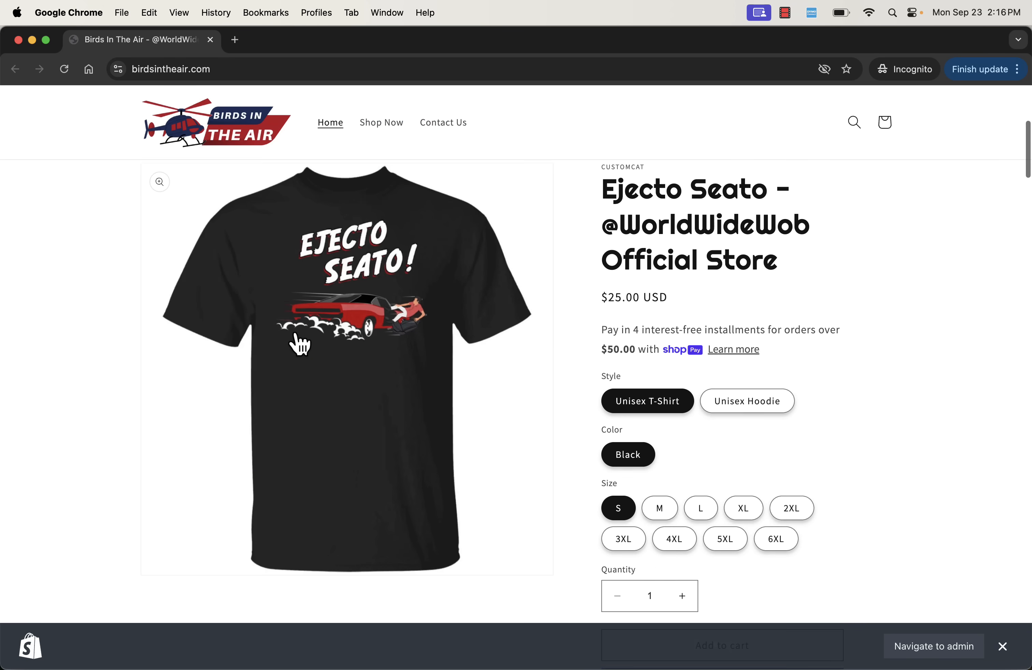
{"action": "scroll", "scroll_direction": "down", "scroll_amount": 3}
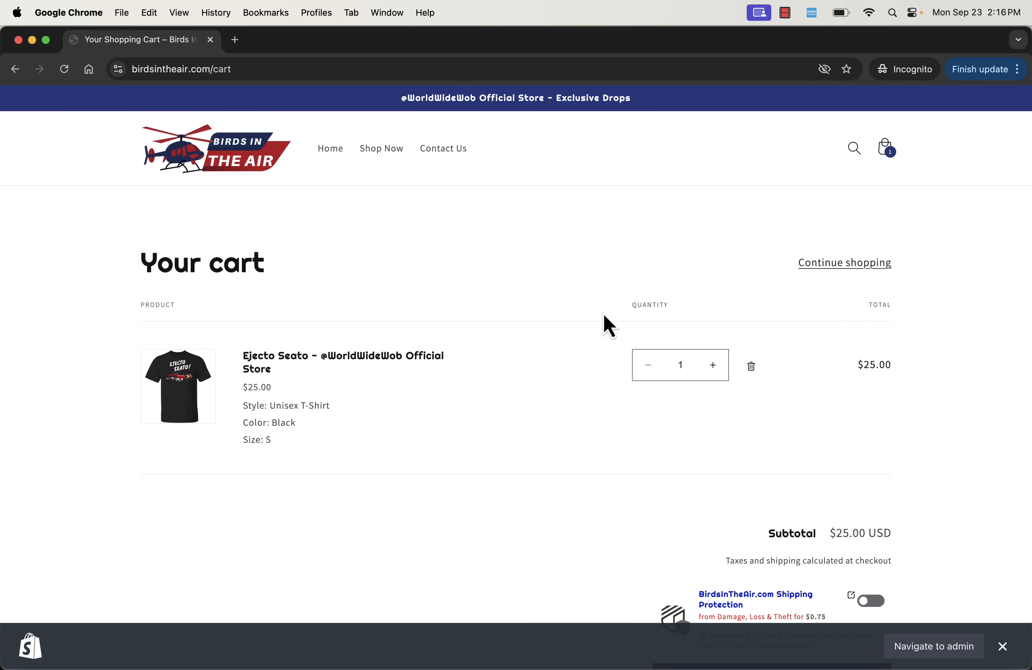
Toggle the BirdsInTheAir.com Shipping Protection switch on for the T-shirt in the cart.
{"action": "scroll", "scroll_direction": "down", "scroll_amount": 3}
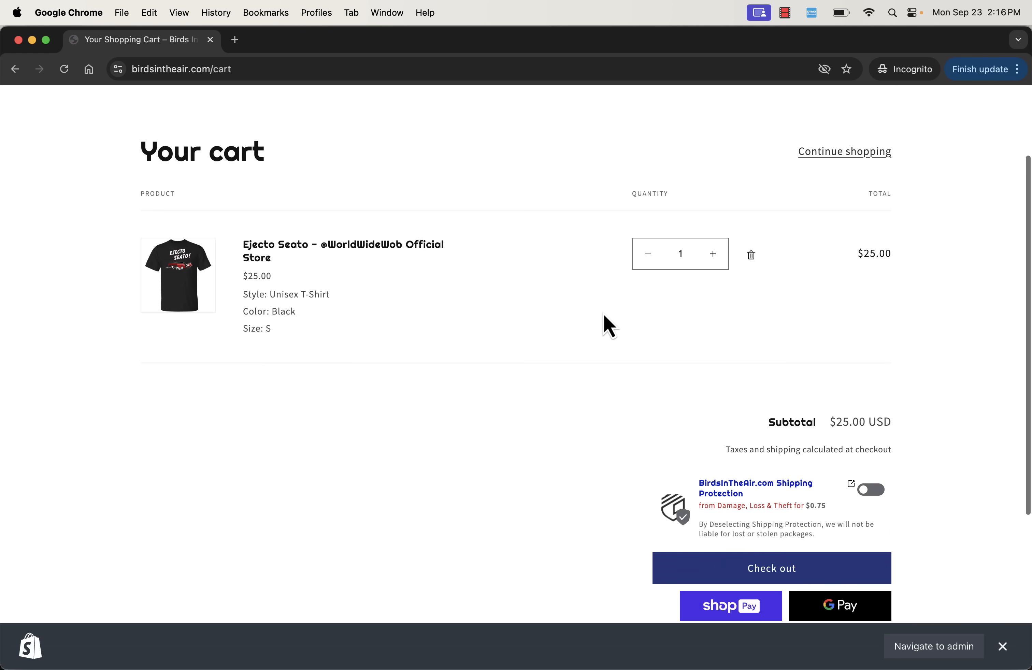
{"action": "scroll", "scroll_direction": "down", "scroll_amount": 3}
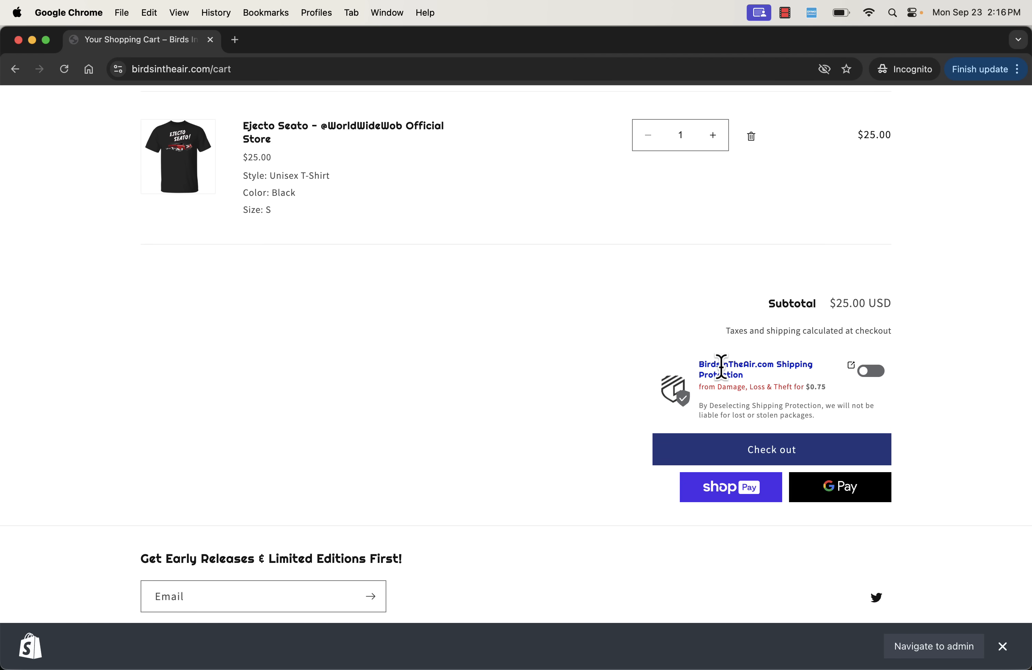
{"action": "mouse_move", "coordinate": [721, 393]}
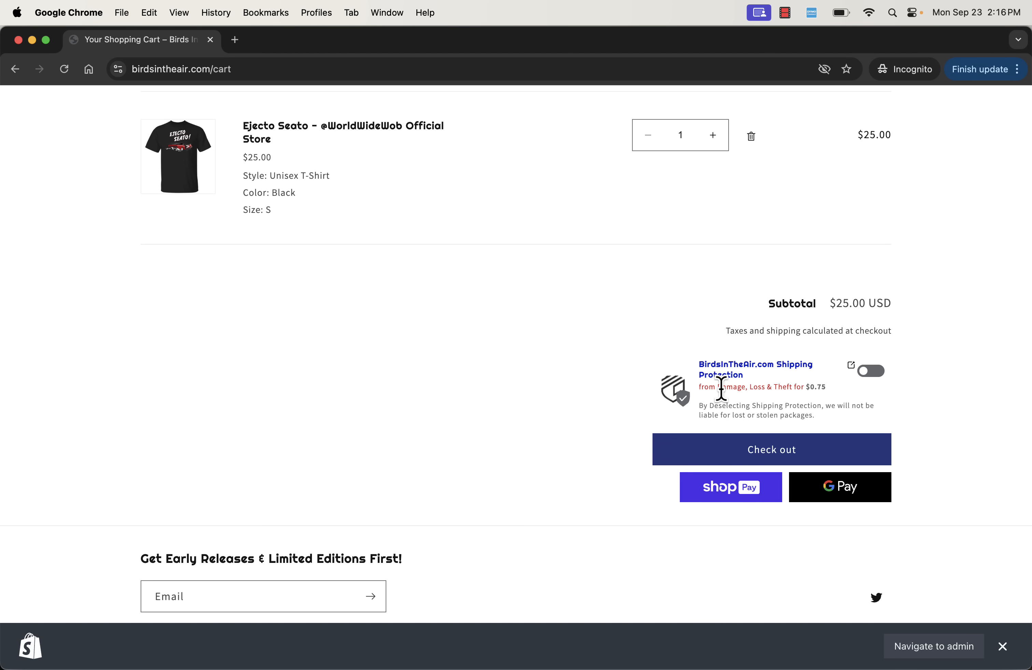
{"action": "mouse_move", "coordinate": [765, 231]}
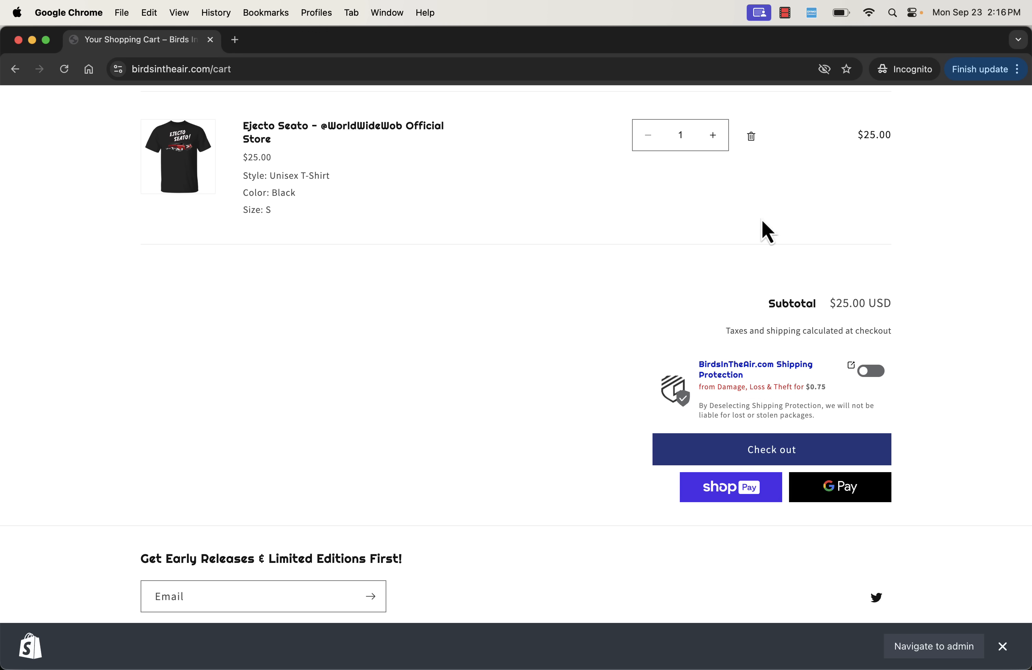
{"action": "mouse_move", "coordinate": [739, 196]}
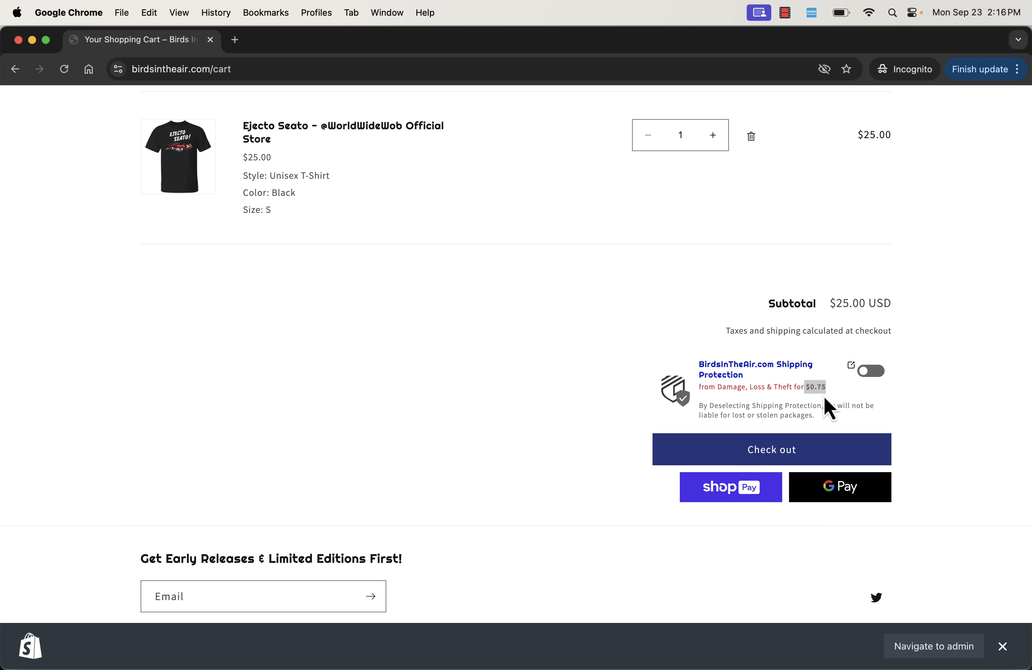
{"action": "left_click", "coordinate": [870, 372]}
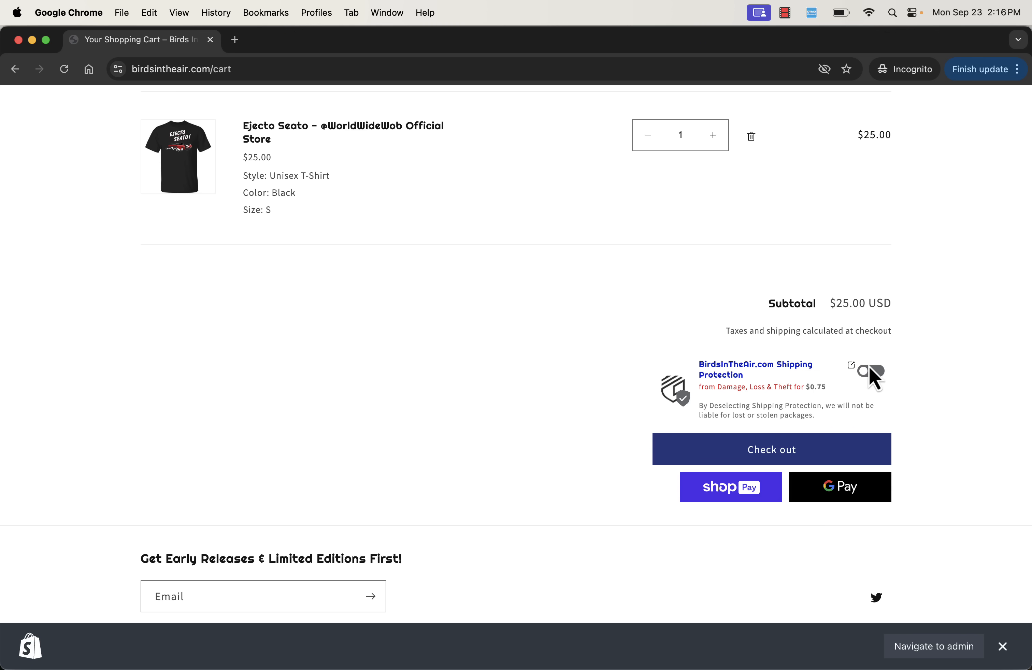
{"action": "left_click", "coordinate": [871, 371]}
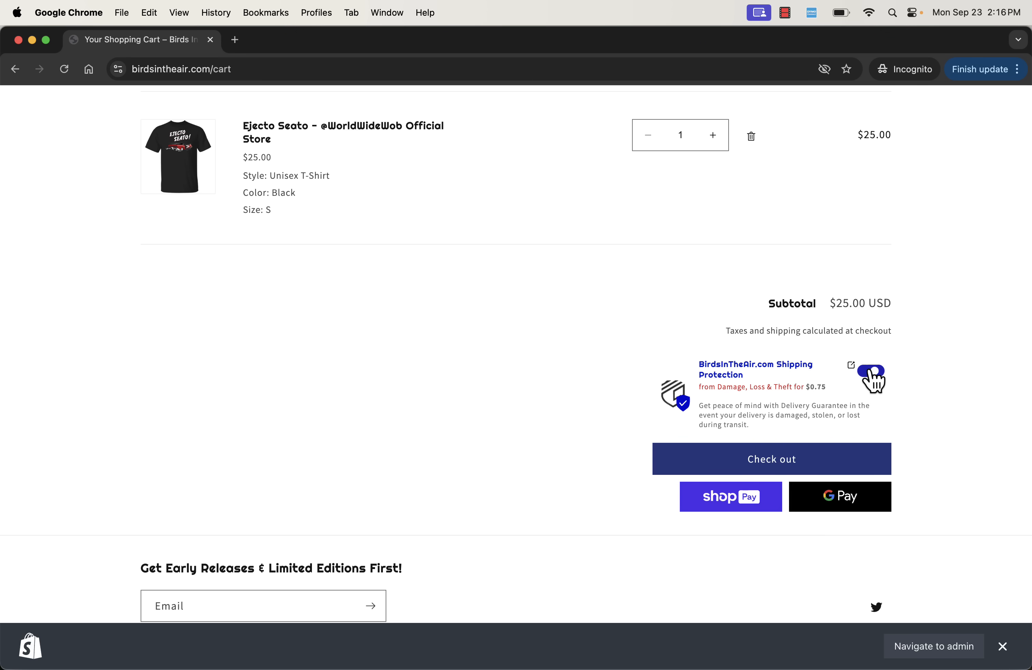
{"action": "left_click", "coordinate": [870, 371]}
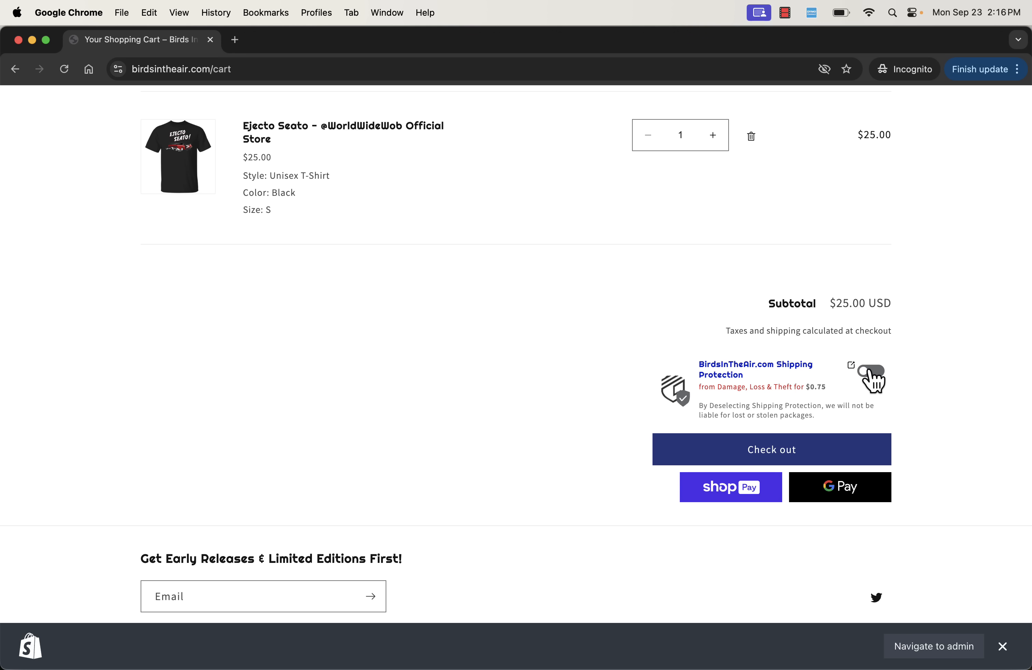
{"action": "left_click", "coordinate": [871, 371]}
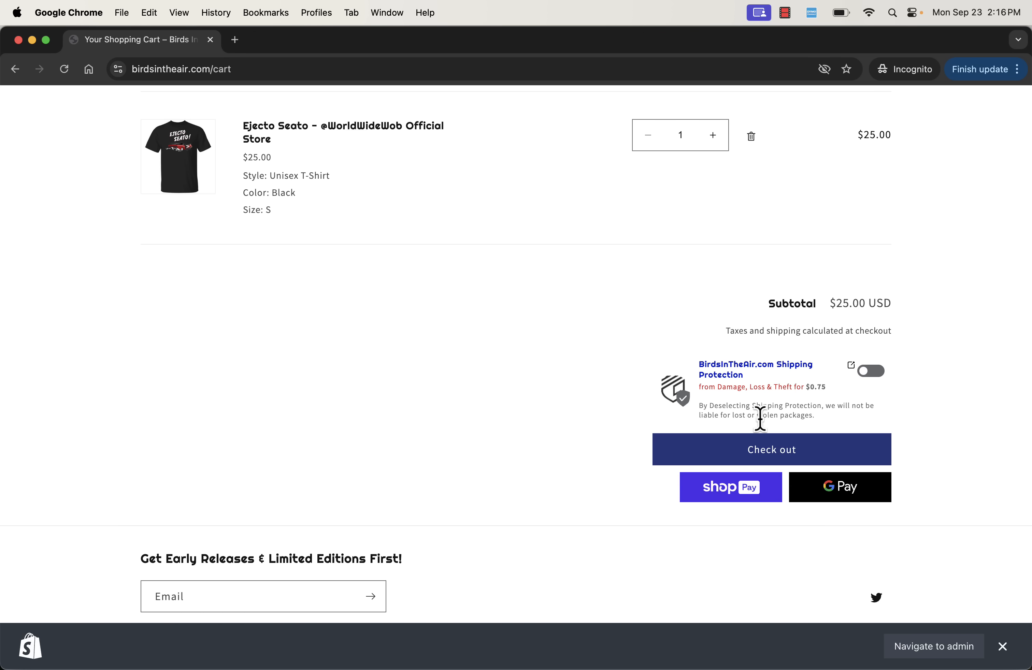
{"action": "mouse_move", "coordinate": [843, 402]}
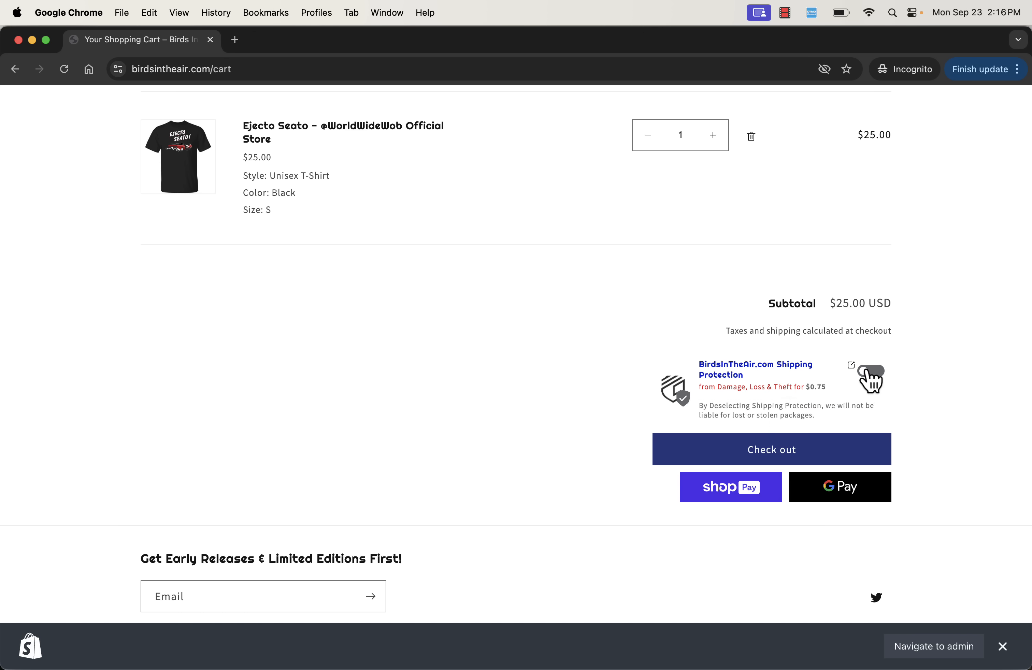
{"action": "left_click", "coordinate": [871, 371]}
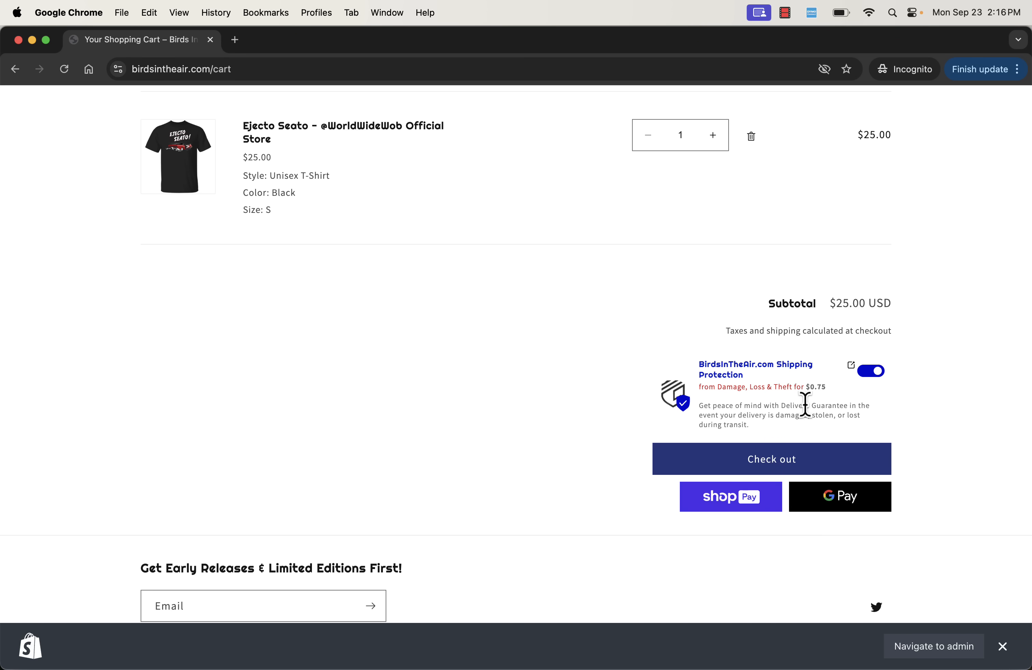
Proceed to checkout with the $0.75 protection added for a $25.75 total.
{"action": "scroll", "scroll_direction": "down", "scroll_amount": 3}
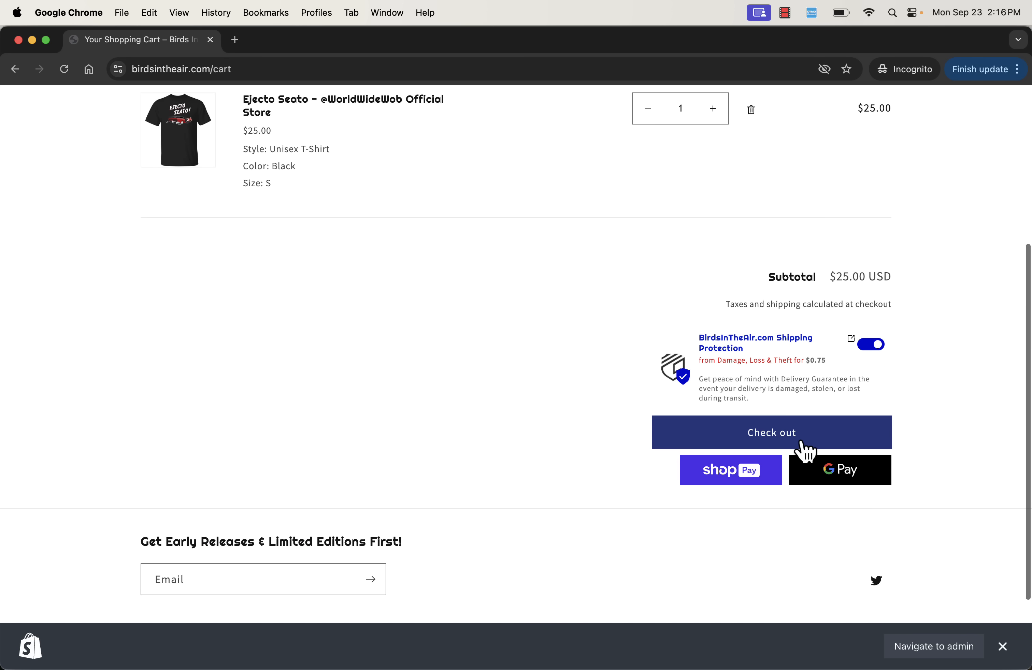
{"action": "left_click", "coordinate": [771, 433]}
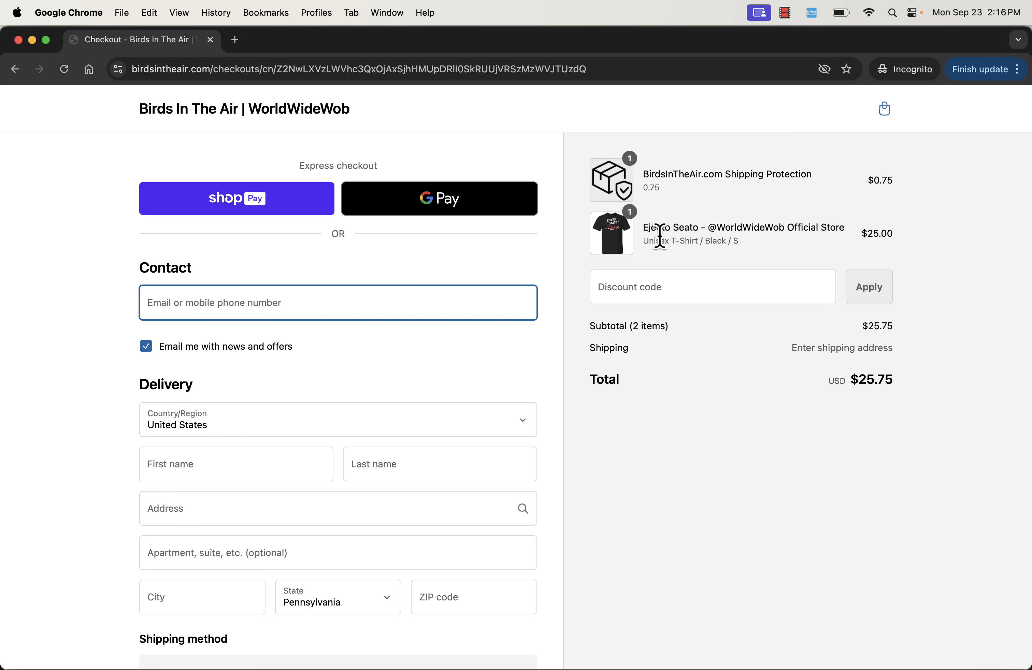
{"action": "mouse_move", "coordinate": [653, 181]}
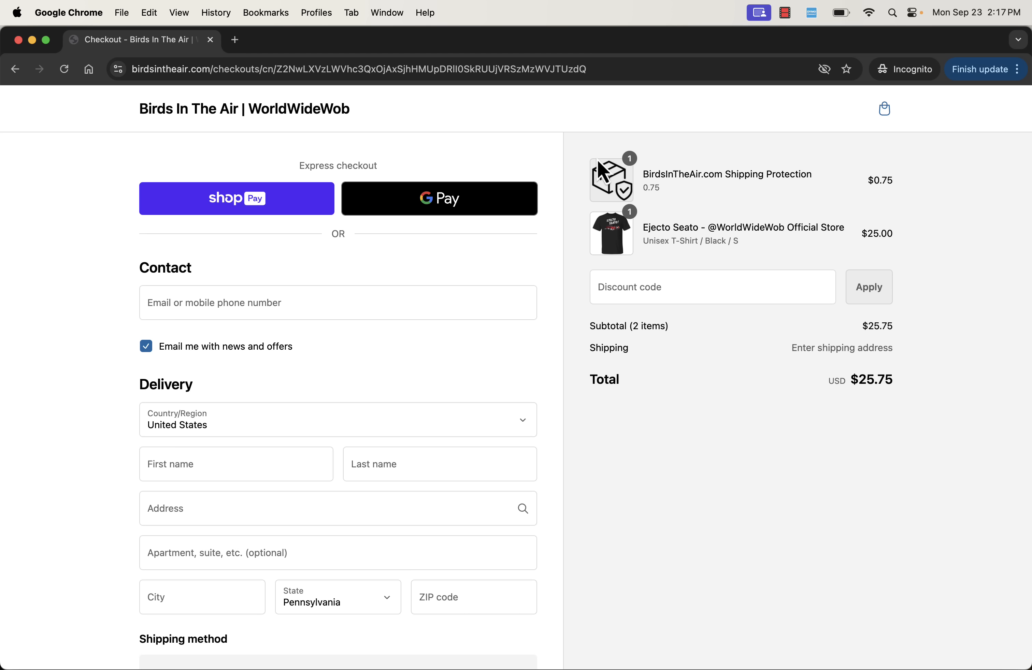
{"action": "mouse_move", "coordinate": [672, 285]}
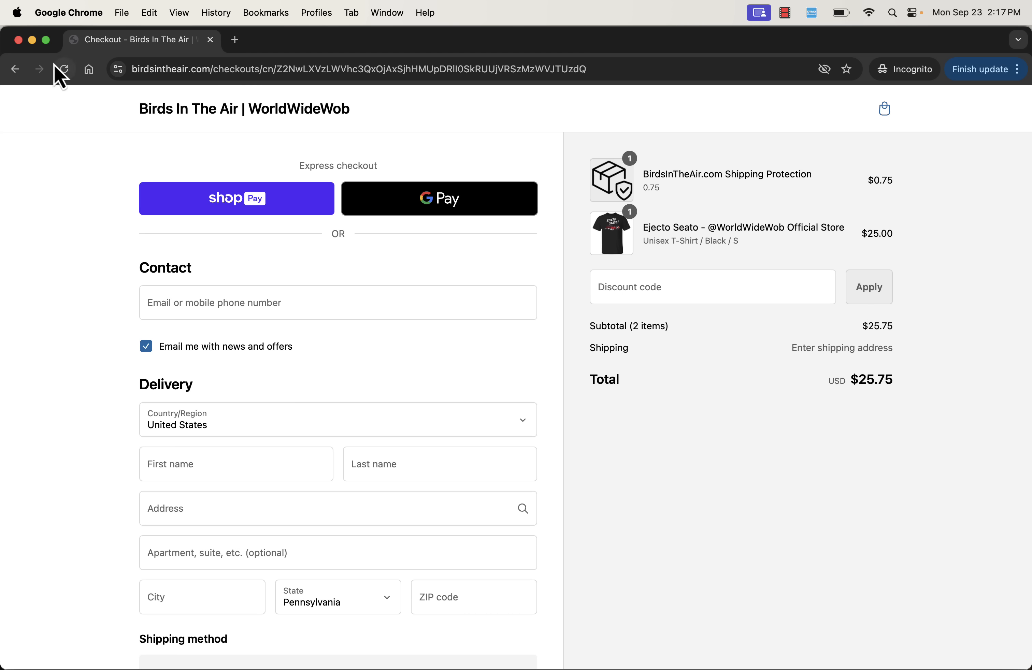
Go back from checkout to the storefront after confirming the $0.75 protection line.
{"action": "left_click", "coordinate": [15, 69]}
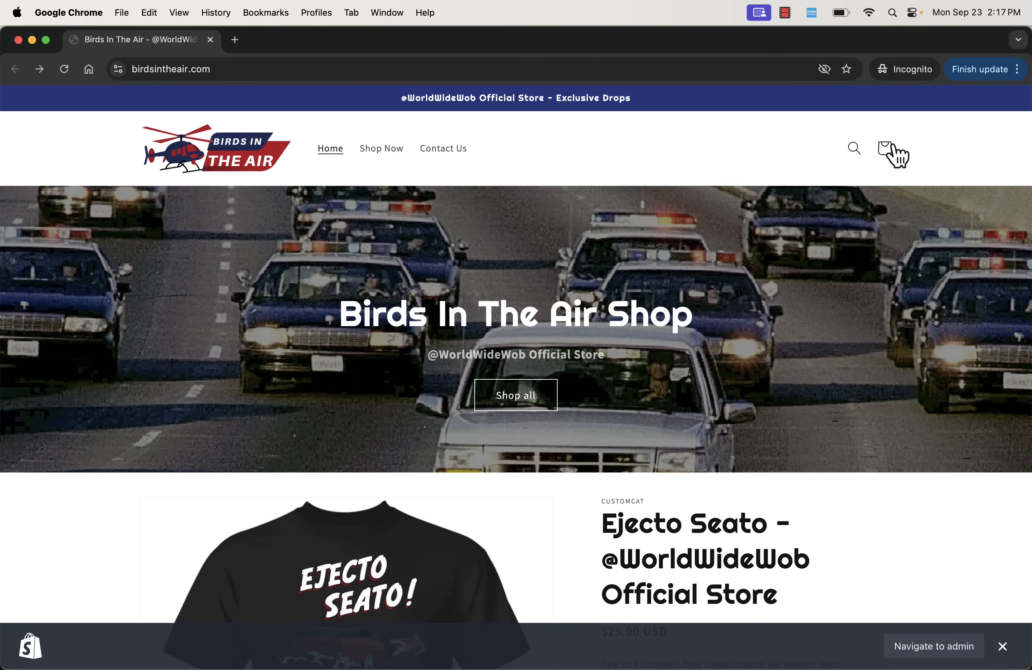
Reopen the cart showing the $25 Ejecto Seato T-shirt with protection still switched on.
{"action": "left_click", "coordinate": [886, 148]}
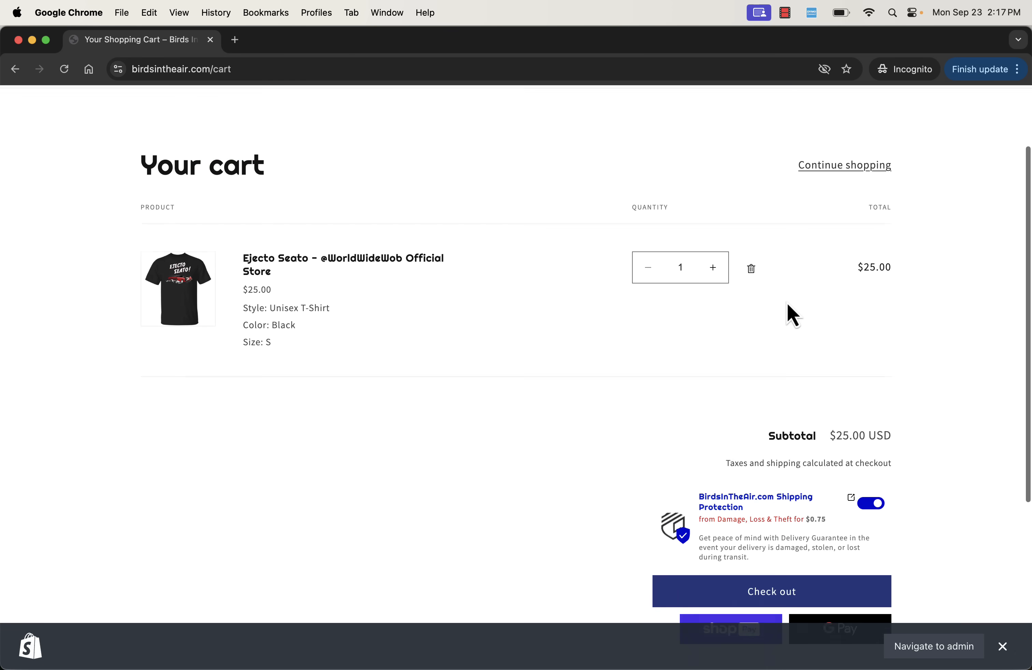
{"action": "scroll", "scroll_direction": "down", "scroll_amount": 3}
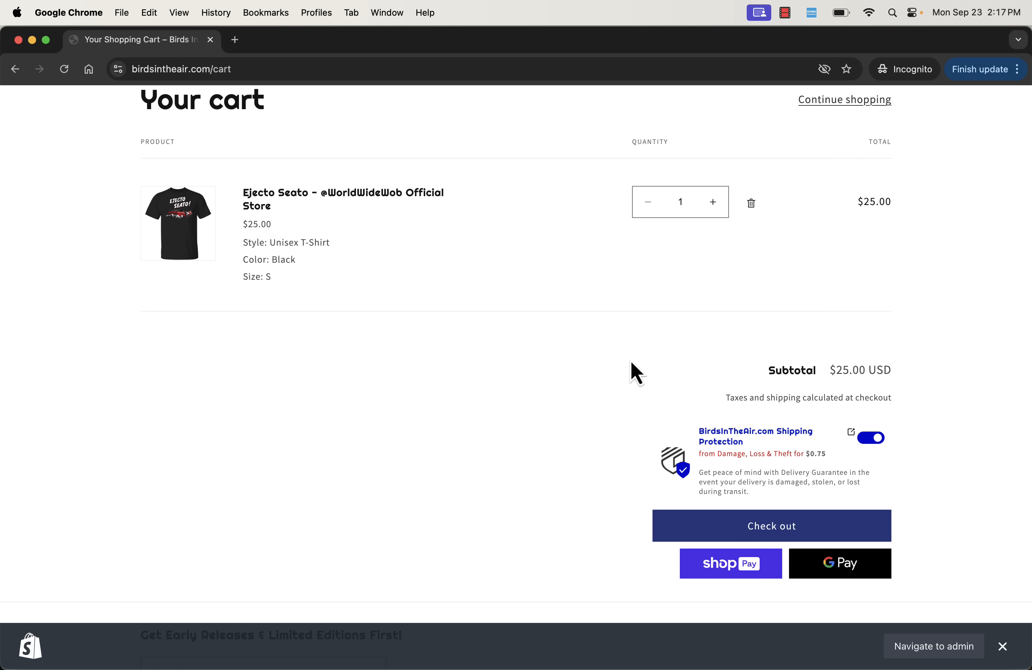
{"action": "mouse_move", "coordinate": [569, 340]}
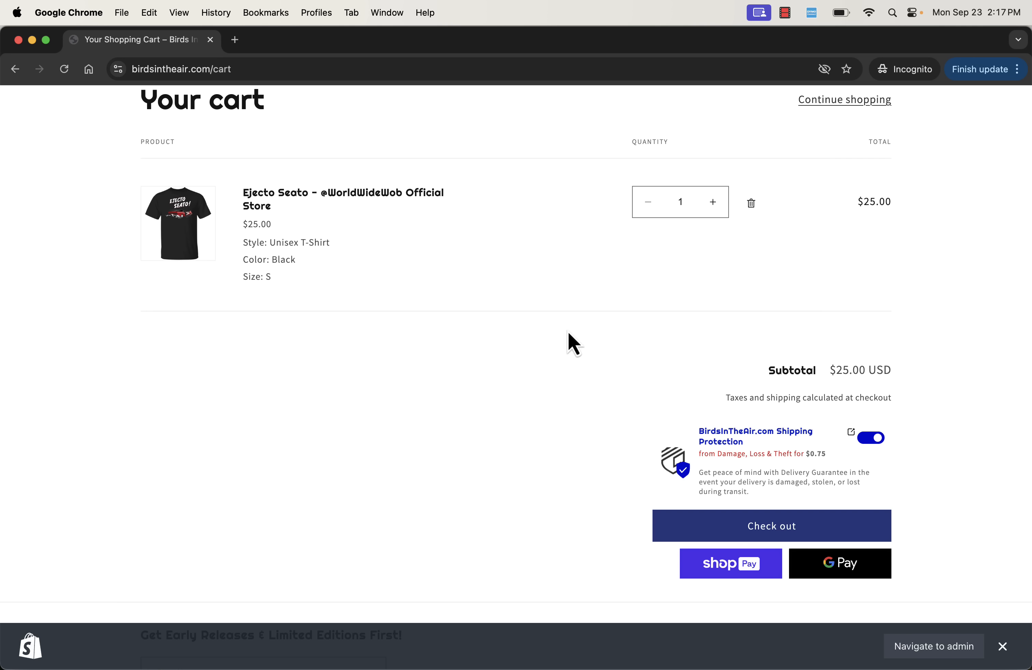
{"action": "mouse_move", "coordinate": [622, 387]}
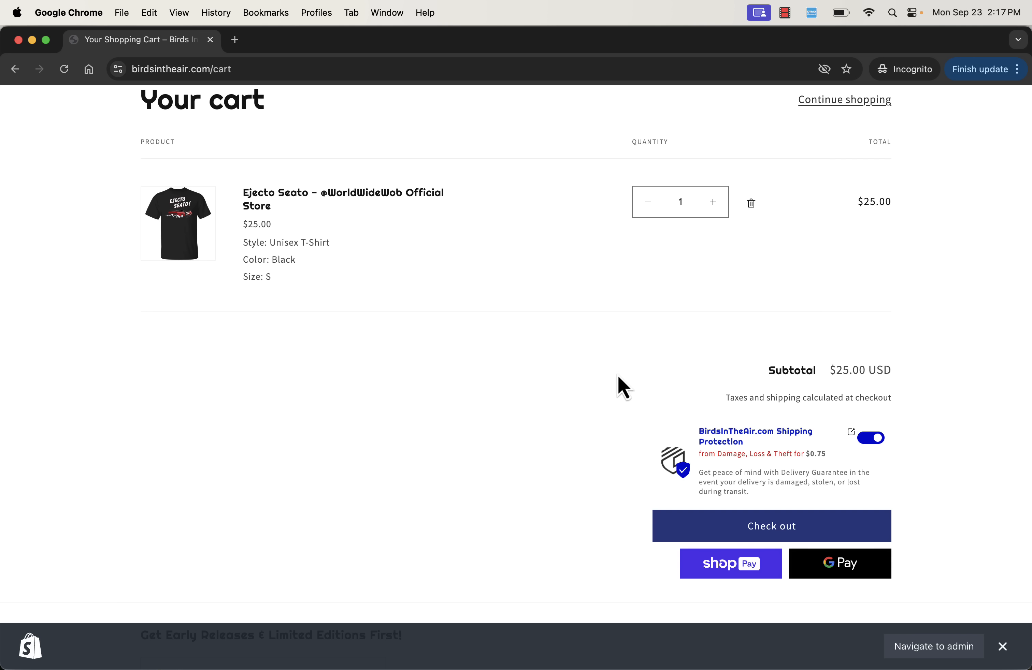